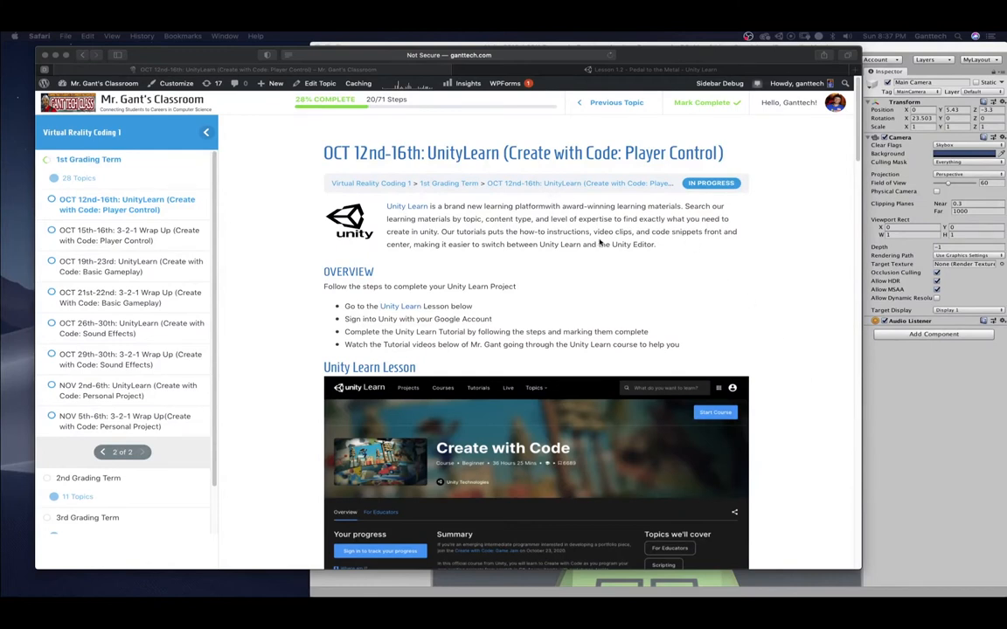
mouse_move(647, 257)
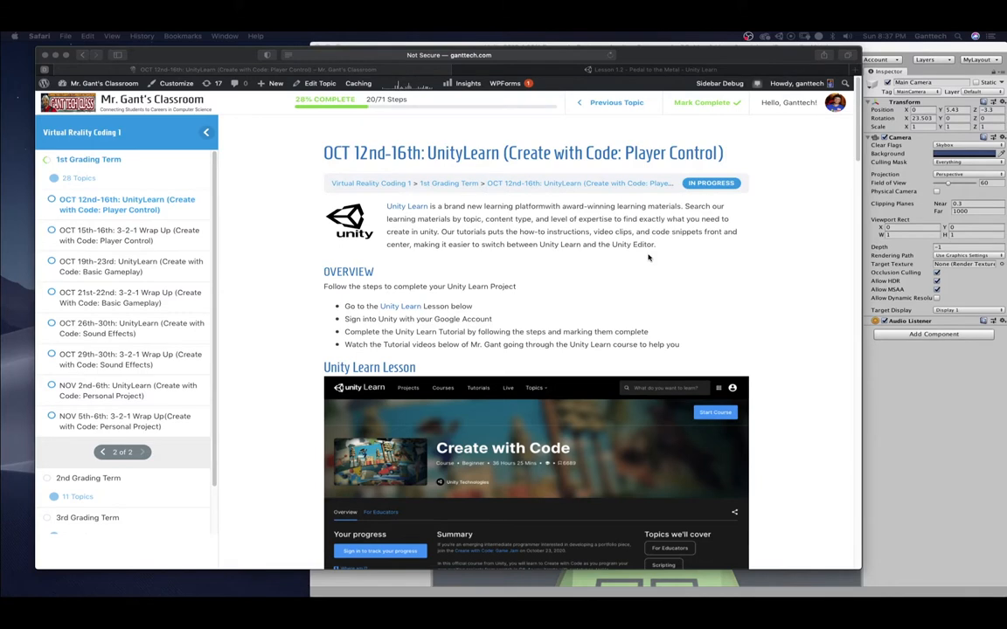
Scroll the Oct 12th–16th assignment page down to its Unity Learn lesson list
scroll("down", 3)
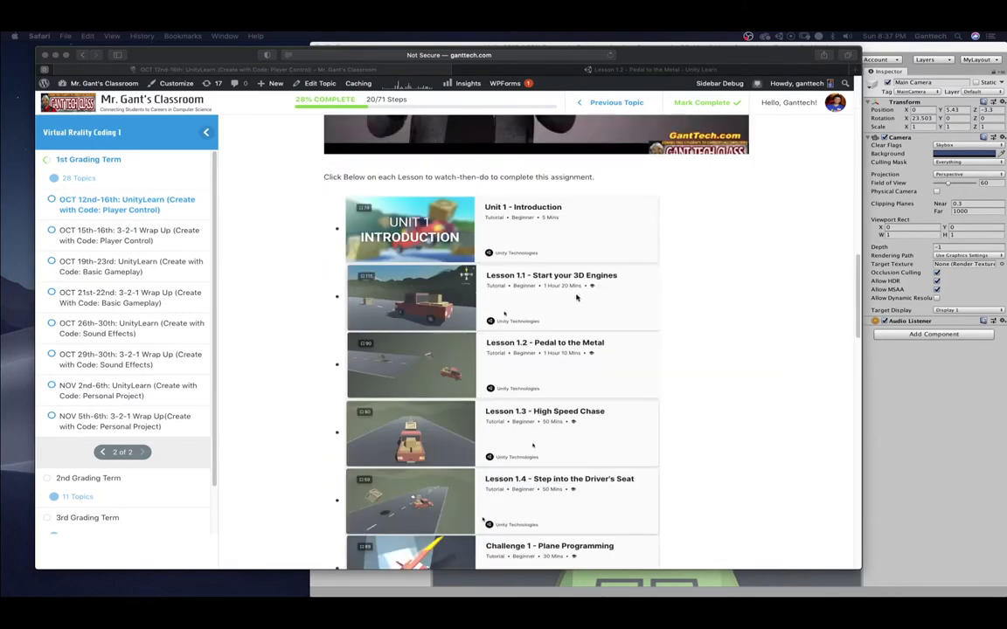
mouse_move(560, 291)
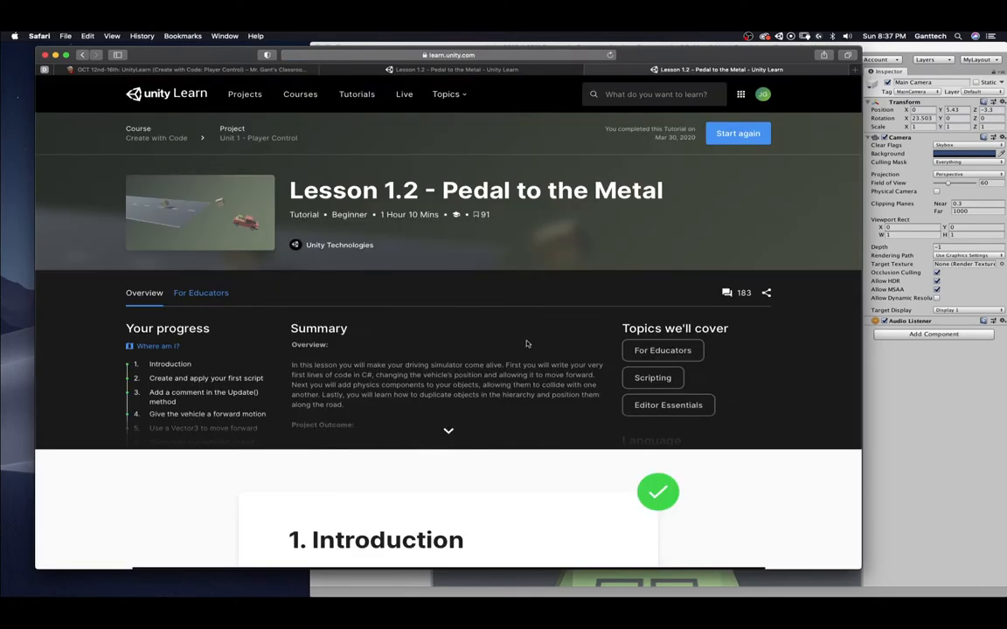
Scroll the Lesson 1.2 – Pedal to the Metal page to its Introduction video
scroll("up", 3)
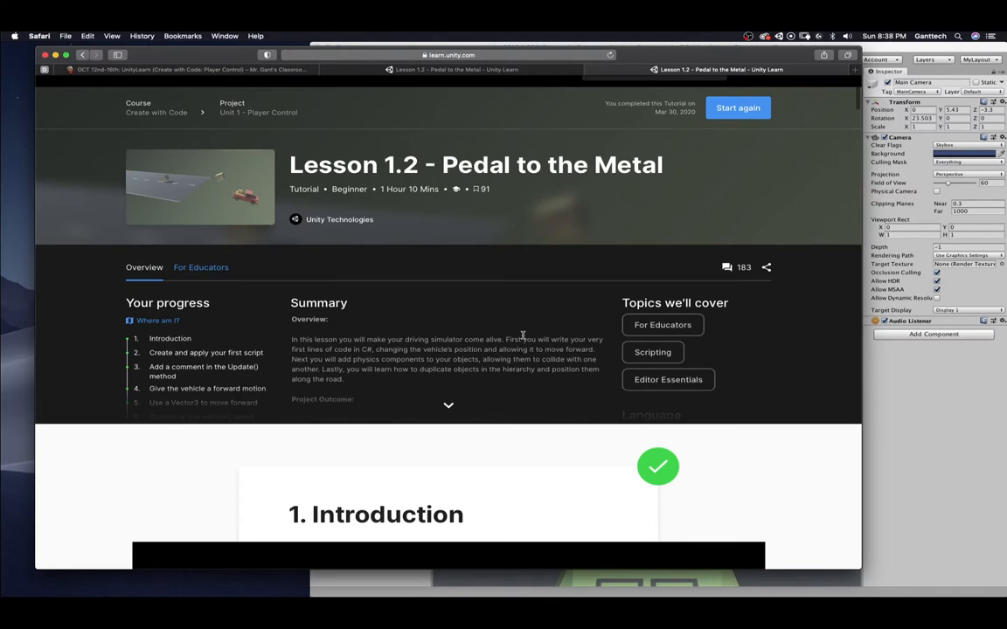
scroll("down", 3)
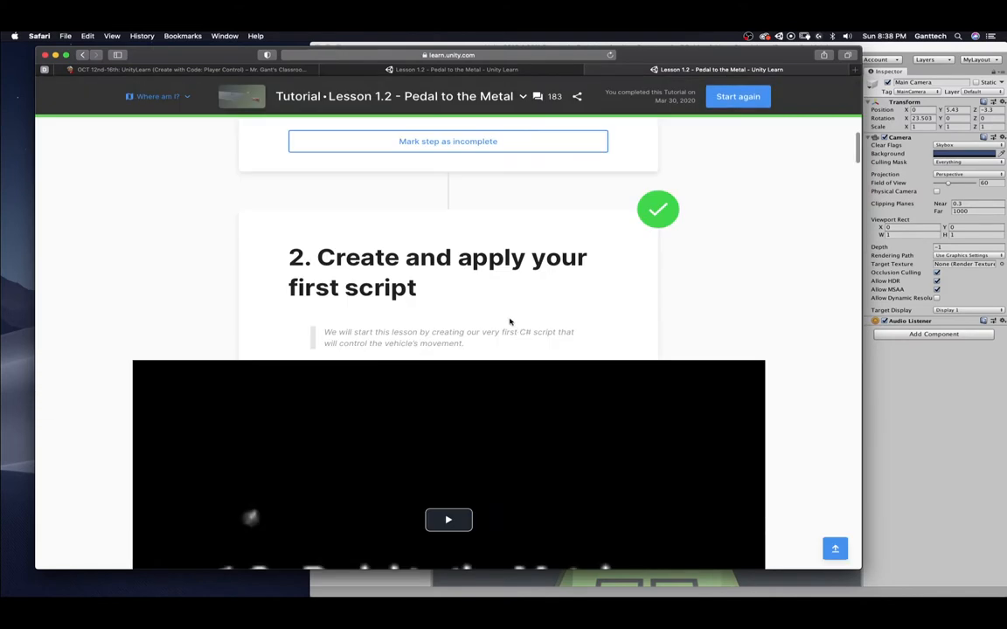
scroll("up", 3)
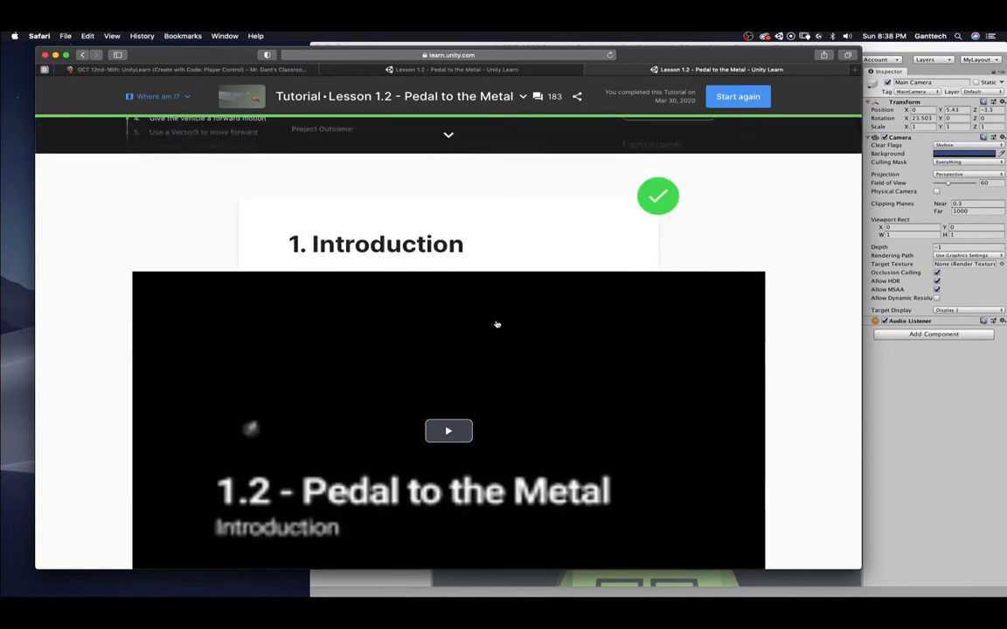
scroll("down", 3)
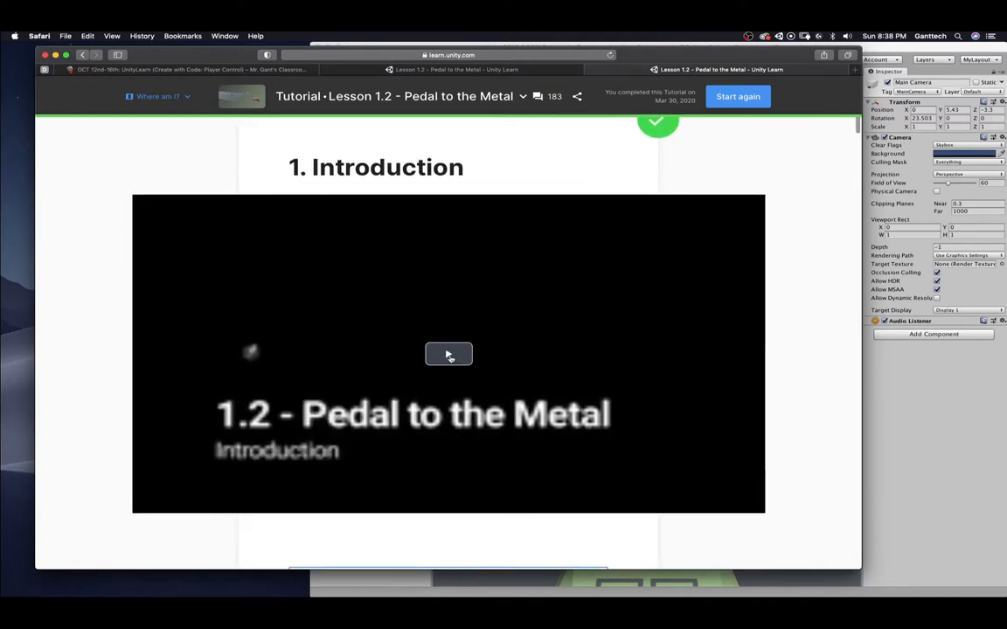
Play the Lesson 1.2 Introduction video
left_click(447, 353)
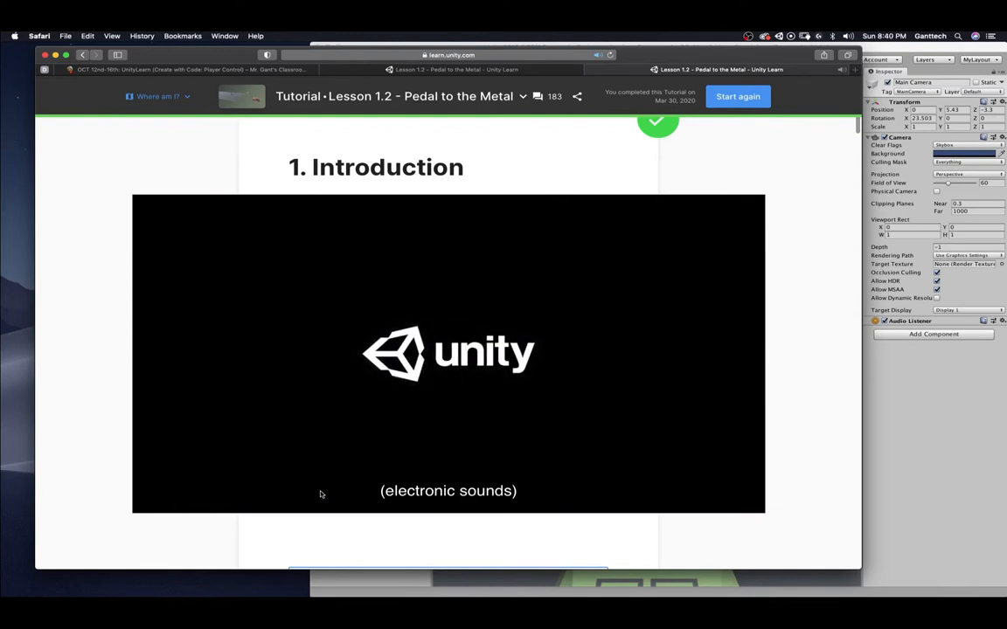
Stop the intro video and scroll to step 2, 'Create and apply your first script'
left_click(447, 349)
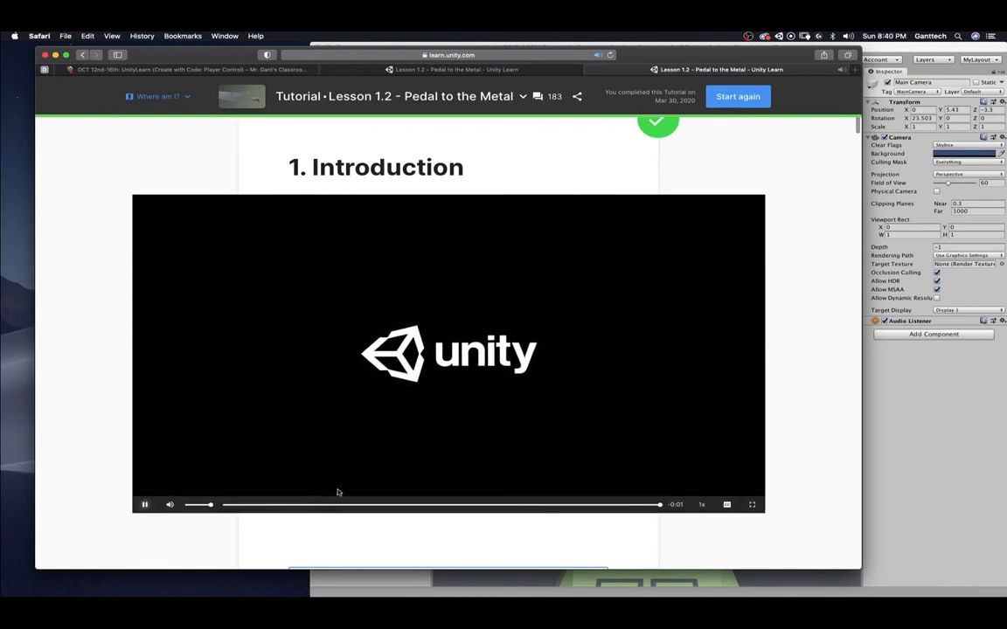
scroll("down", 3)
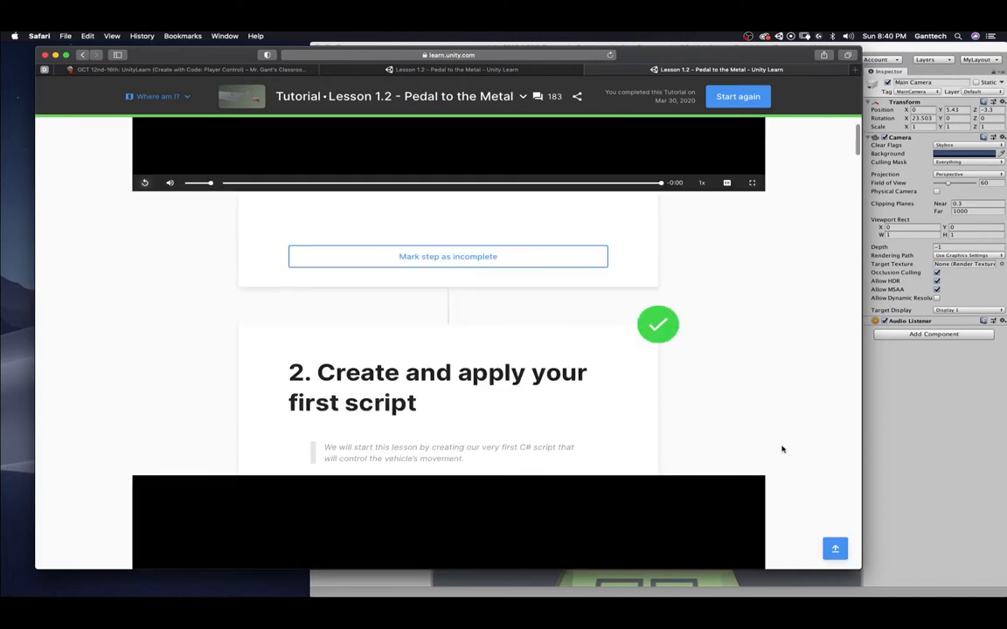
scroll("up", 3)
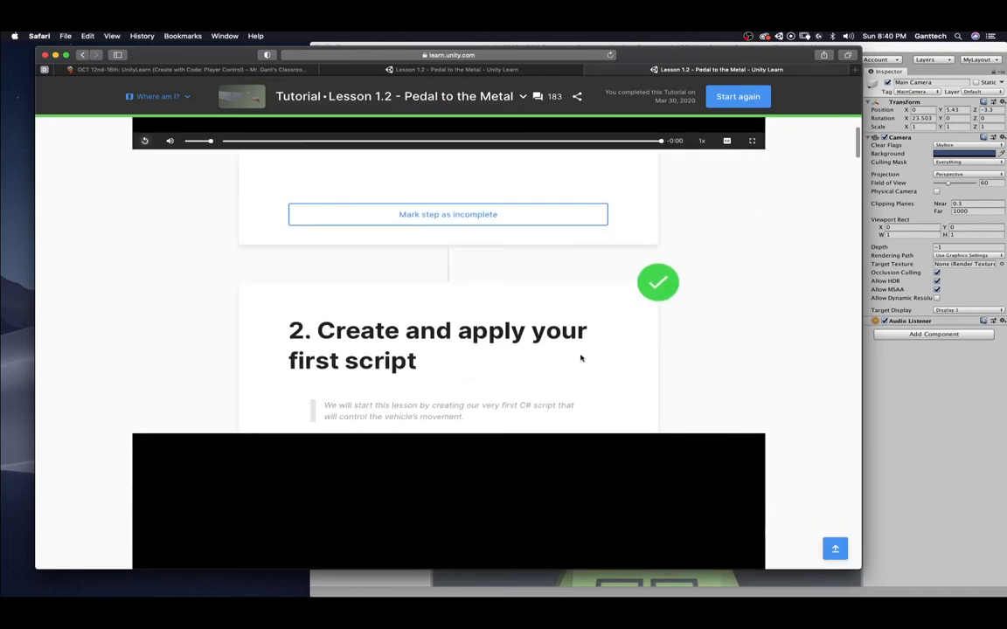
scroll("down", 3)
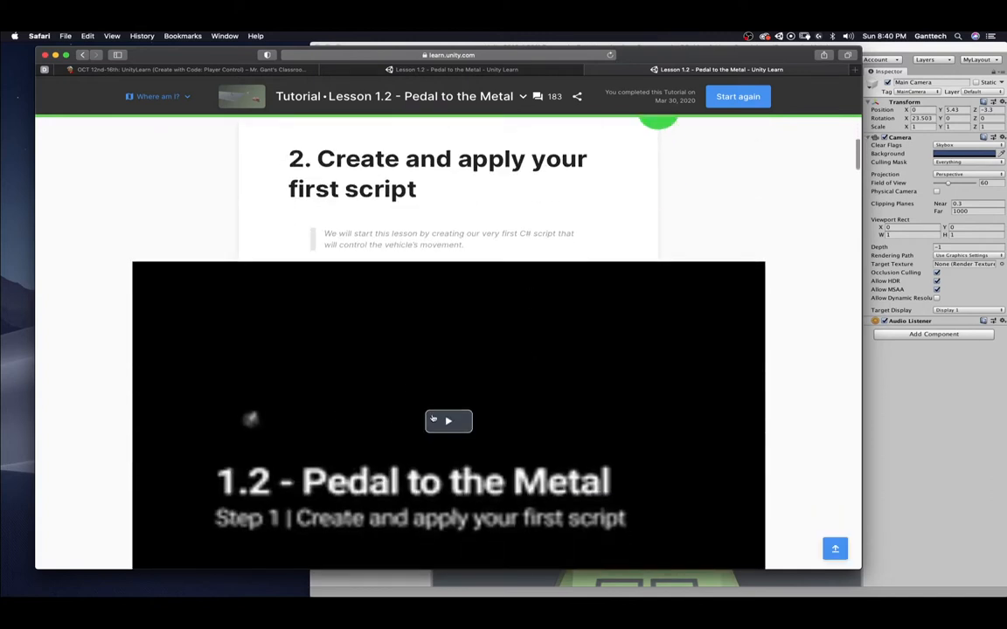
scroll("down", 3)
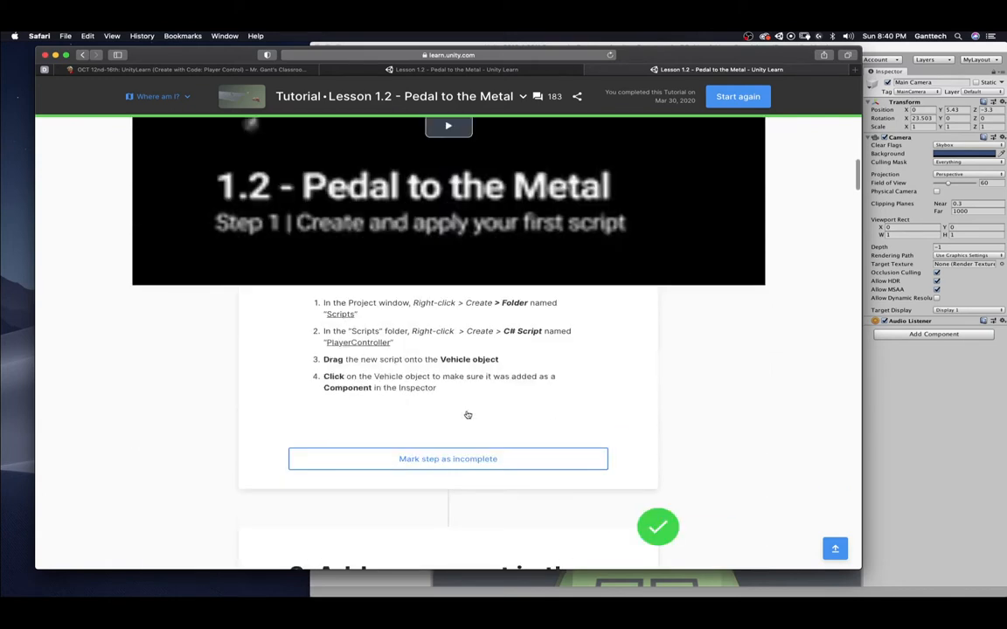
mouse_move(383, 315)
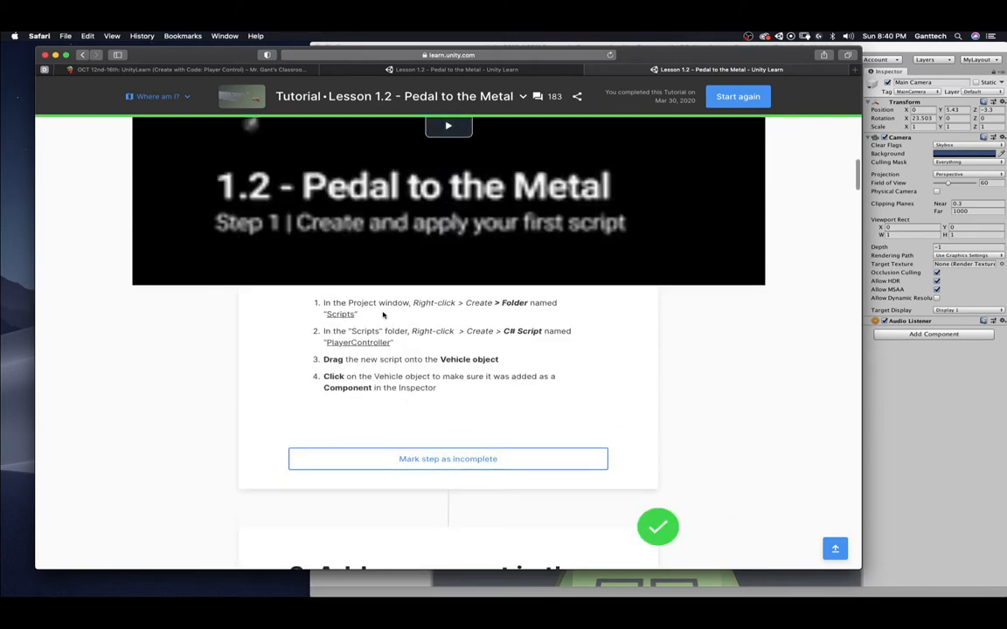
mouse_move(421, 315)
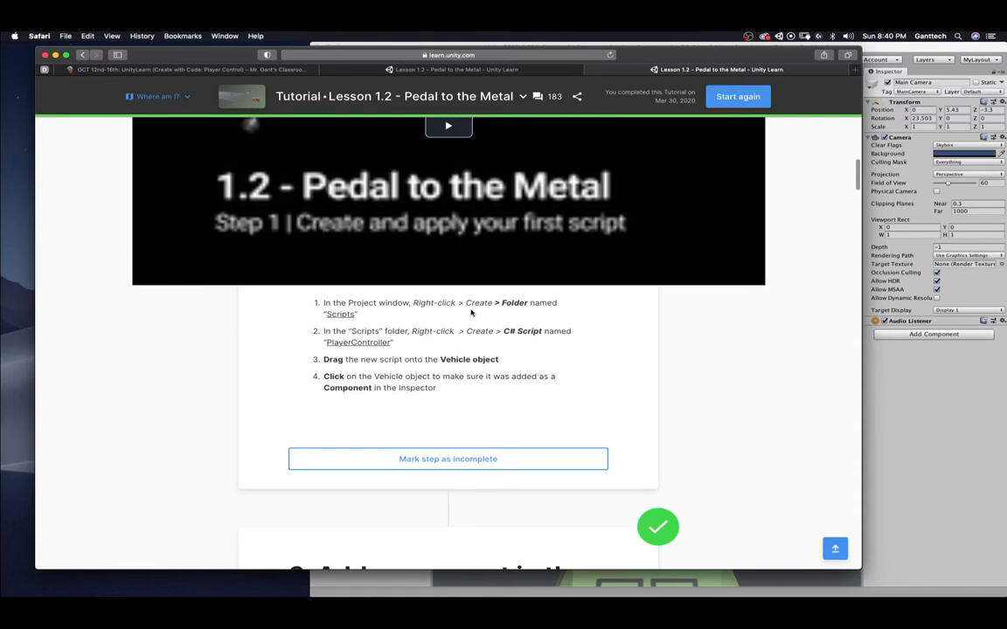
mouse_move(878, 399)
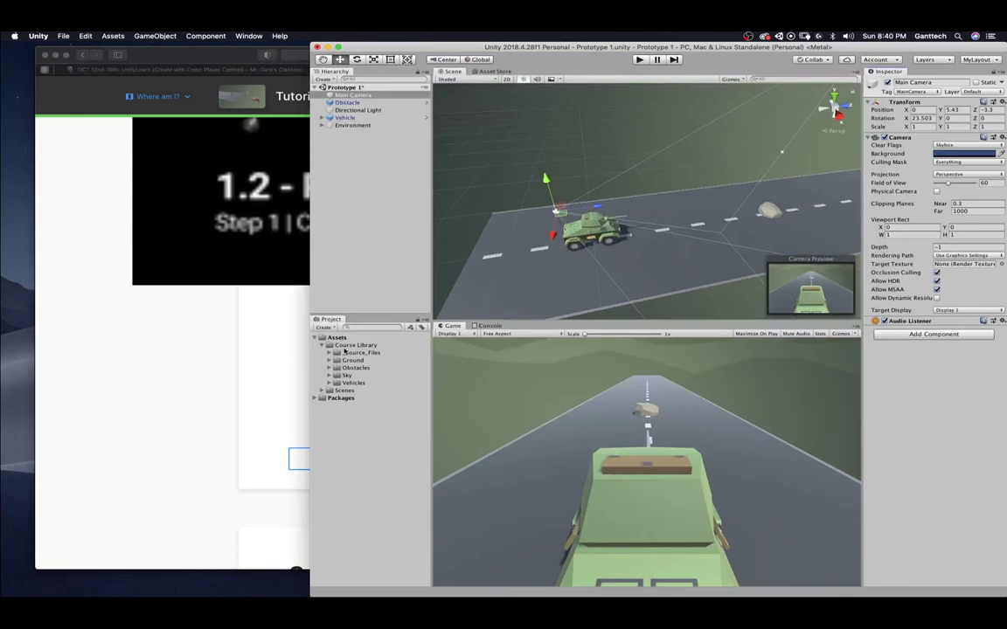
Create a Scripts folder under Assets with a PlayerController C# script and select it for the Vehicle
right_click(353, 358)
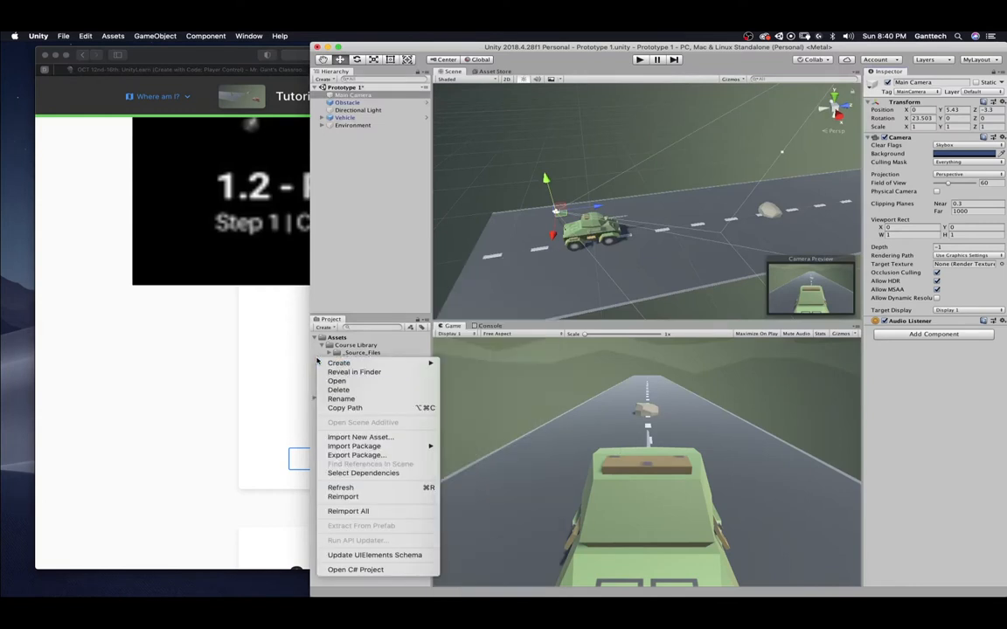
mouse_move(339, 361)
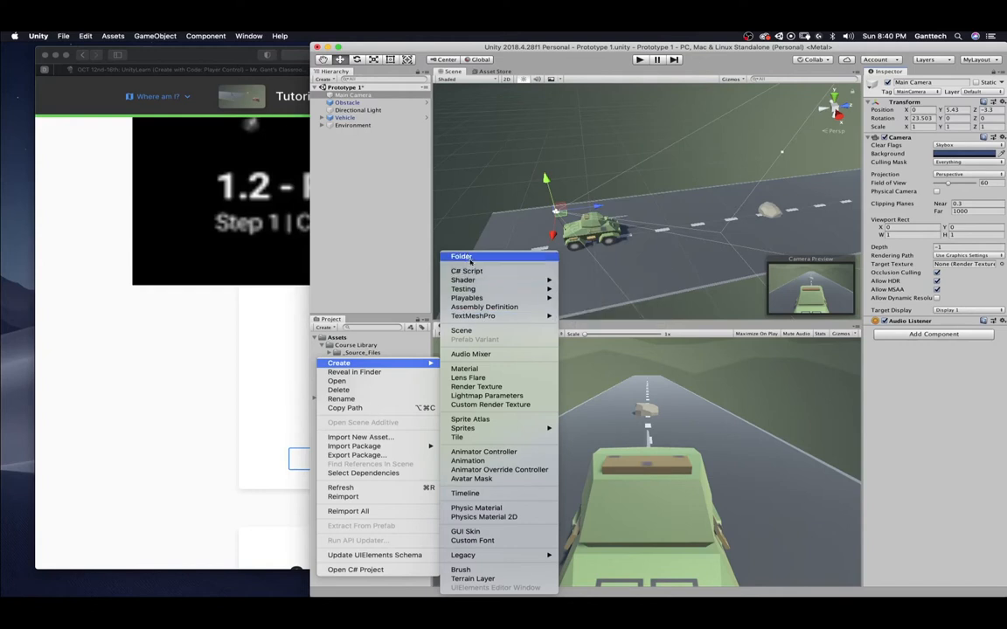
left_click(462, 255)
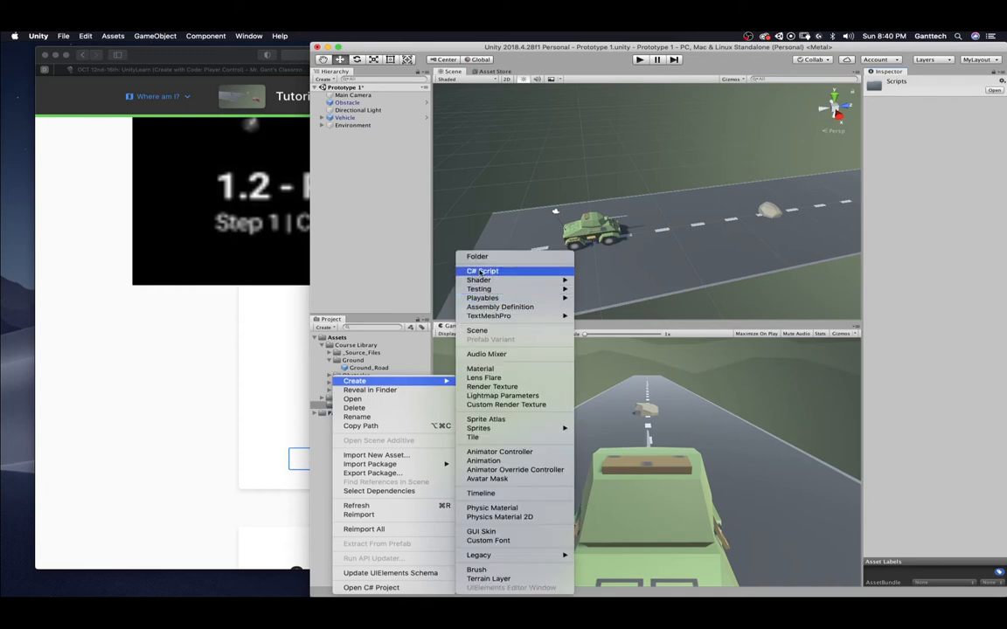
left_click(482, 269)
type("PlayerController")
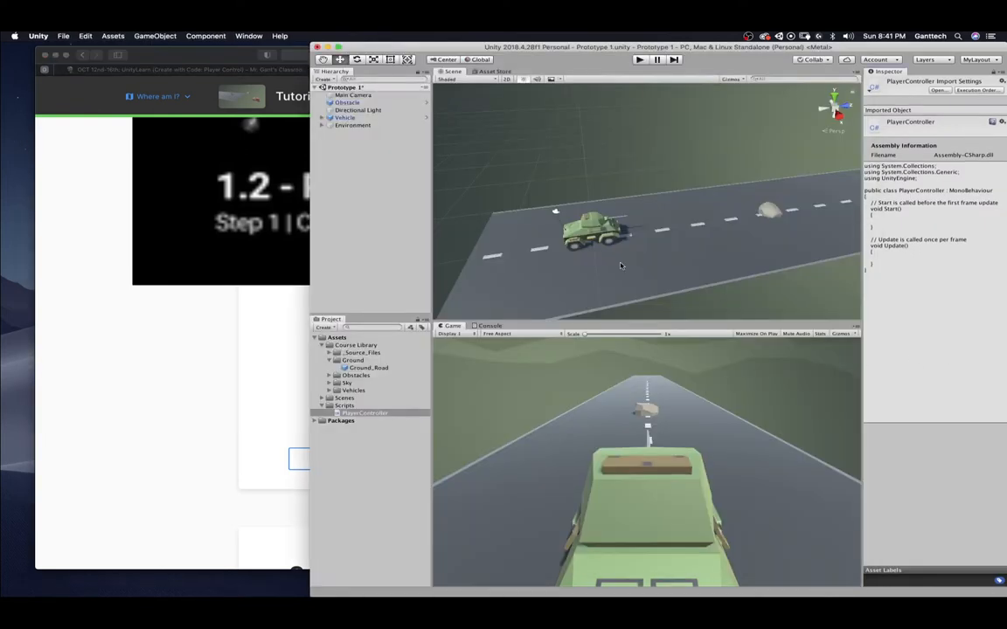
left_click(363, 412)
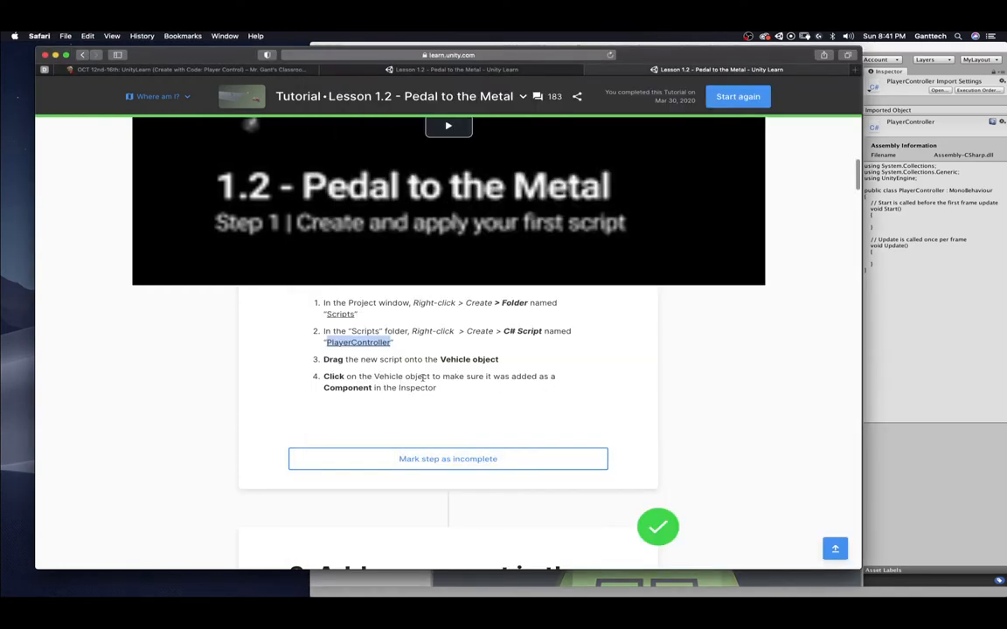
mouse_move(362, 398)
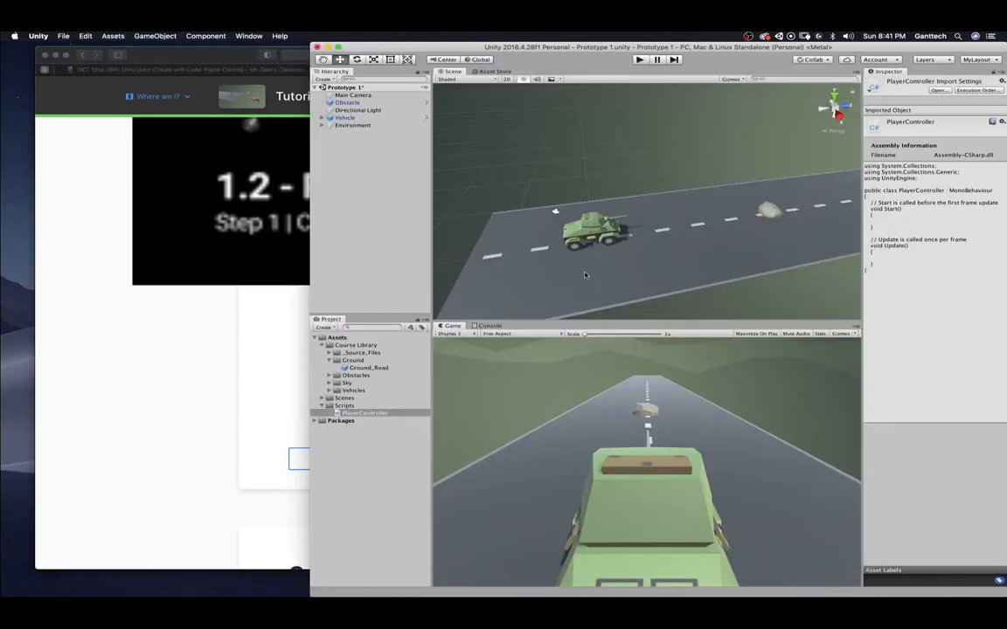
left_click(346, 117)
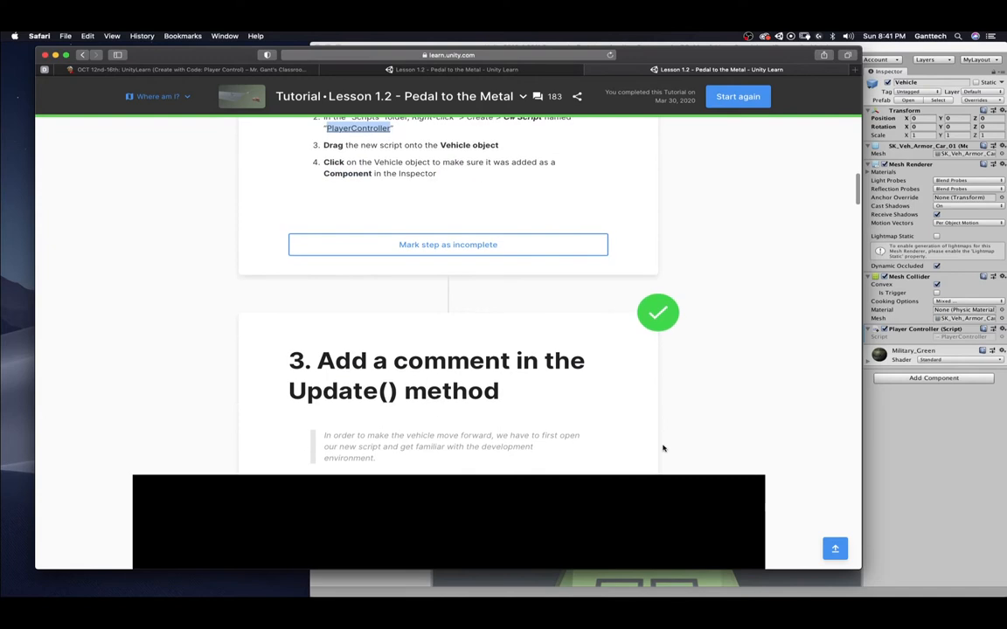
Scroll the tutorial down to step 3, 'Add a comment in the Update() method'
scroll("down", 3)
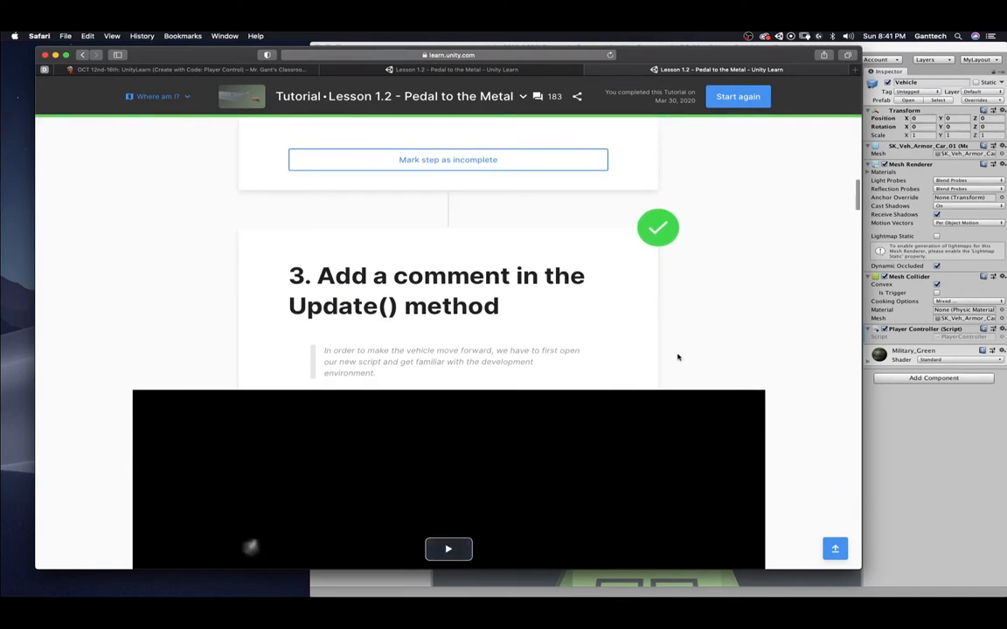
mouse_move(719, 360)
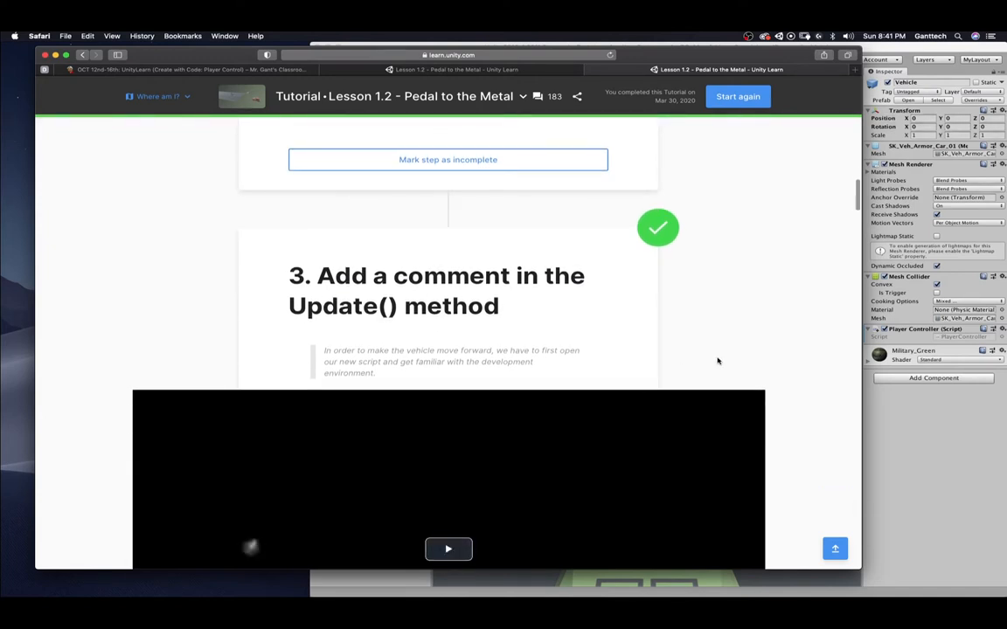
scroll("down", 3)
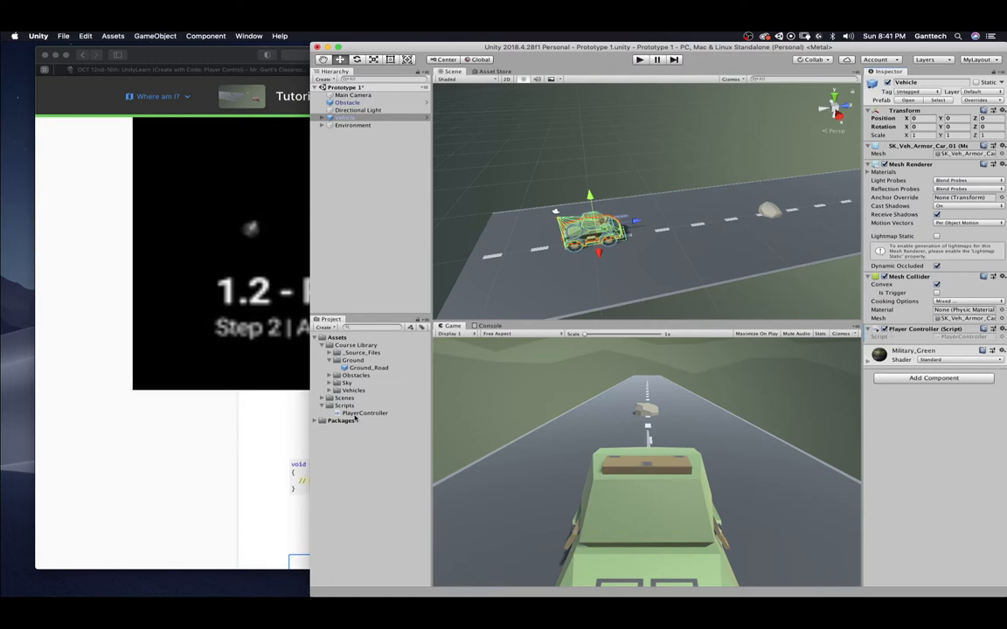
Open PlayerController.cs in Visual Studio Code and start a new line inside Update()
left_click(363, 413)
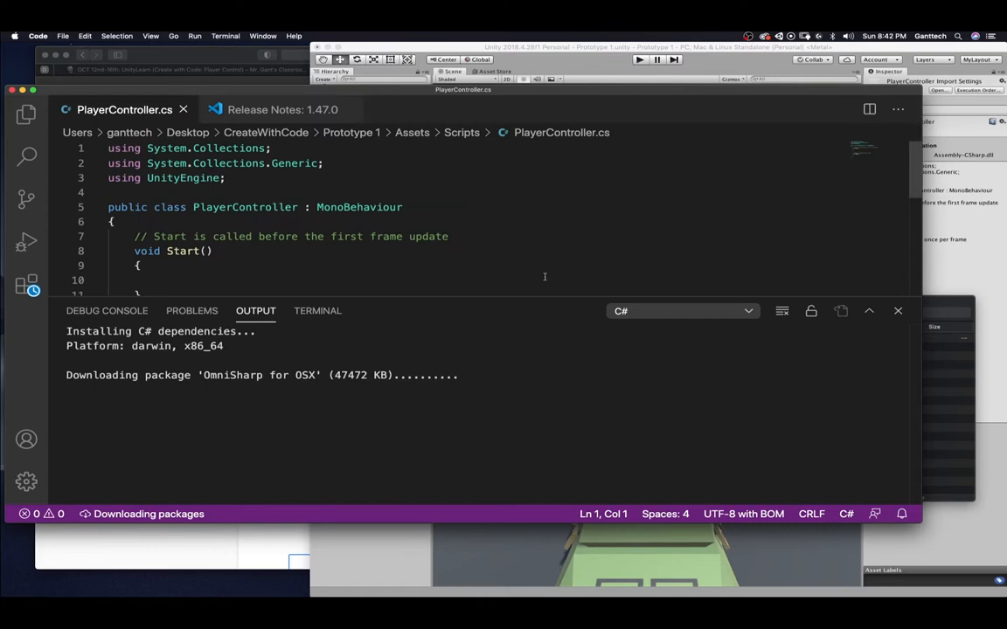
left_click(899, 311)
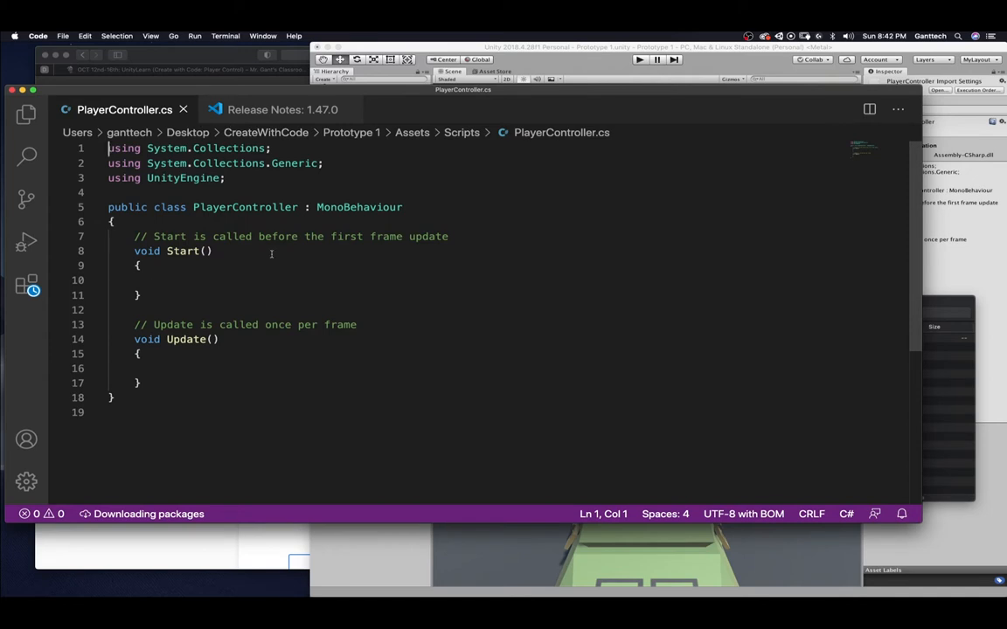
double_click(236, 206)
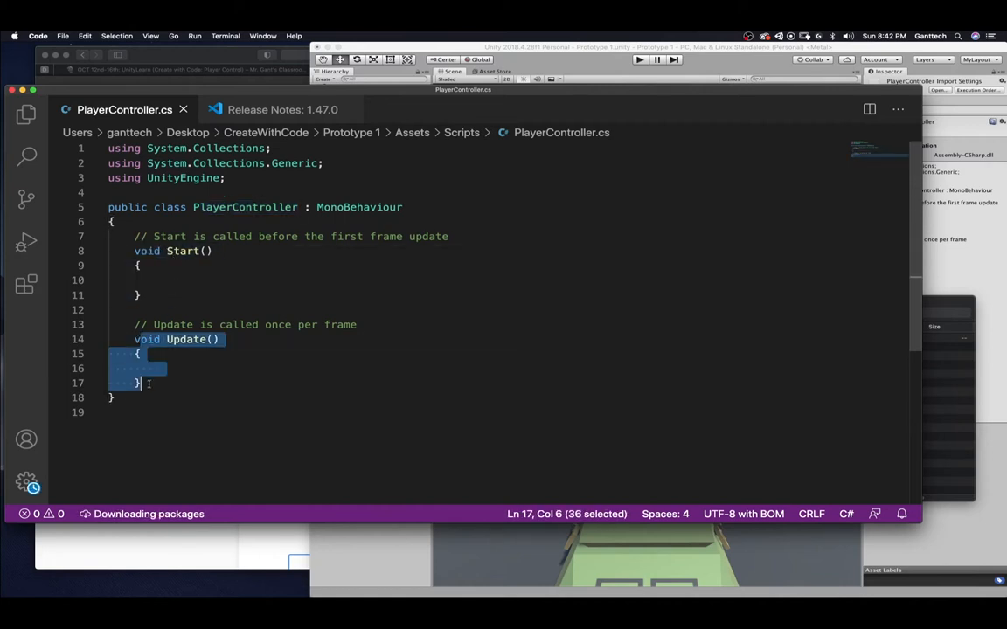
left_click(161, 358)
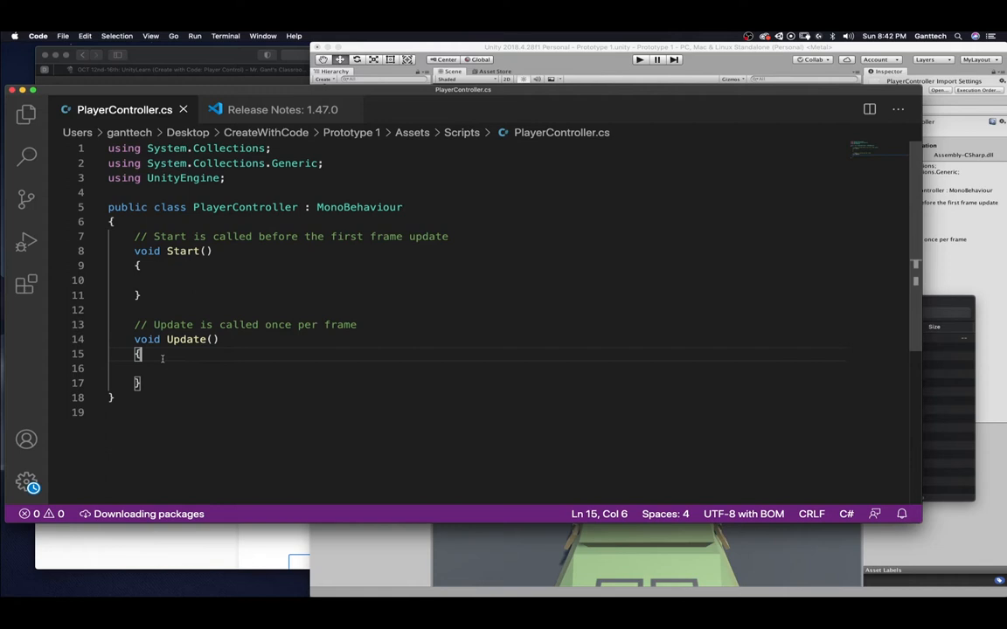
key("Return")
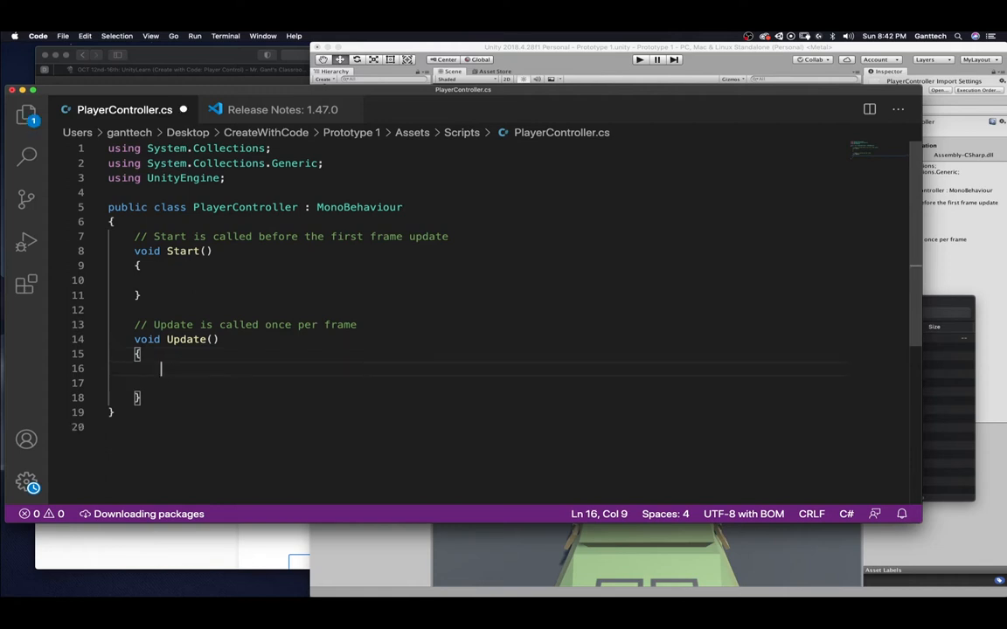
Write the comment '// Move the vehicle fo' inside Update()
type("//")
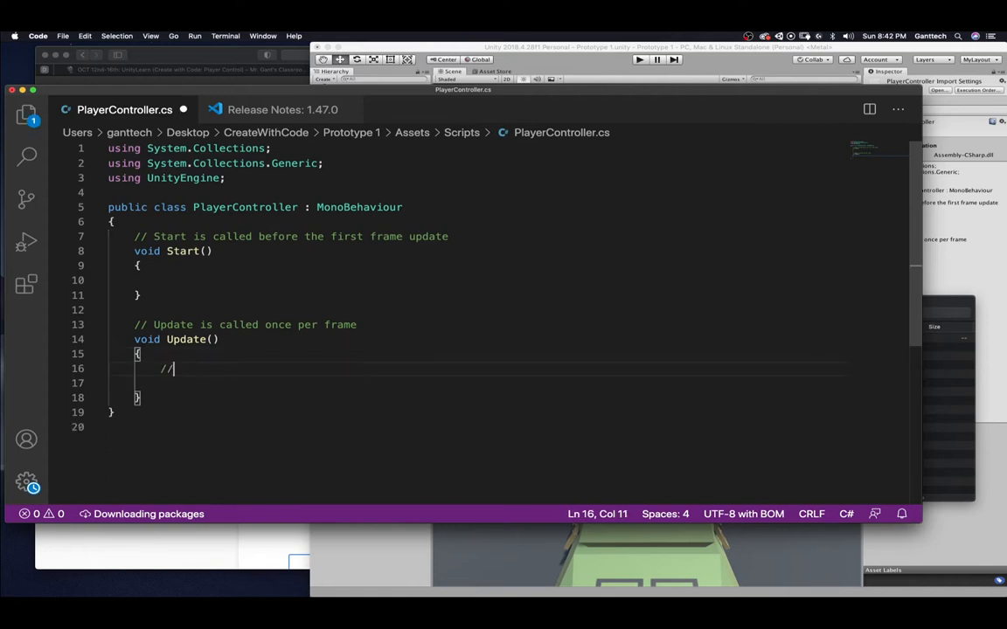
type("Move the")
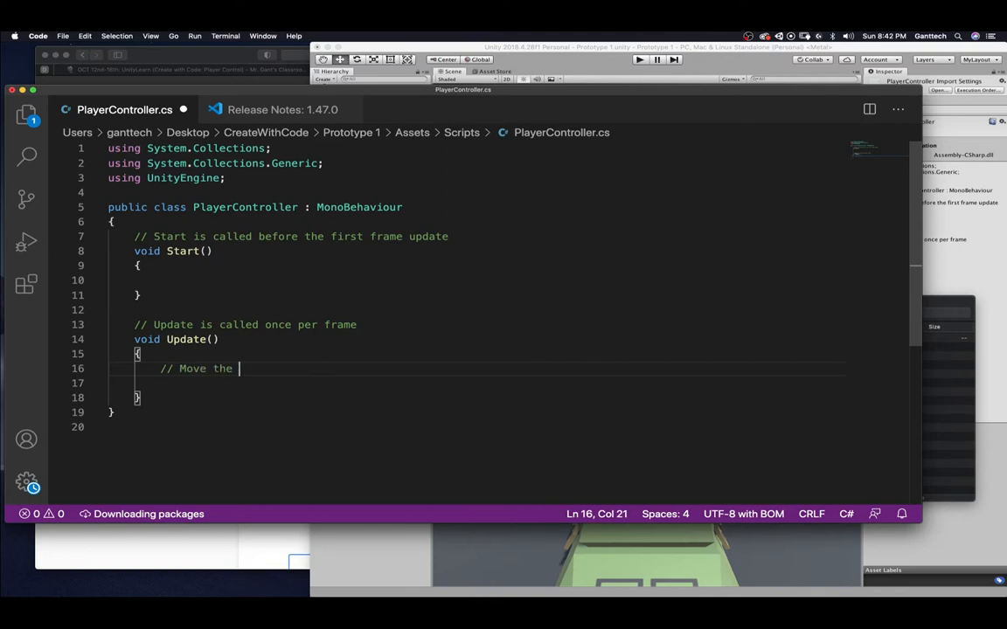
type("vehicle fo")
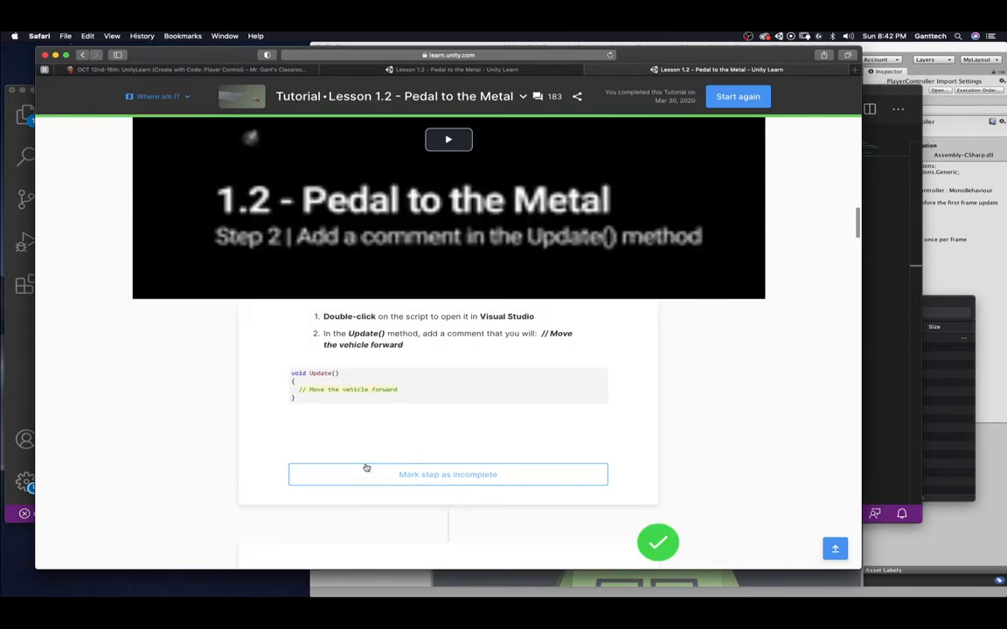
Scroll the tutorial down to 'Give the vehicle a forward motion' with its transform.Translate example
scroll("down", 3)
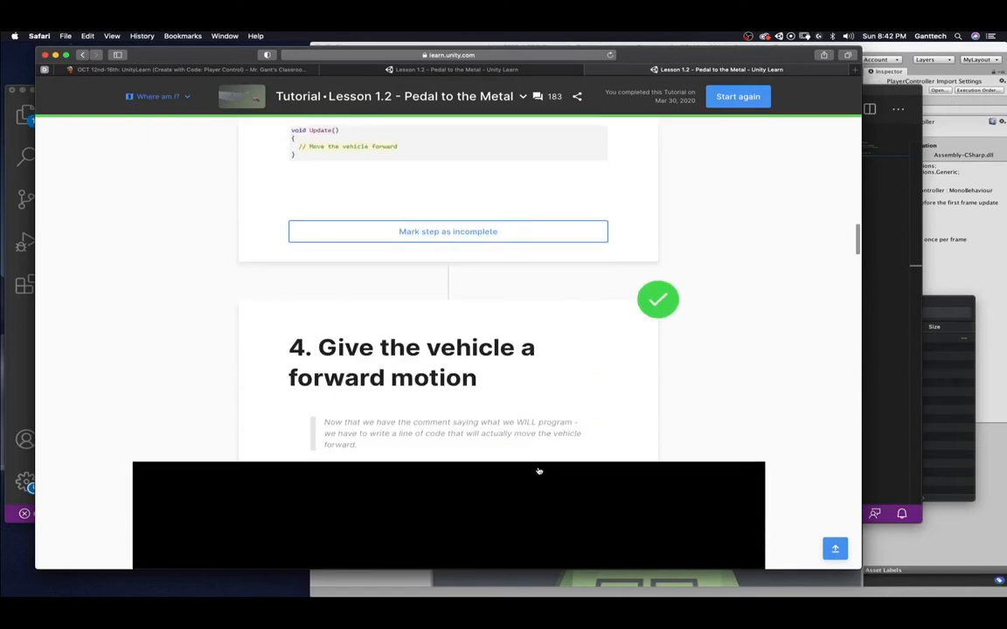
scroll("down", 3)
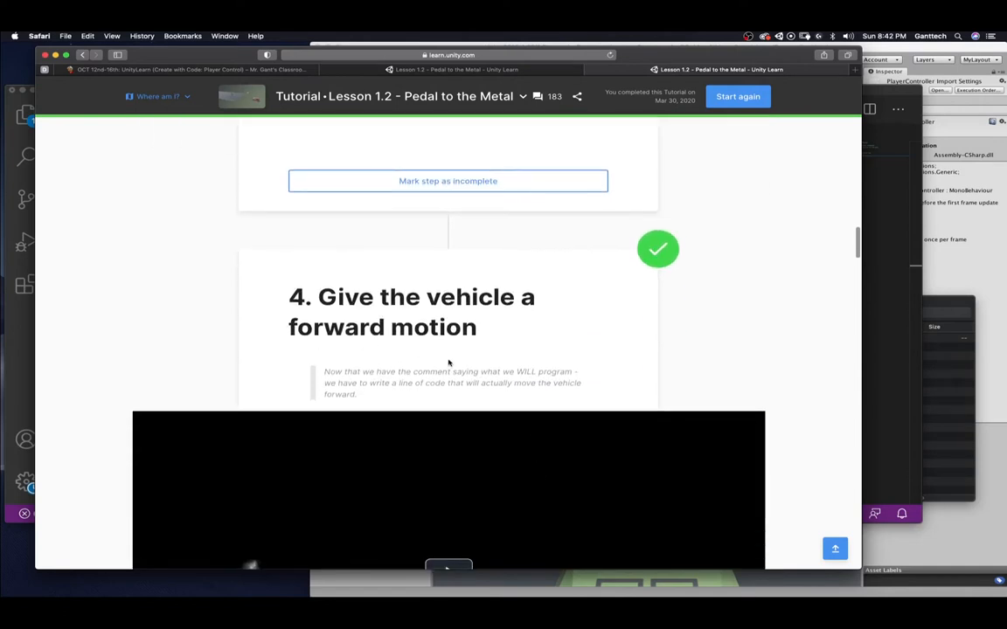
scroll("down", 3)
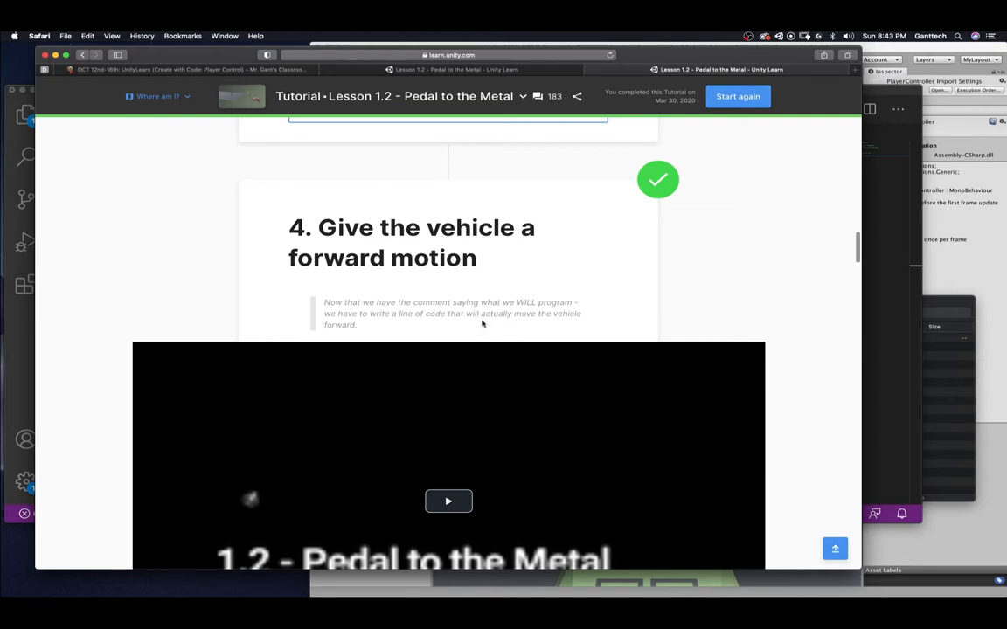
scroll("down", 3)
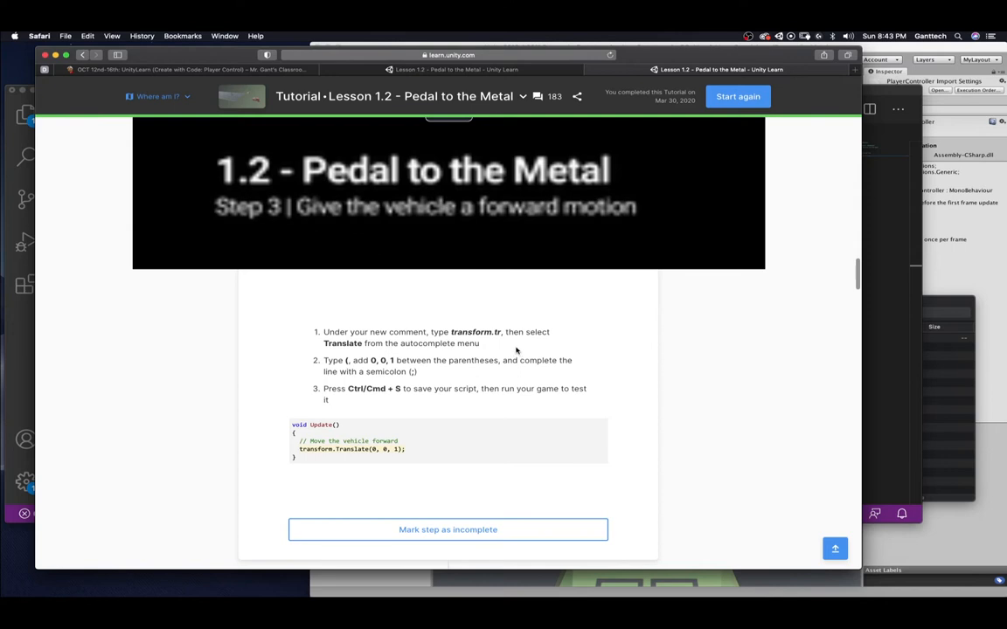
mouse_move(501, 341)
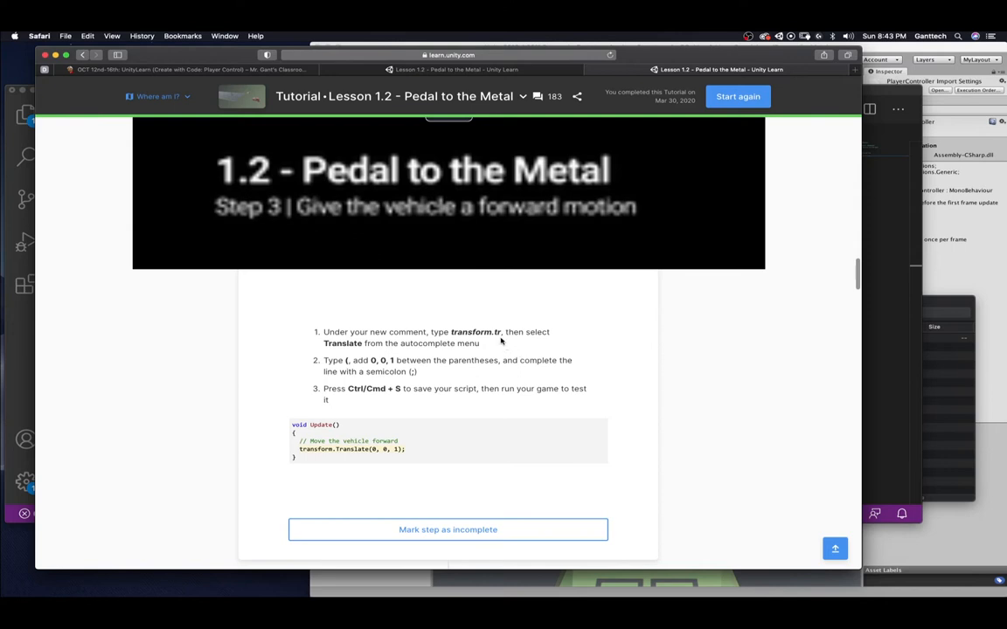
mouse_move(364, 353)
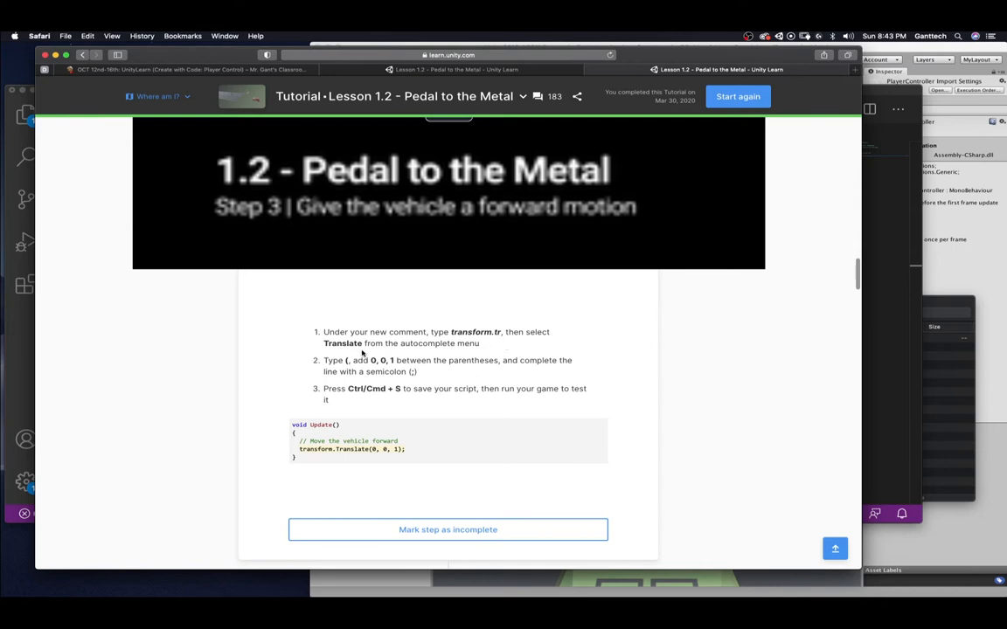
mouse_move(482, 351)
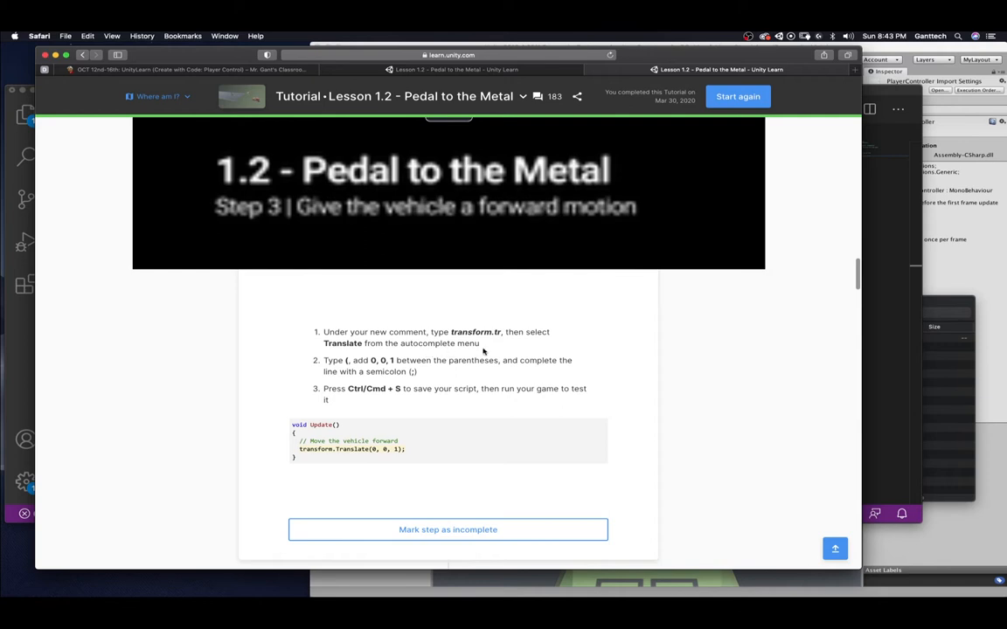
mouse_move(349, 362)
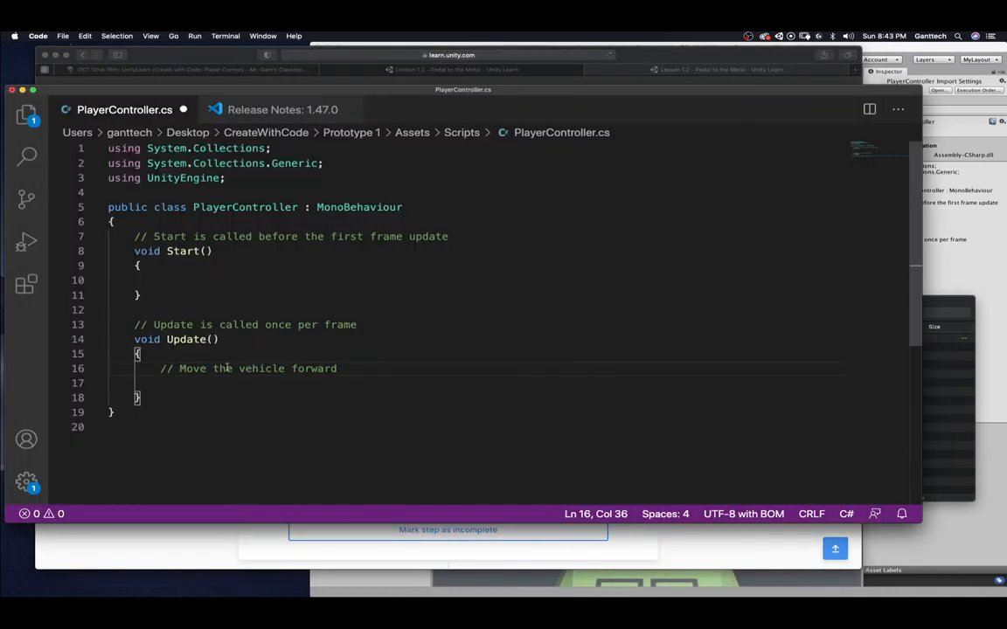
Enter transform.tr under the comment and accept the autocomplete, giving transform.transform
type("transform.t")
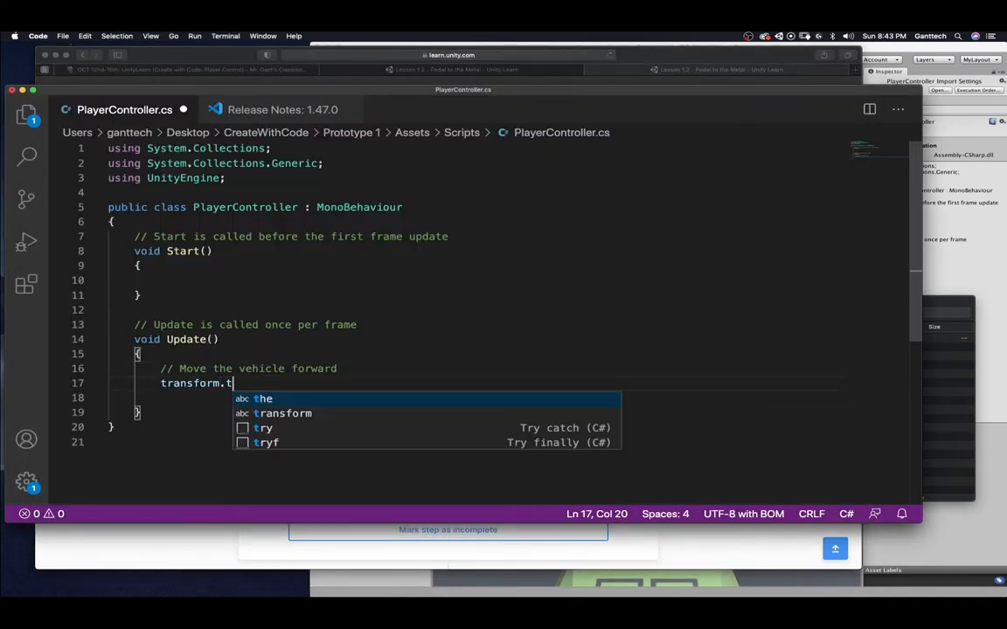
type("ransform")
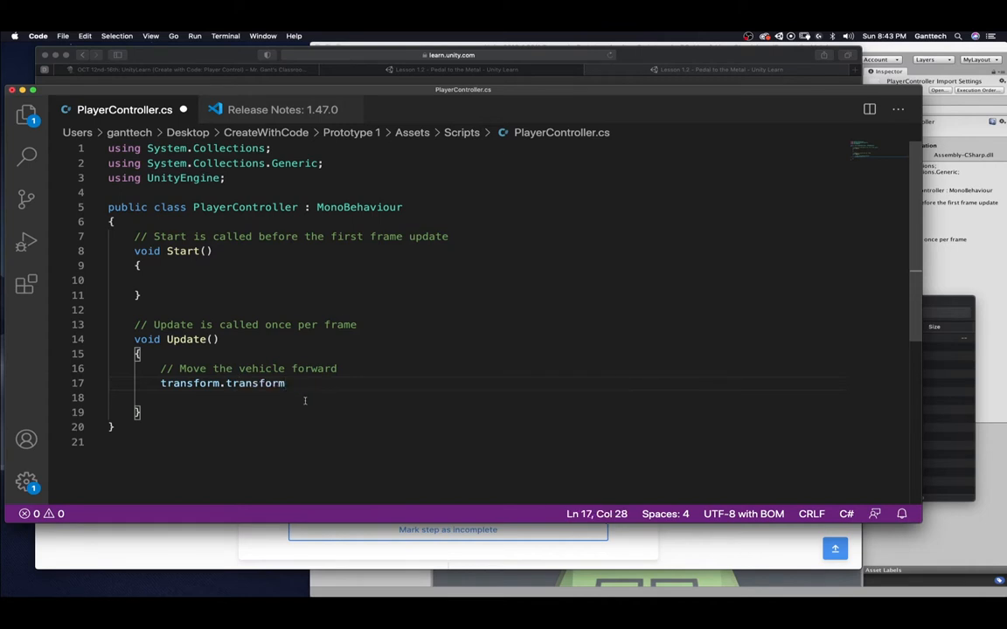
left_click(454, 70)
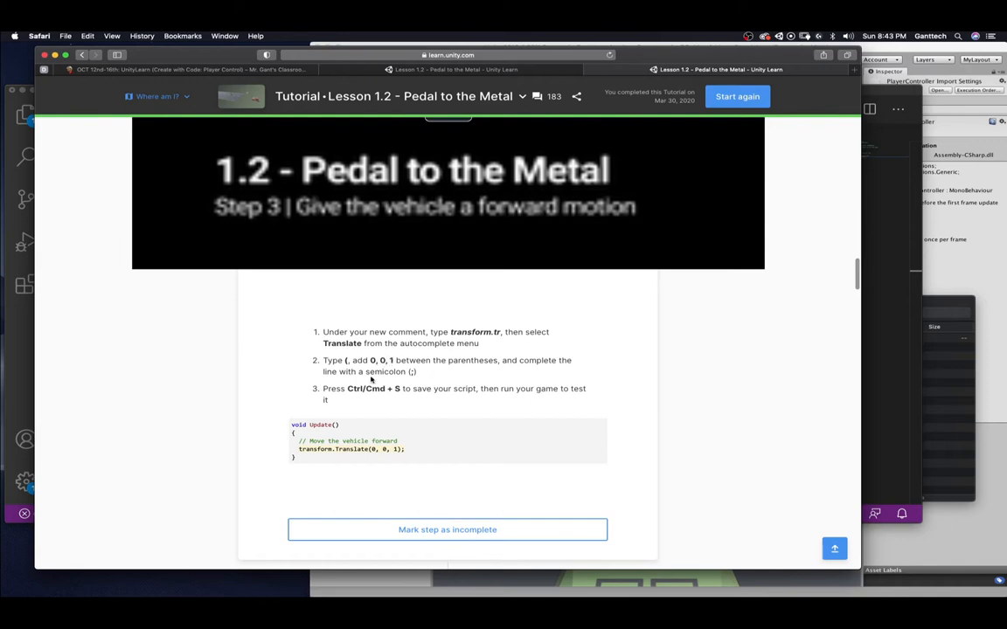
mouse_move(259, 140)
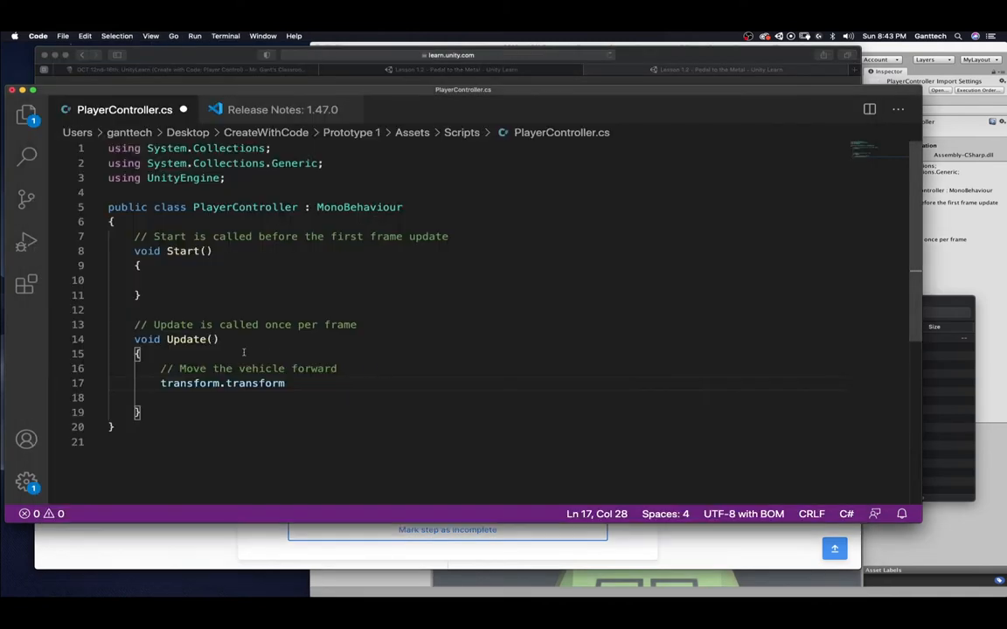
Complete the line as transform.transform(0,0,1); with a trailing // started
type("()")
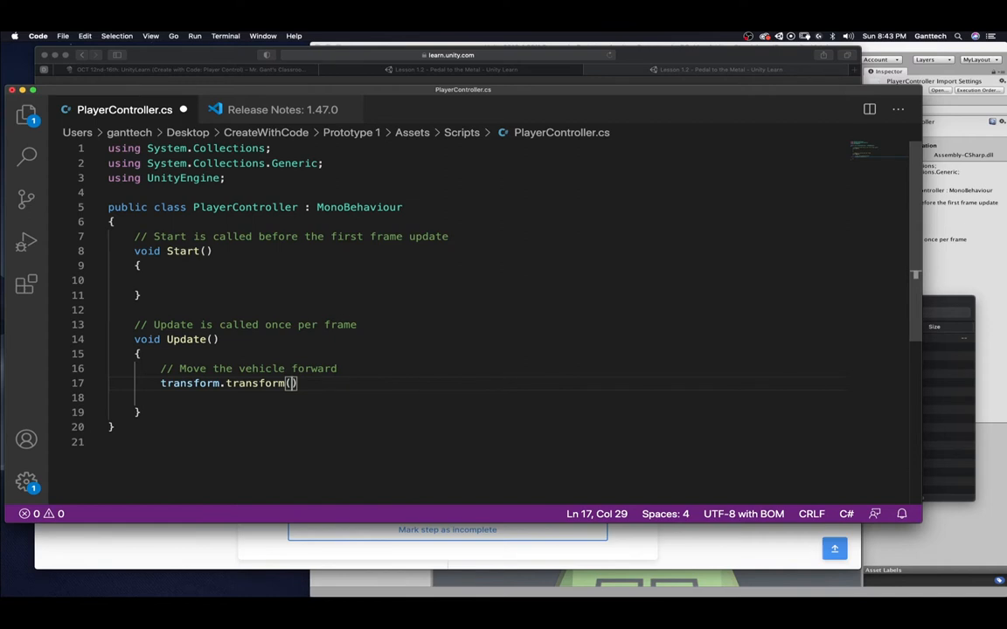
type("0,")
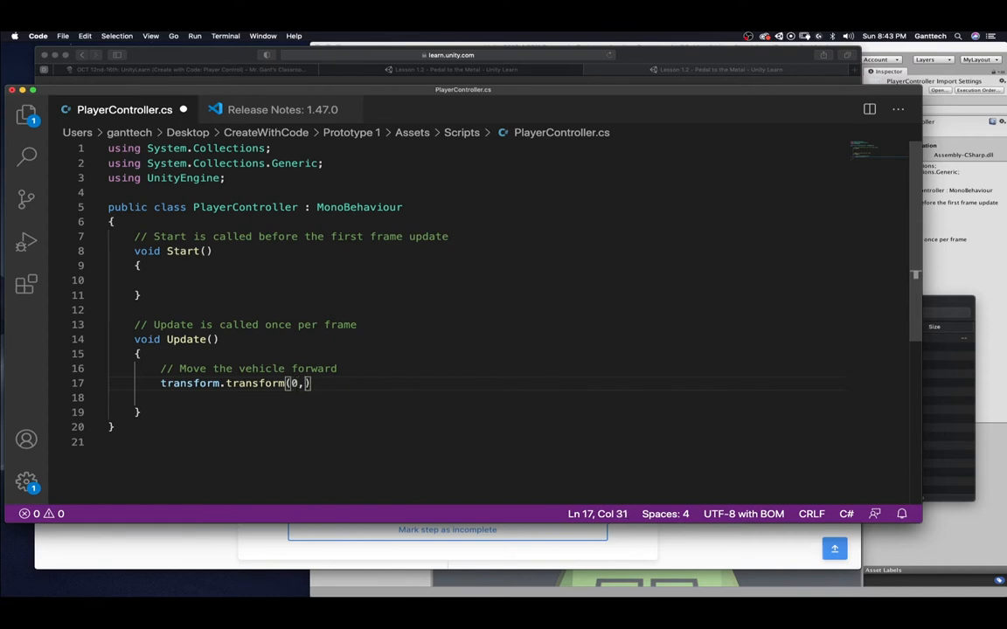
type("0,")
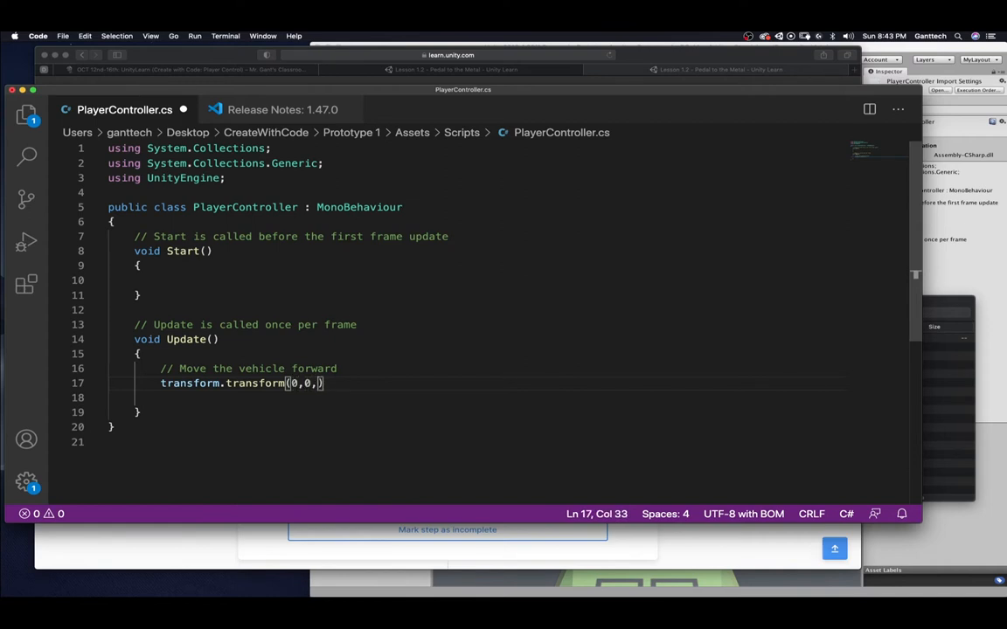
type("1")
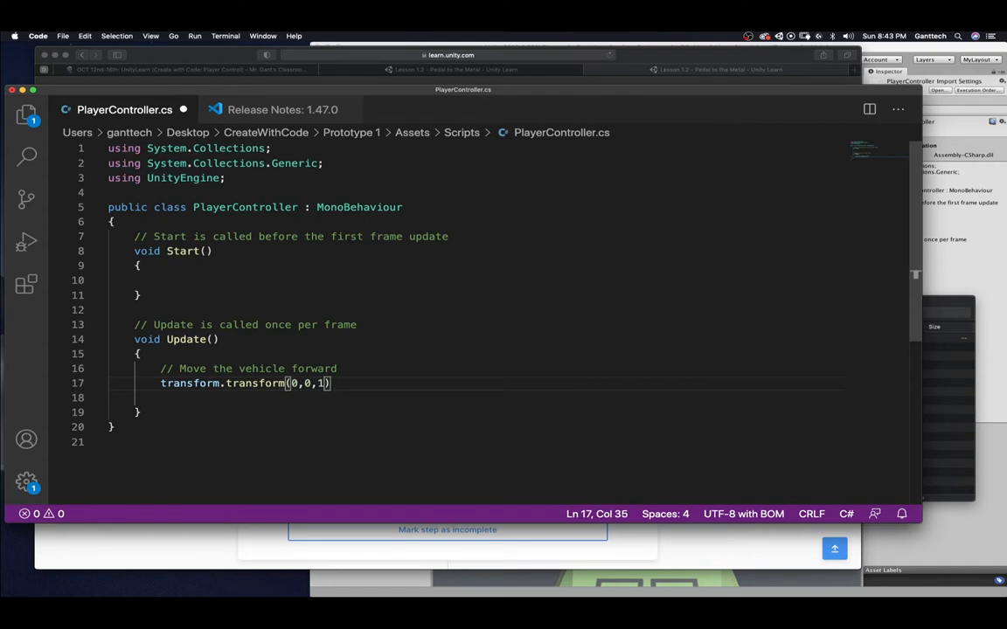
type("; //")
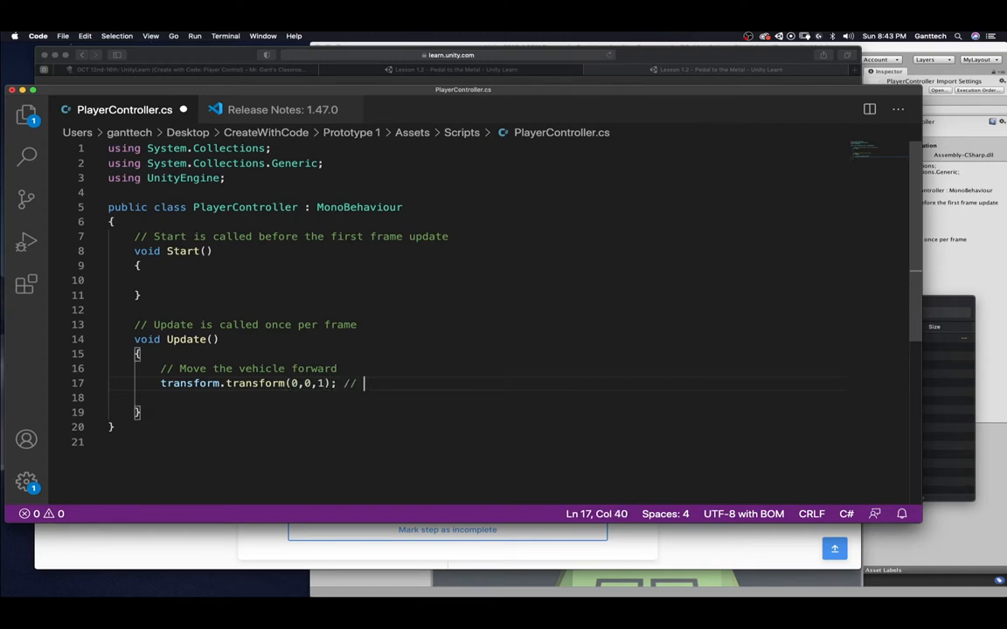
Finish the trailing comment as '// Moving 0 x, 0 y, 1 z'
type("Moving")
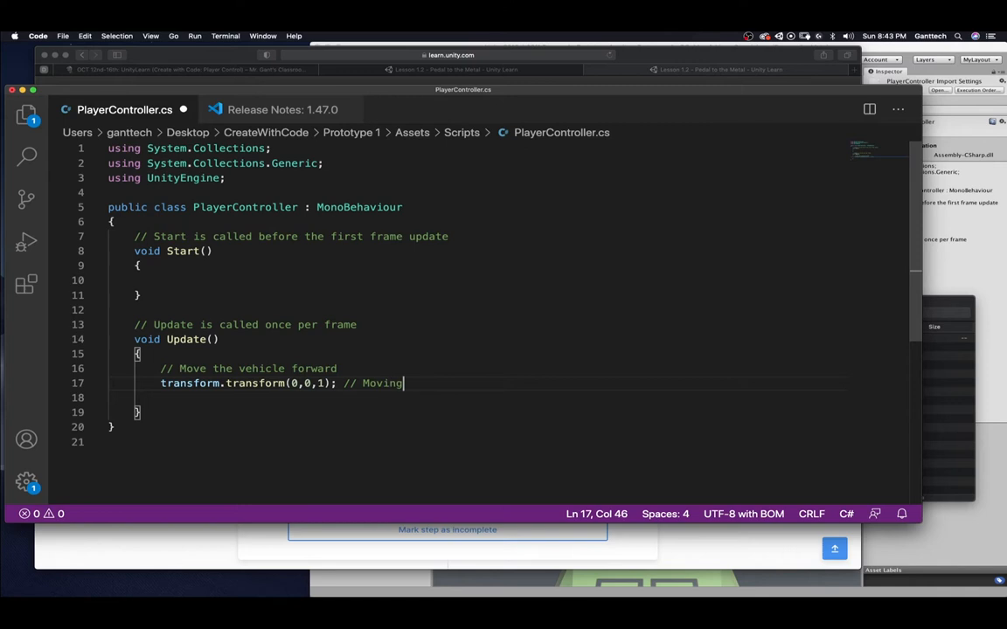
type("0")
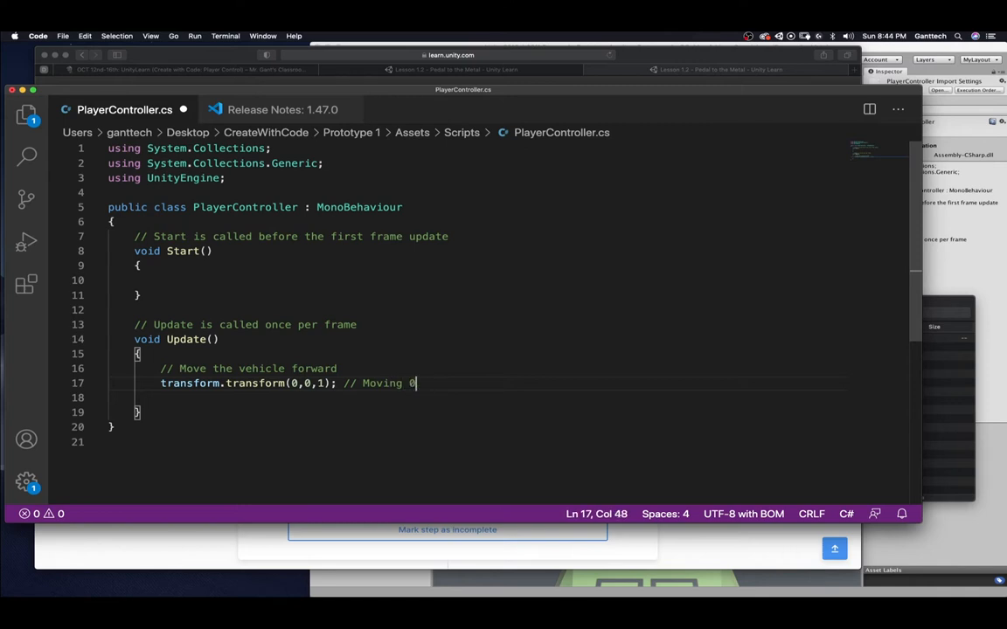
type("x,")
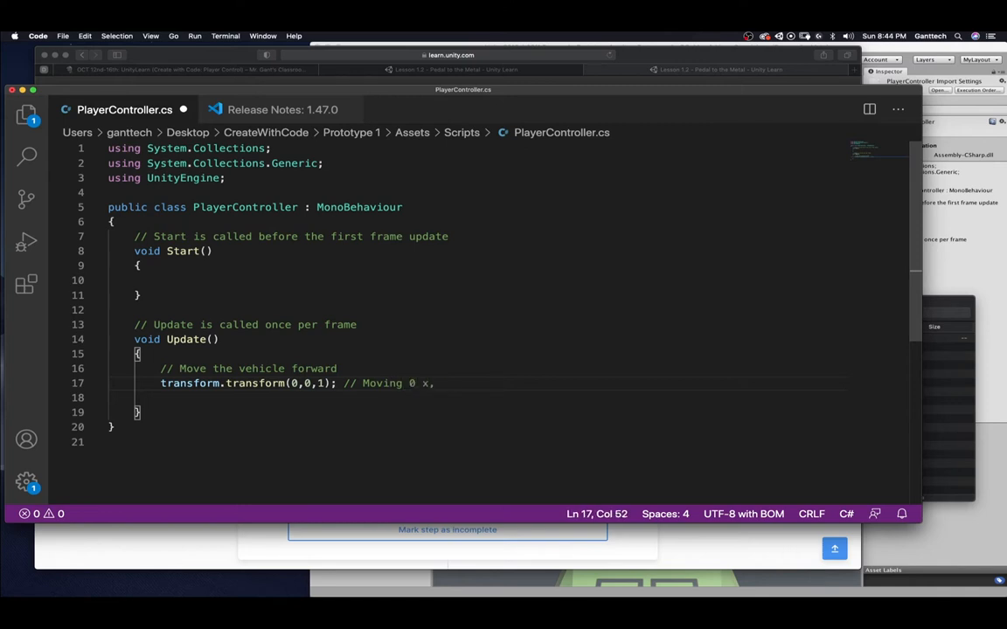
type("0 y,")
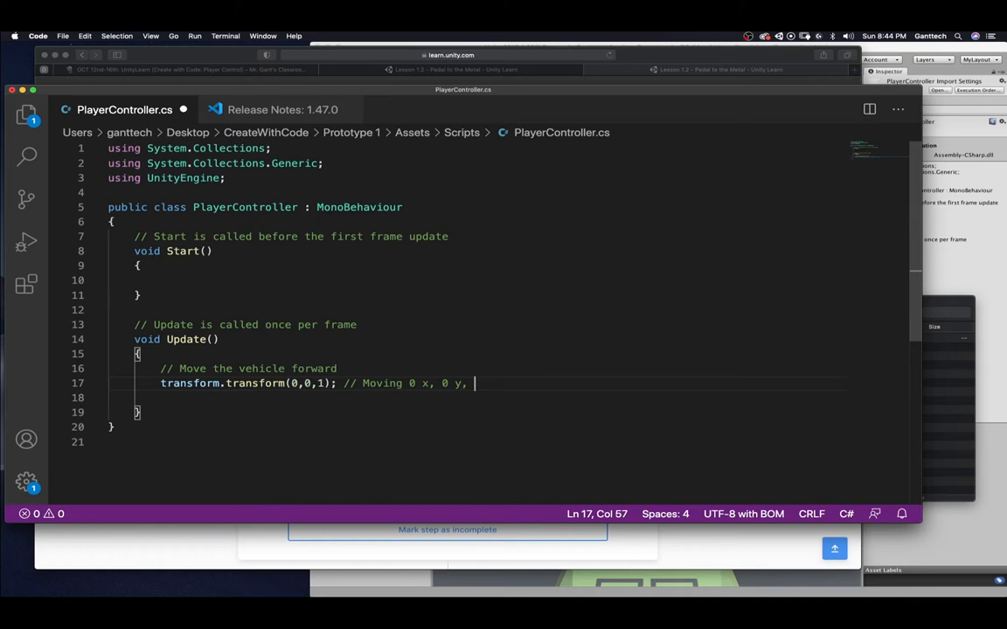
type("1 z")
left_click(248, 325)
type(" (")
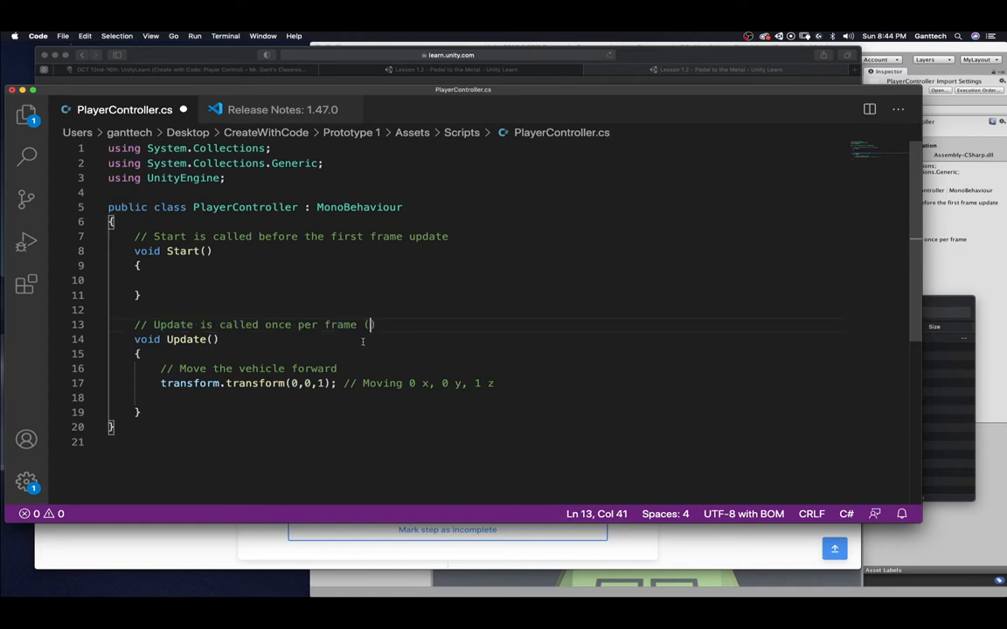
Extend the Update comment to read 'once per frame (60 frames per second)'
type("60 frames")
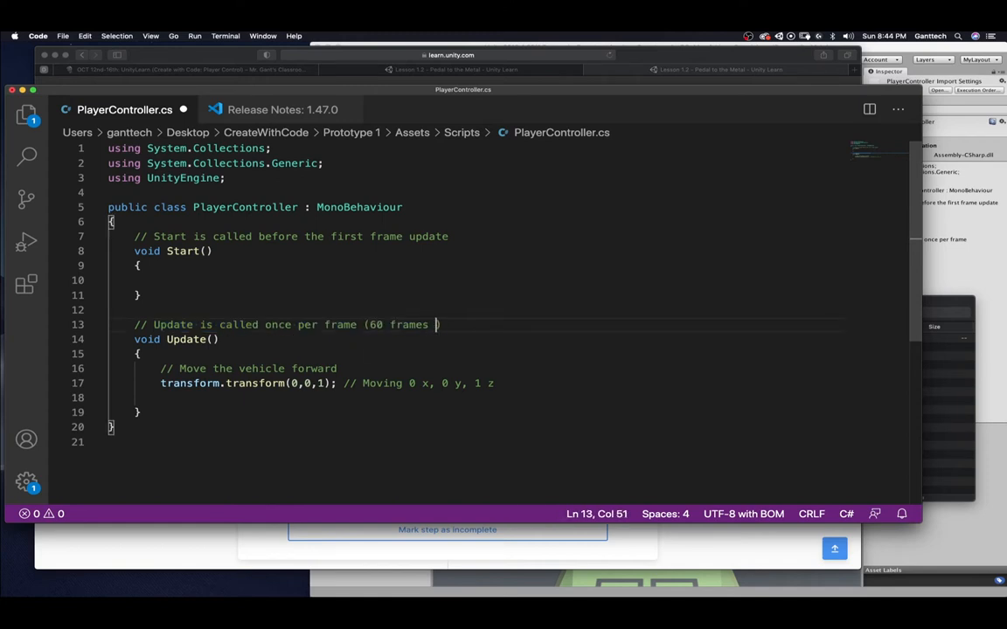
type("per second")
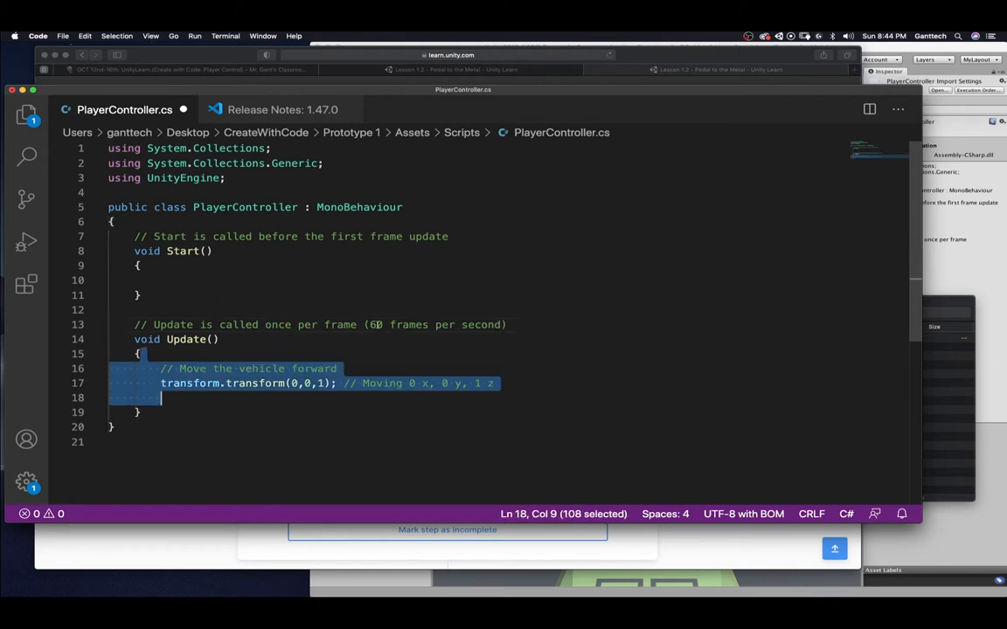
left_click(229, 383)
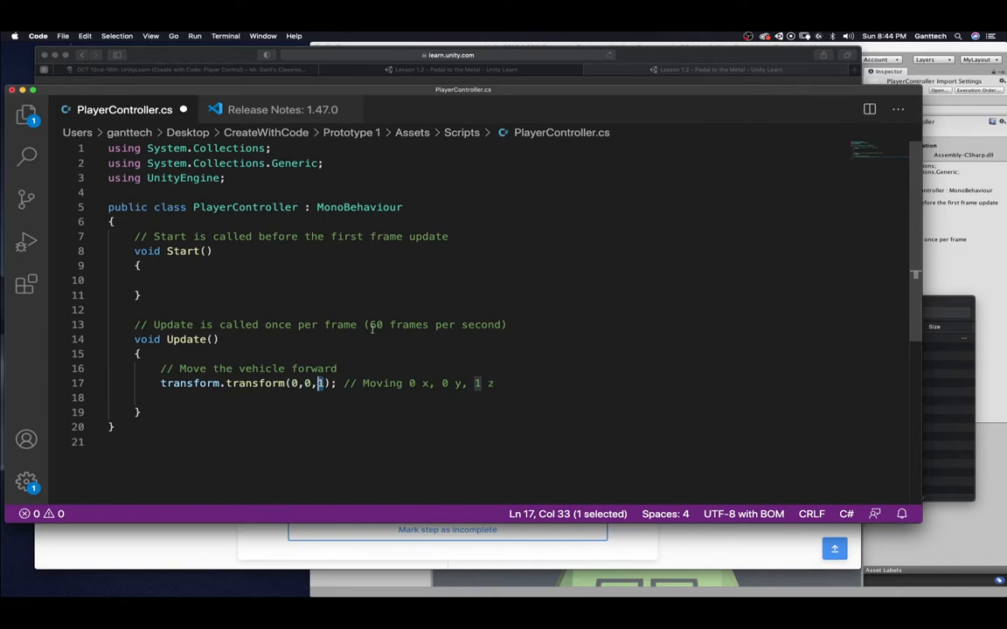
left_click(376, 323)
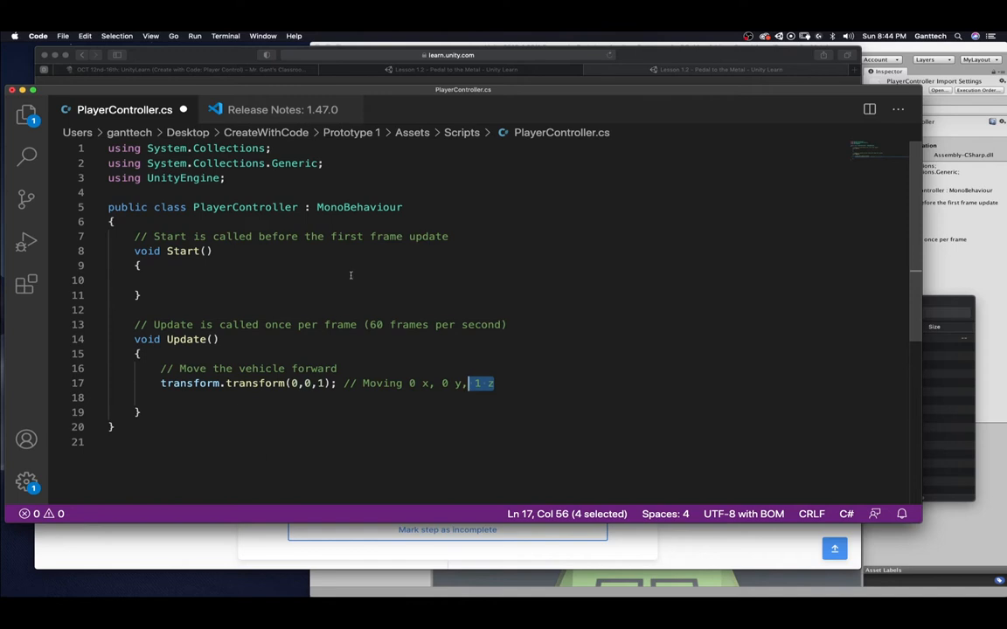
mouse_move(755, 570)
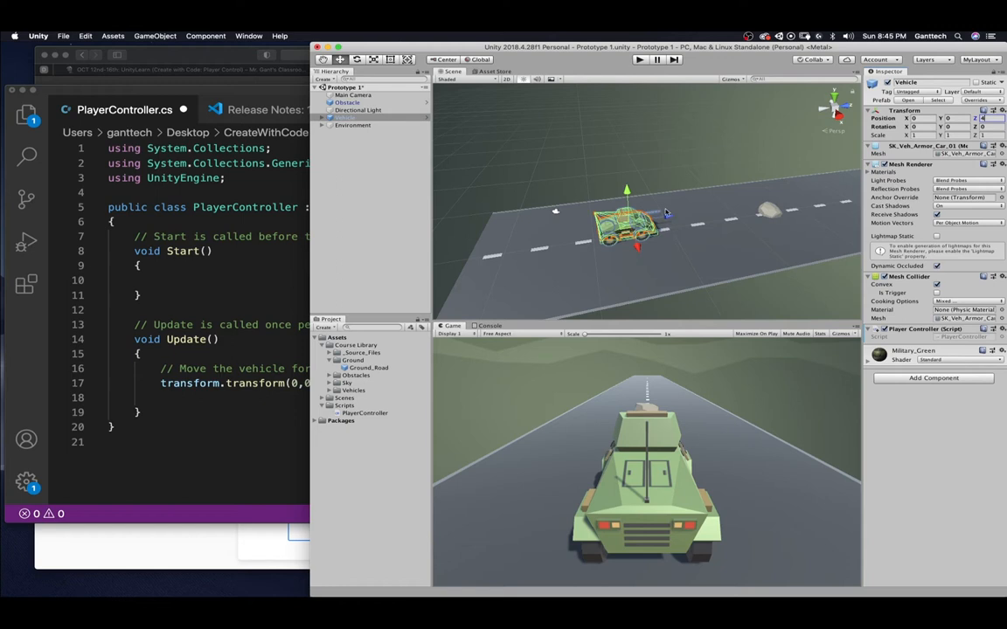
mouse_move(505, 294)
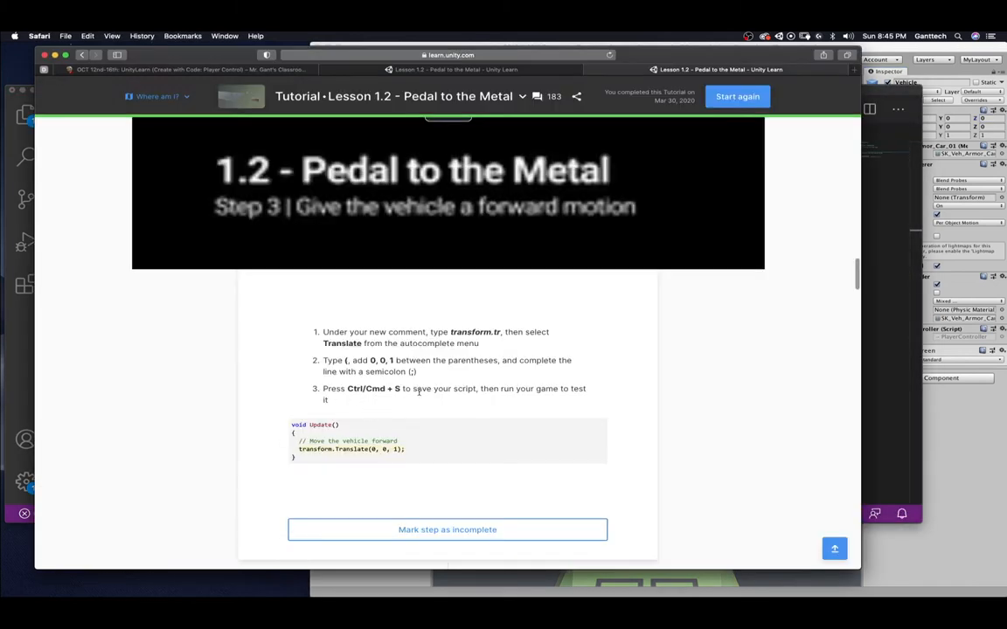
mouse_move(364, 402)
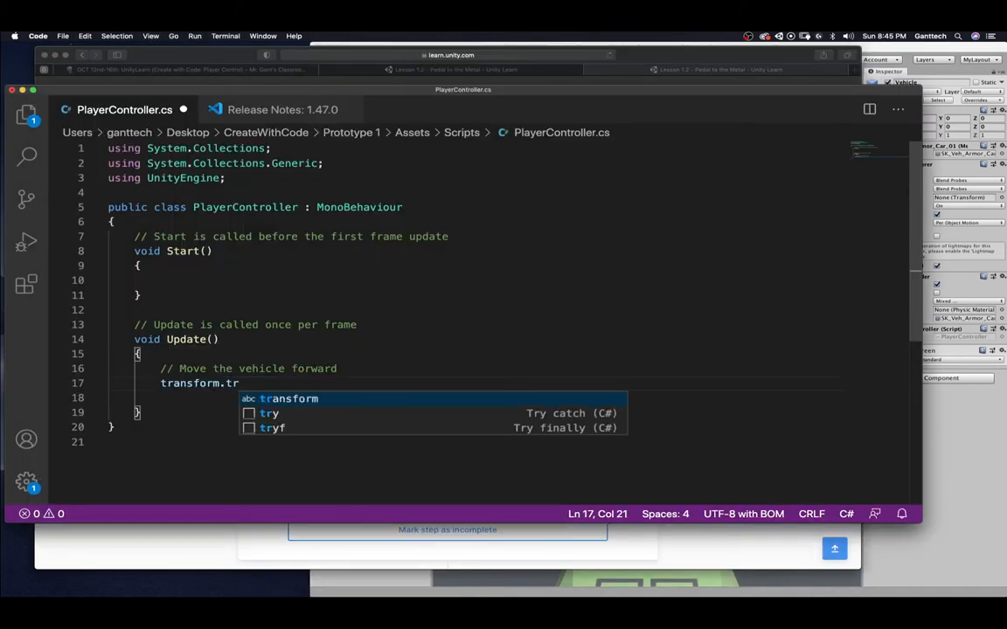
Write transform.Translate(0,0,1); // Move 0 x, 0 y, 1 z inside Update
type("ansla")
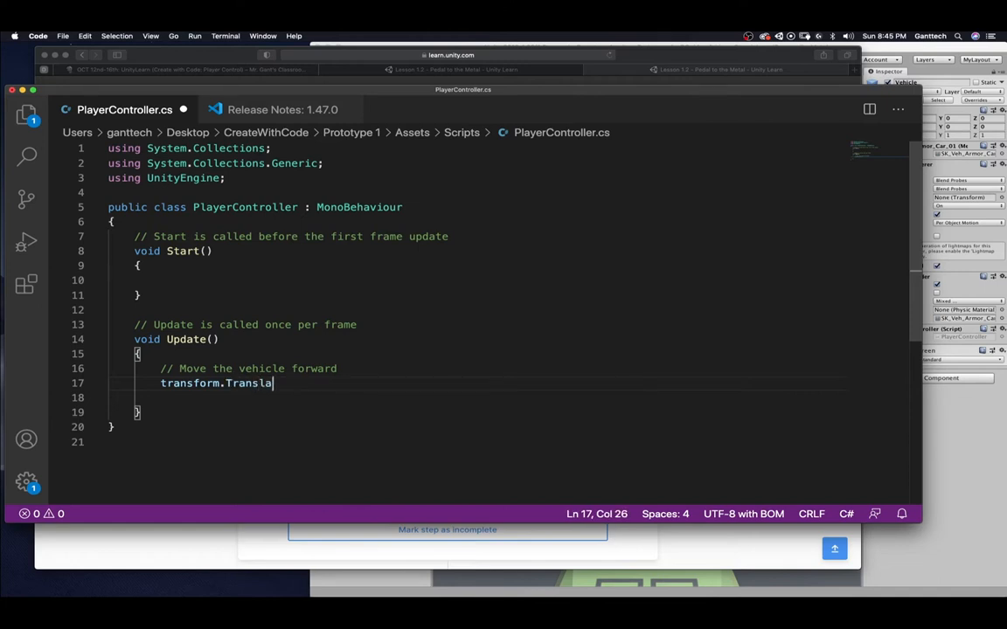
type("te()")
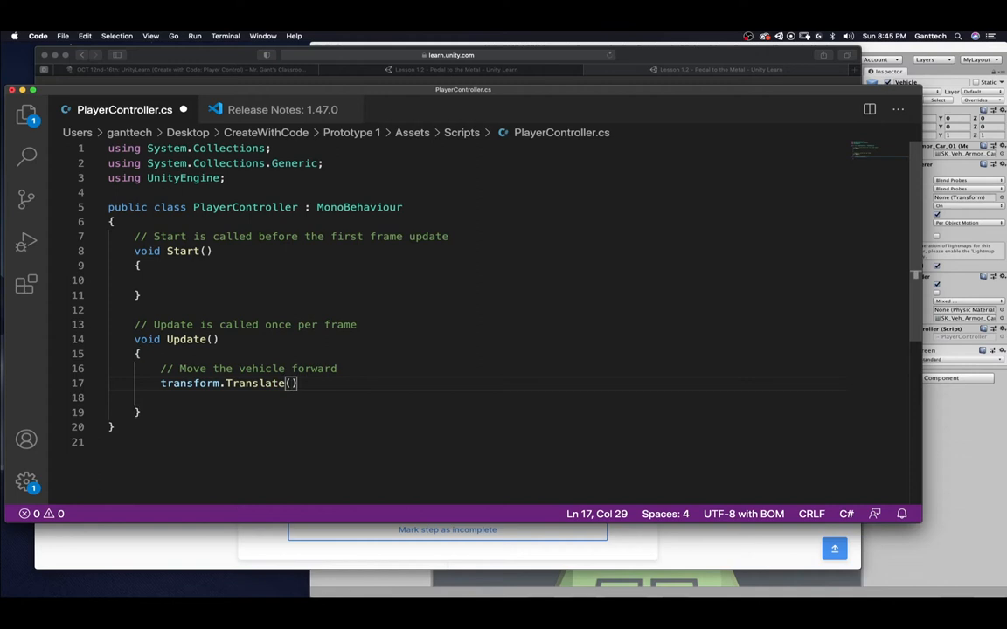
type("0")
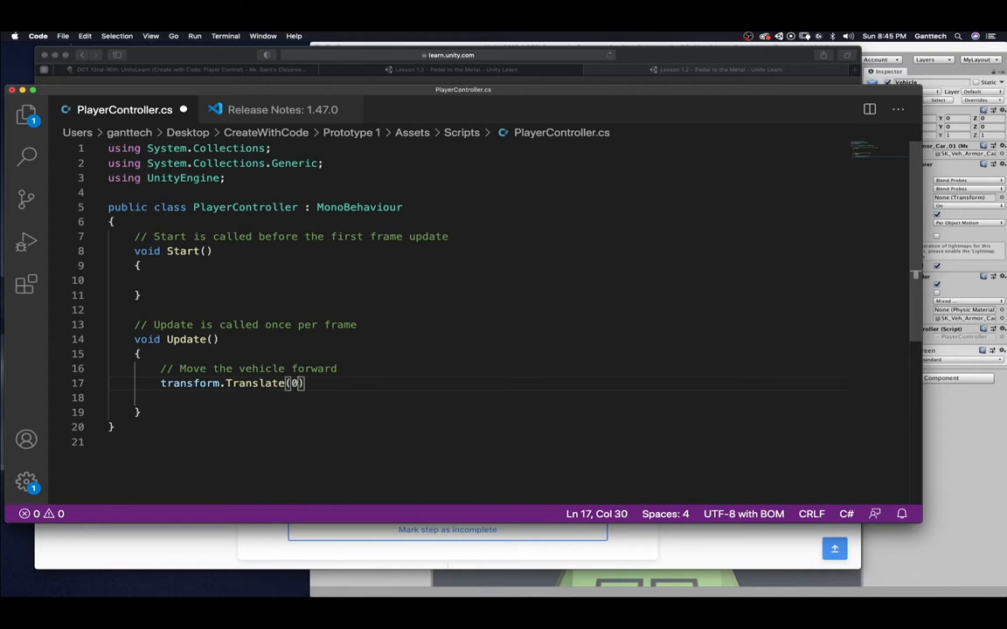
type(",0")
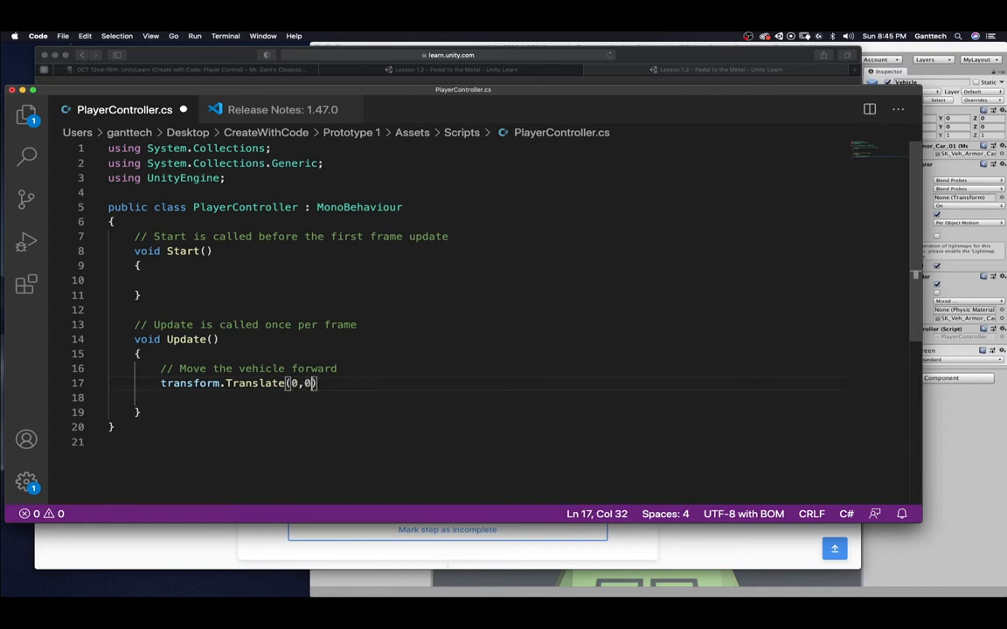
type("1")
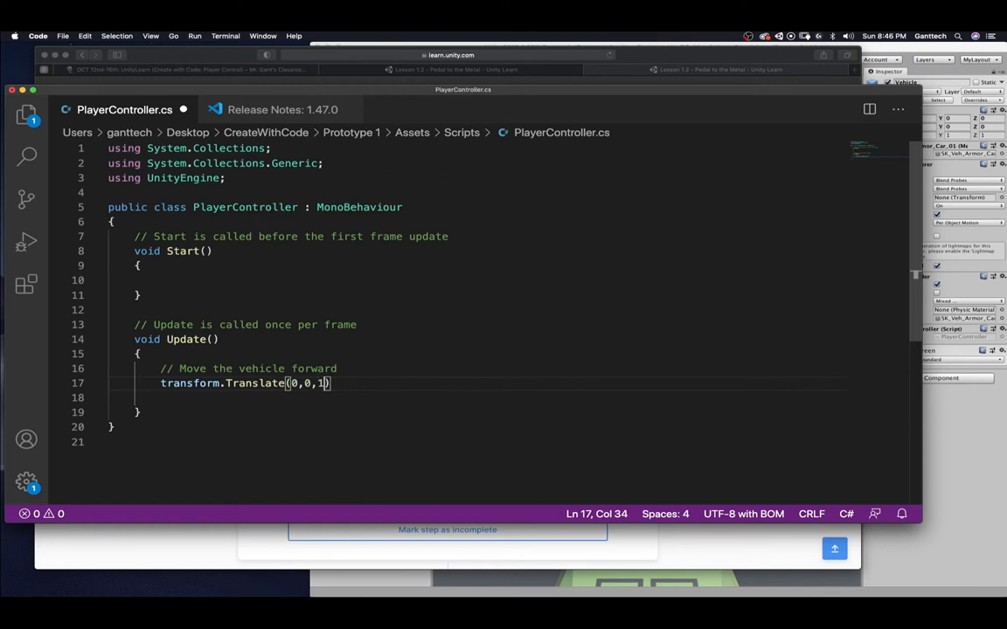
key("Right")
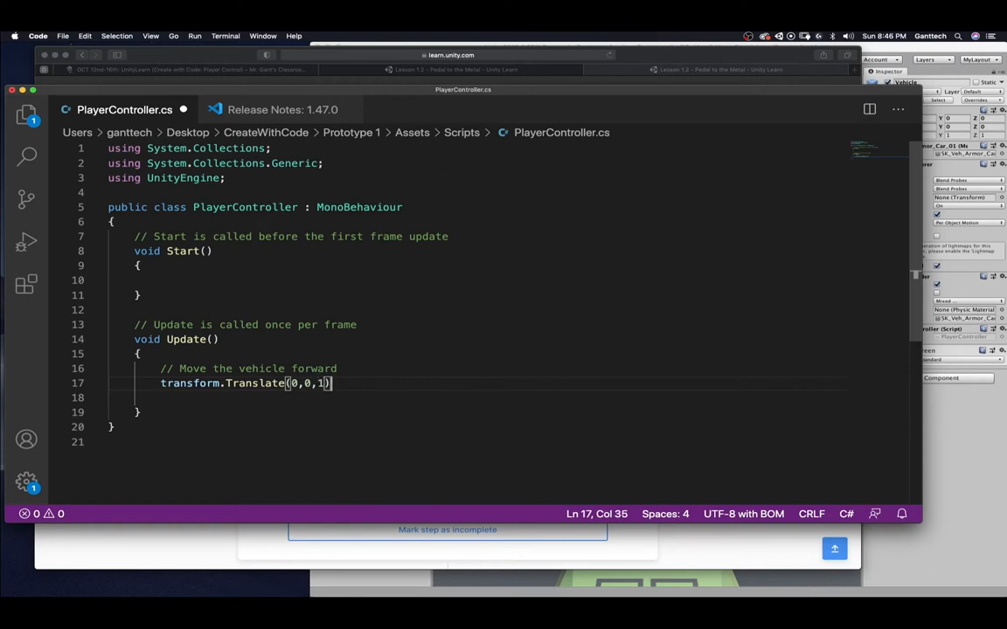
type("; //")
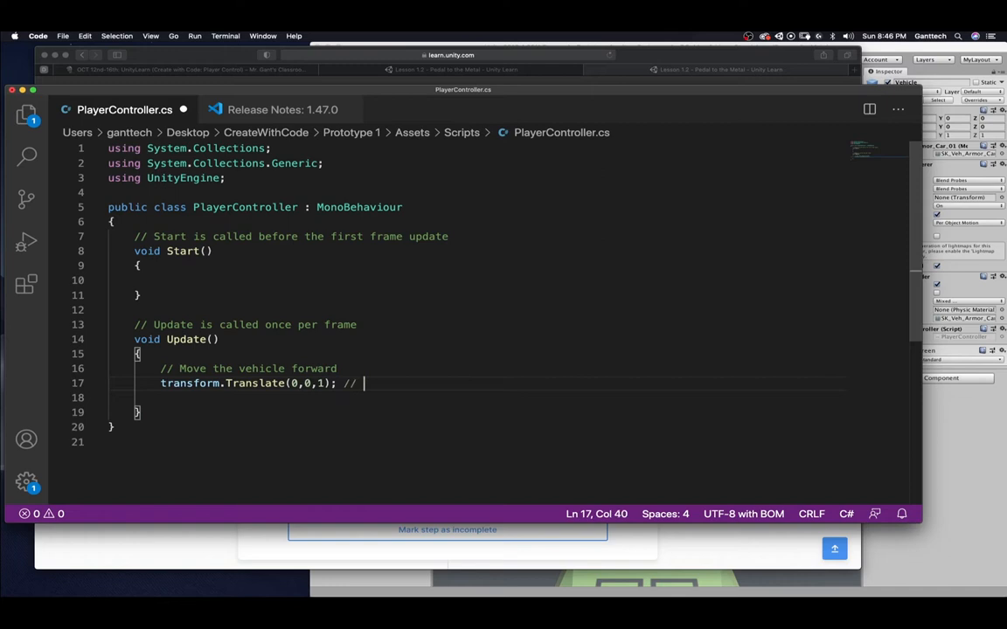
type("Move")
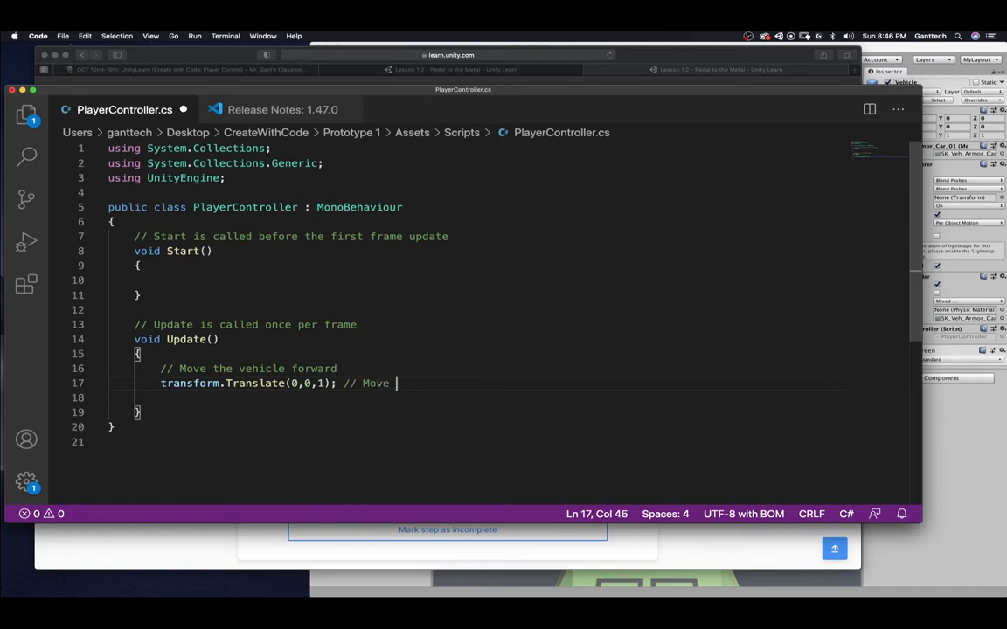
type("0 x,")
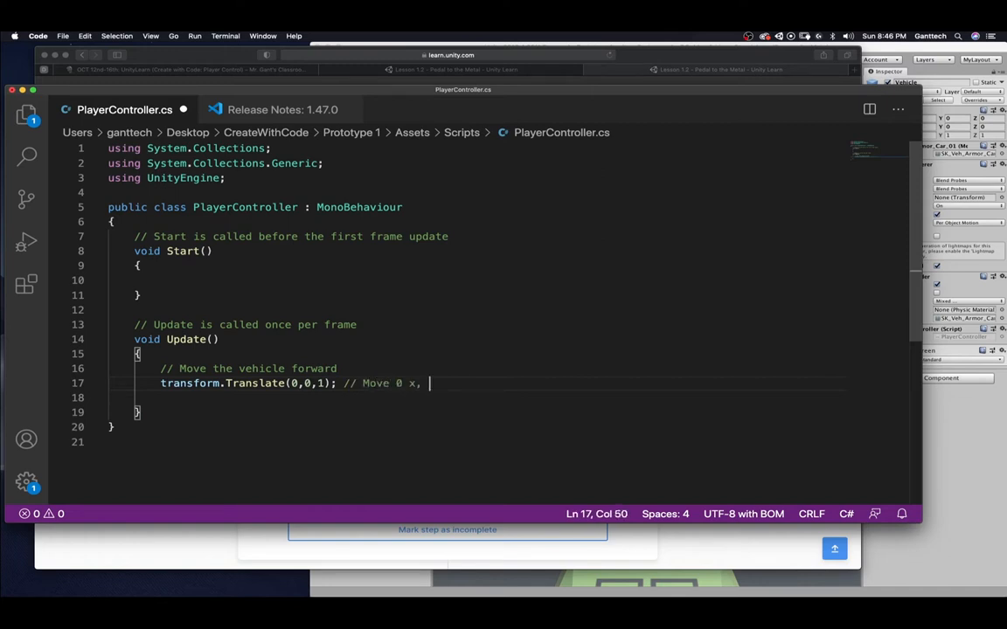
type("0 y, 1")
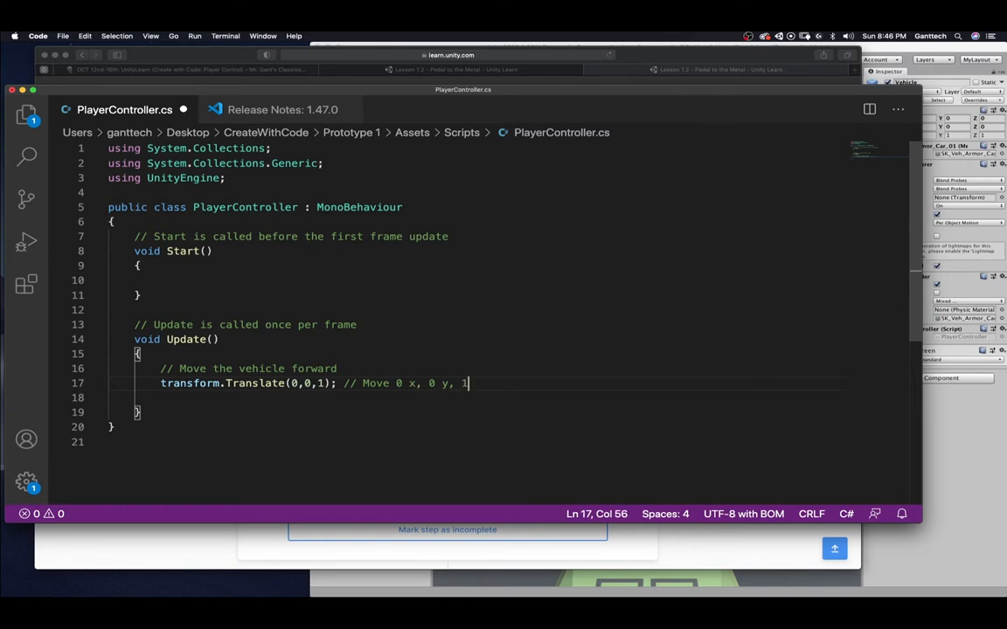
type("z")
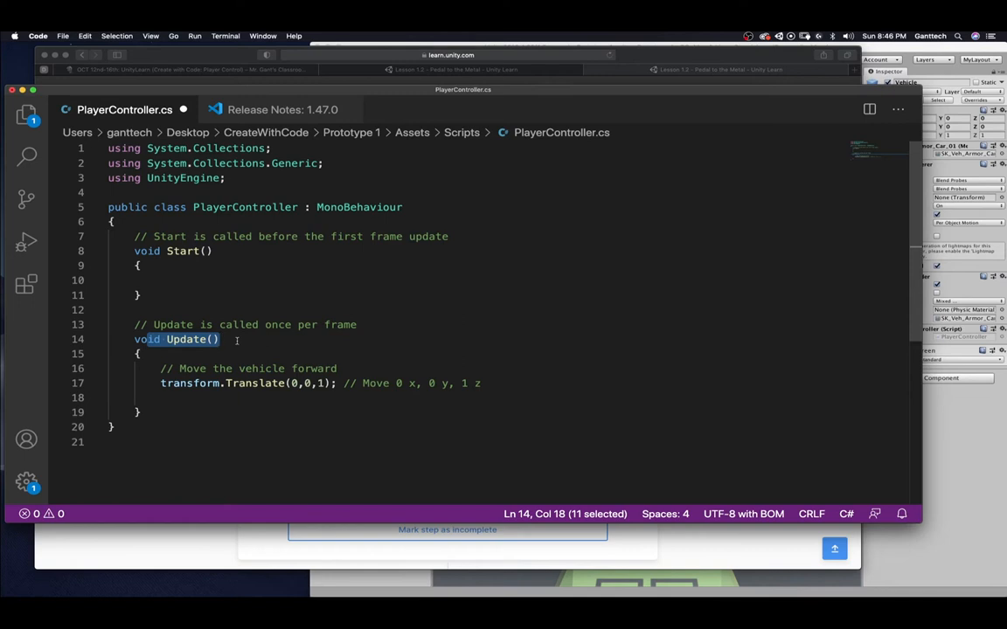
Append '(60 frames/sec)' to the Update comment
left_click(357, 323)
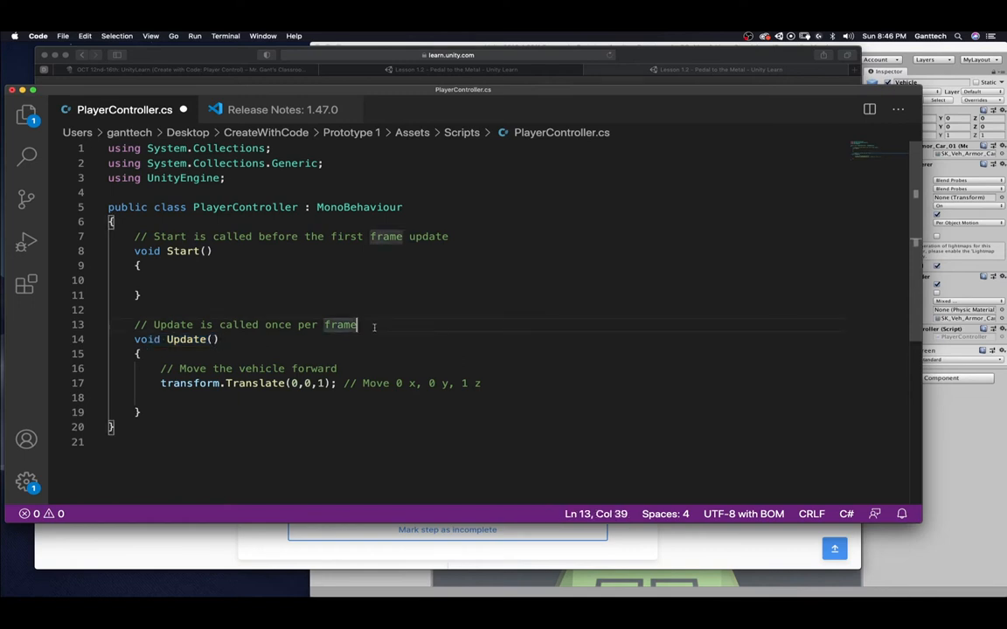
type("(60 f")
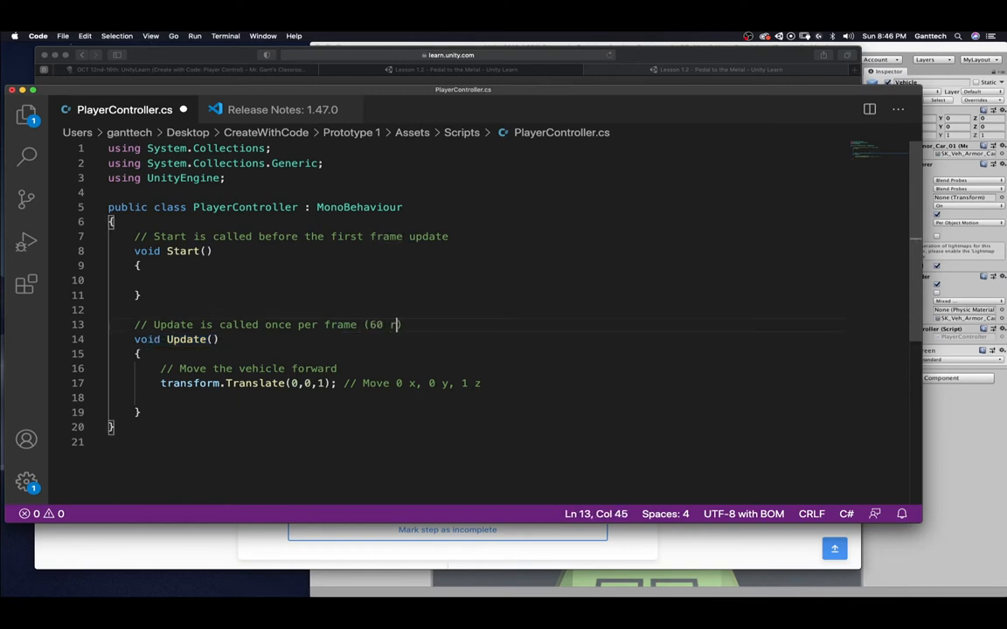
type("rames/)")
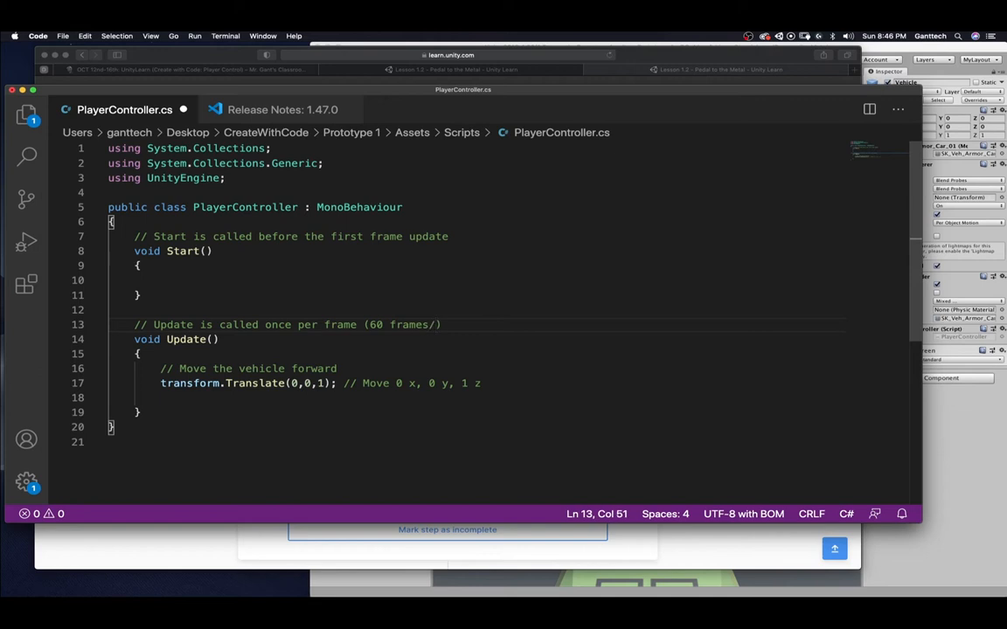
type("sec")
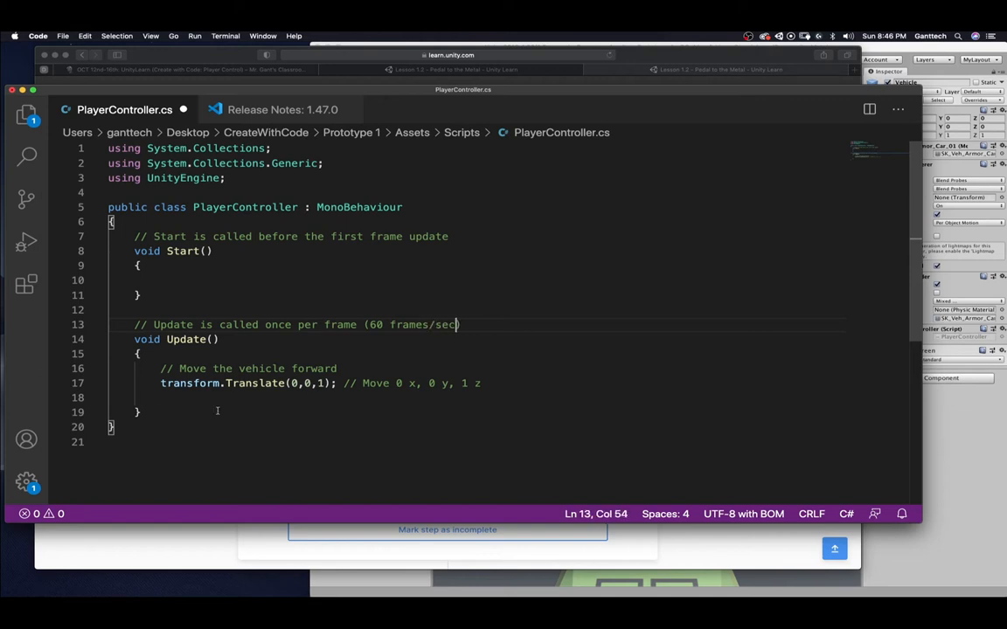
mouse_move(552, 385)
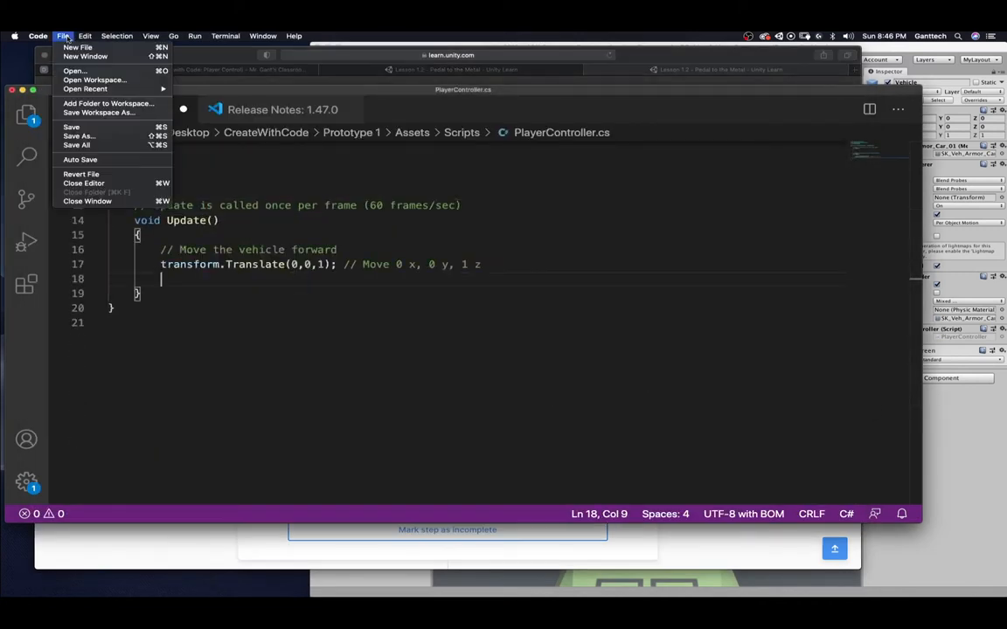
mouse_move(77, 145)
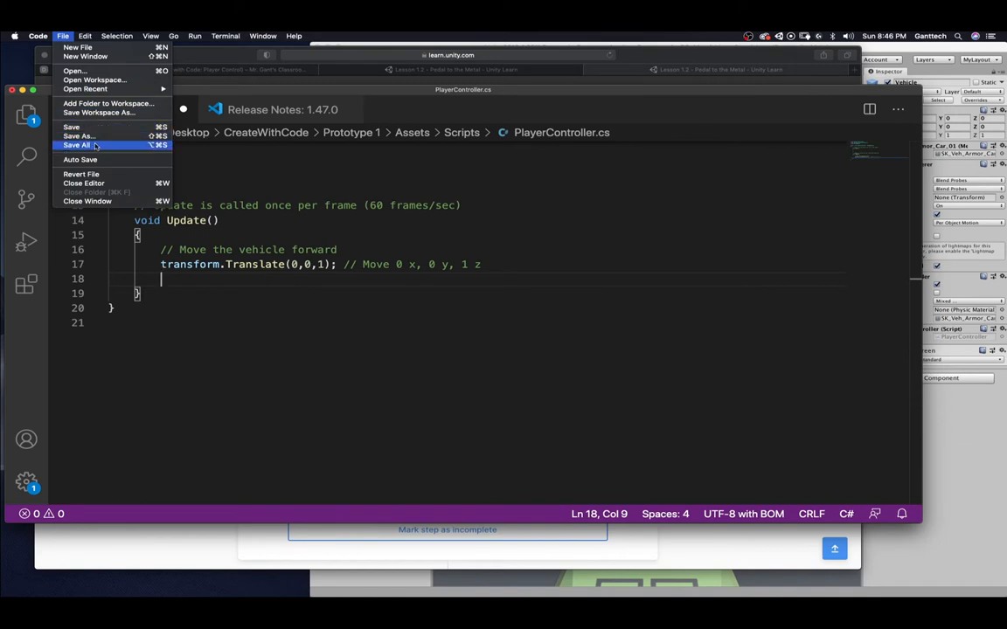
Save all edited files so PlayerController.cs is written to disk
left_click(77, 143)
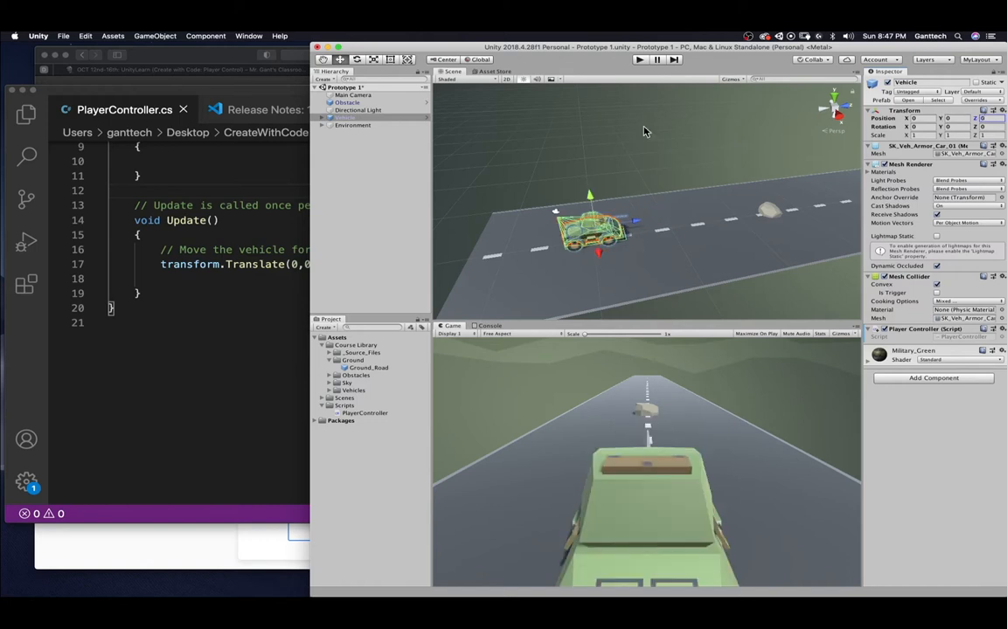
Run the game twice in Play mode to watch the vehicle move forward, stopping each run
left_click(640, 59)
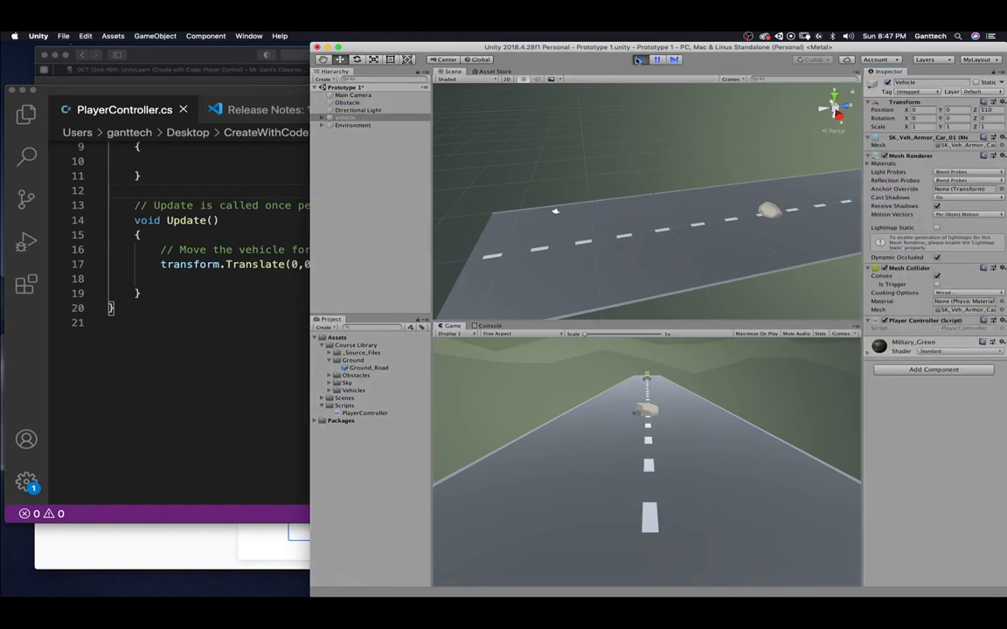
left_click(639, 60)
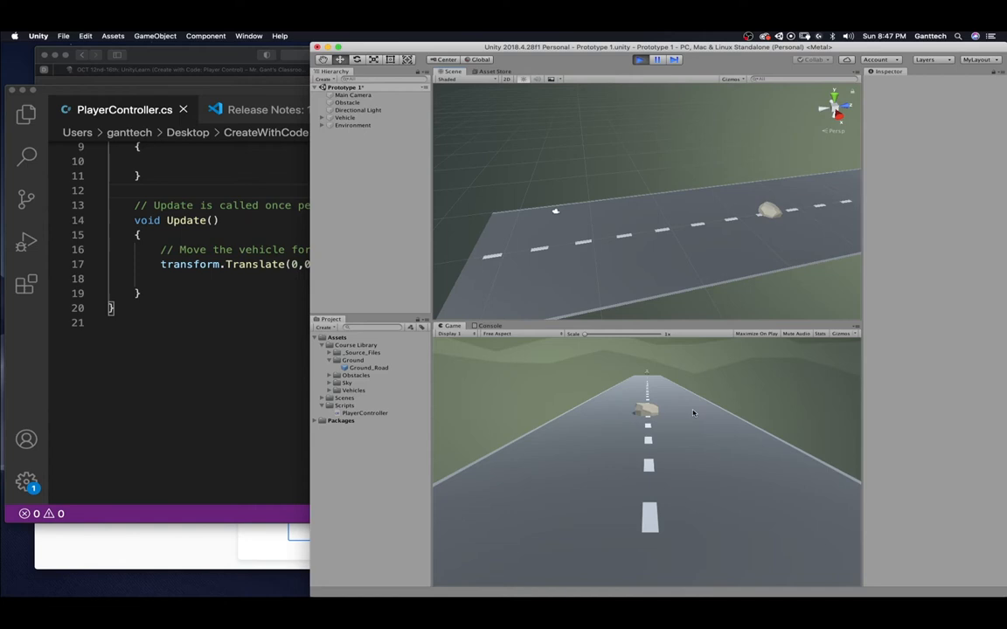
mouse_move(646, 376)
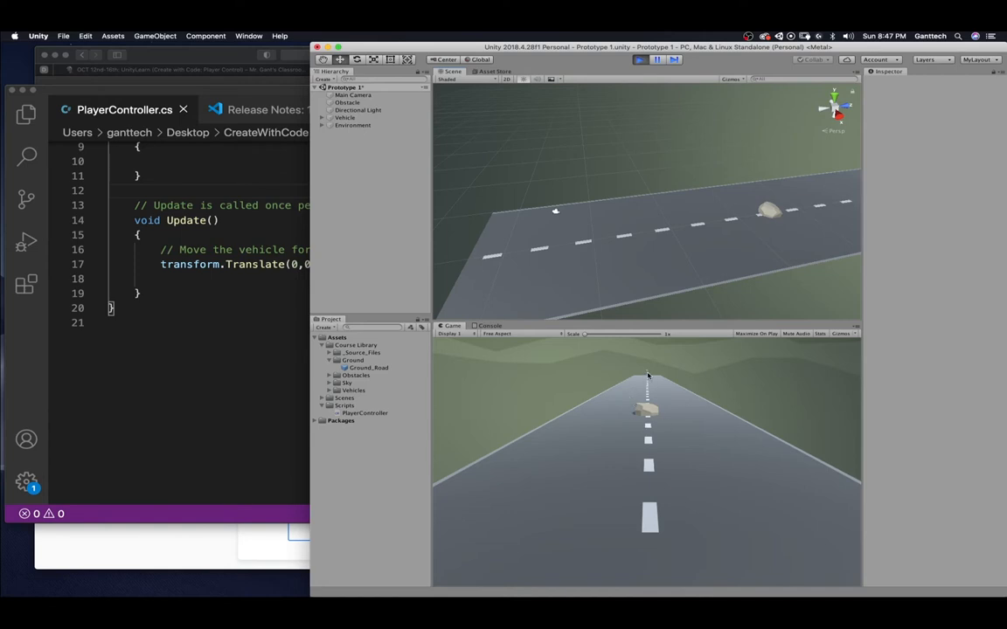
mouse_move(650, 379)
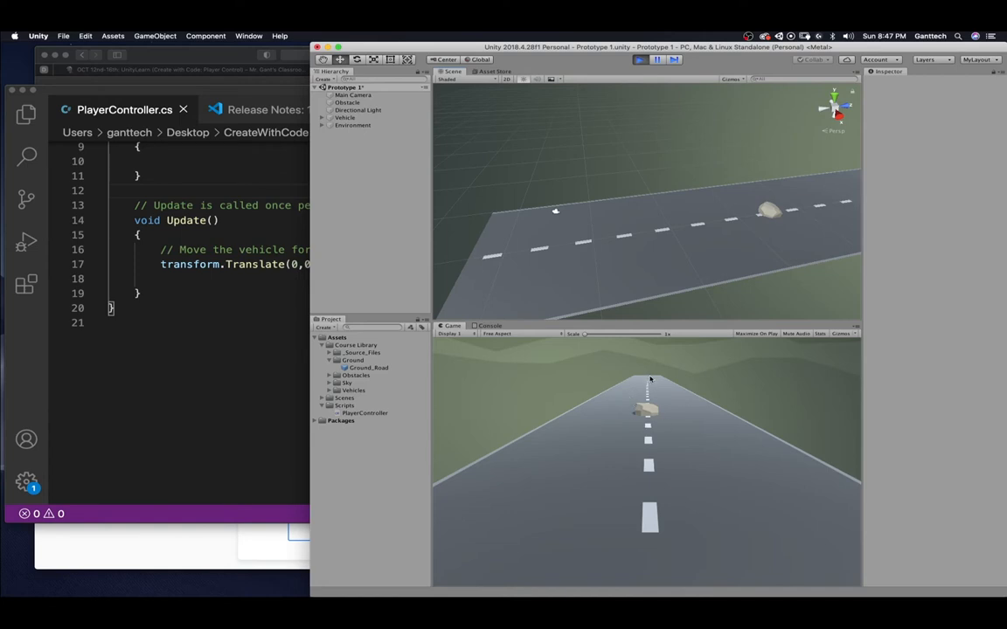
left_click(640, 60)
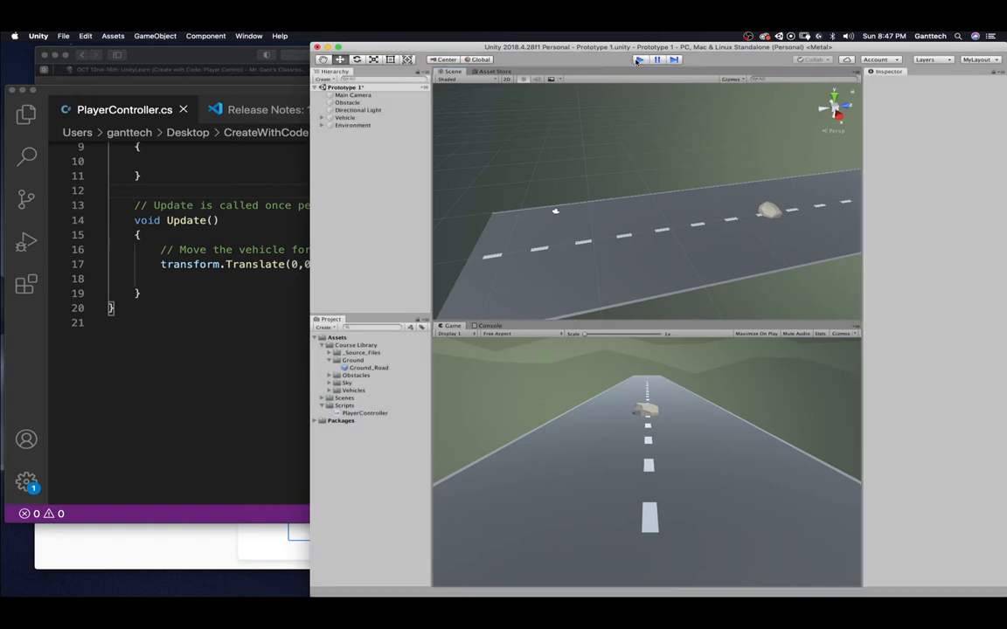
left_click(639, 60)
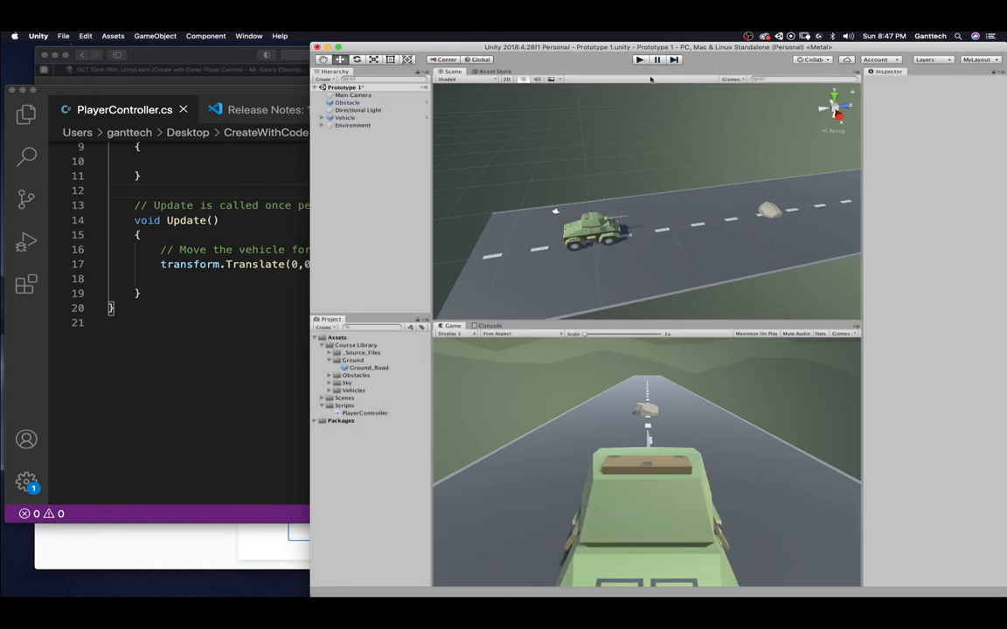
left_click(640, 60)
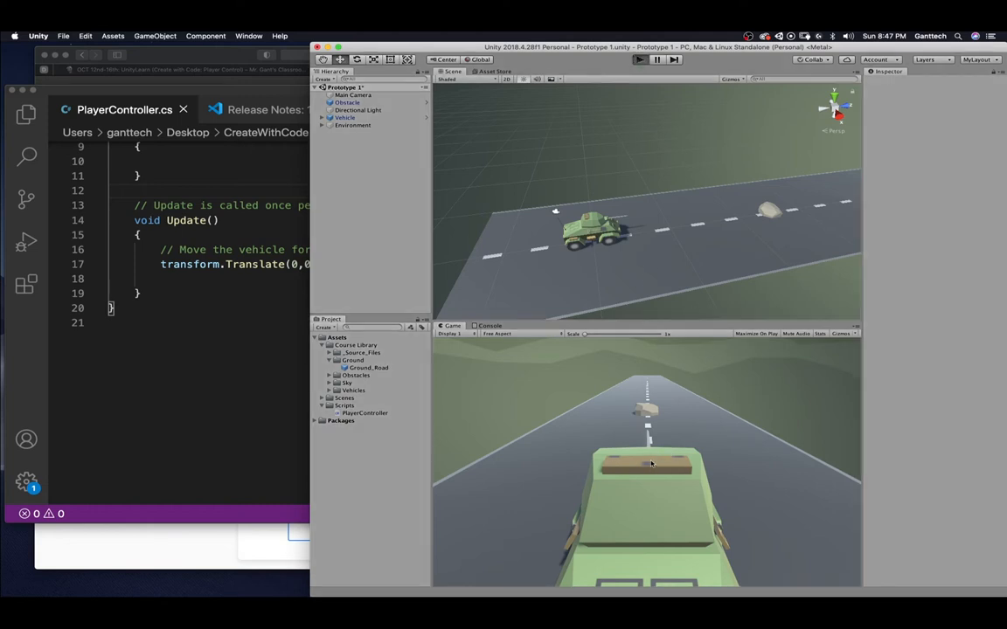
left_click(640, 60)
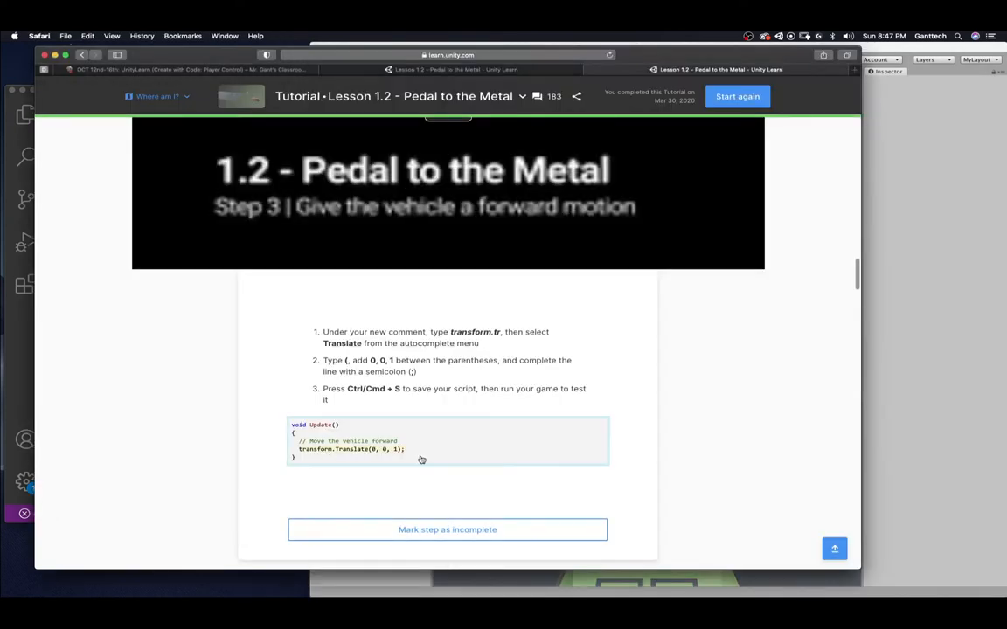
Scroll the Unity Learn page down to the 'Use a Vector3 to move forward' step
scroll("down", 3)
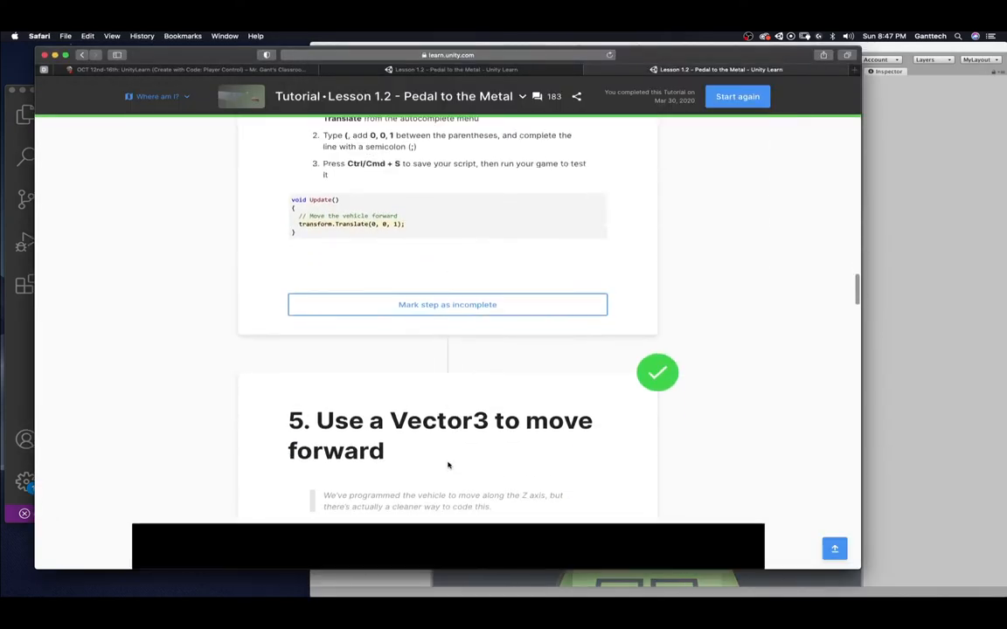
scroll("down", 3)
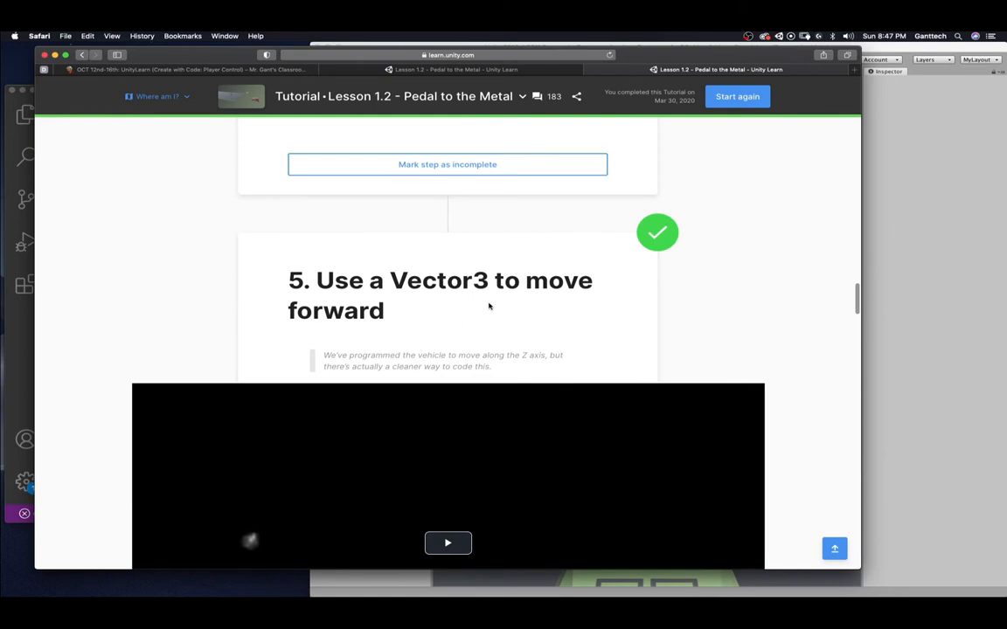
mouse_move(490, 367)
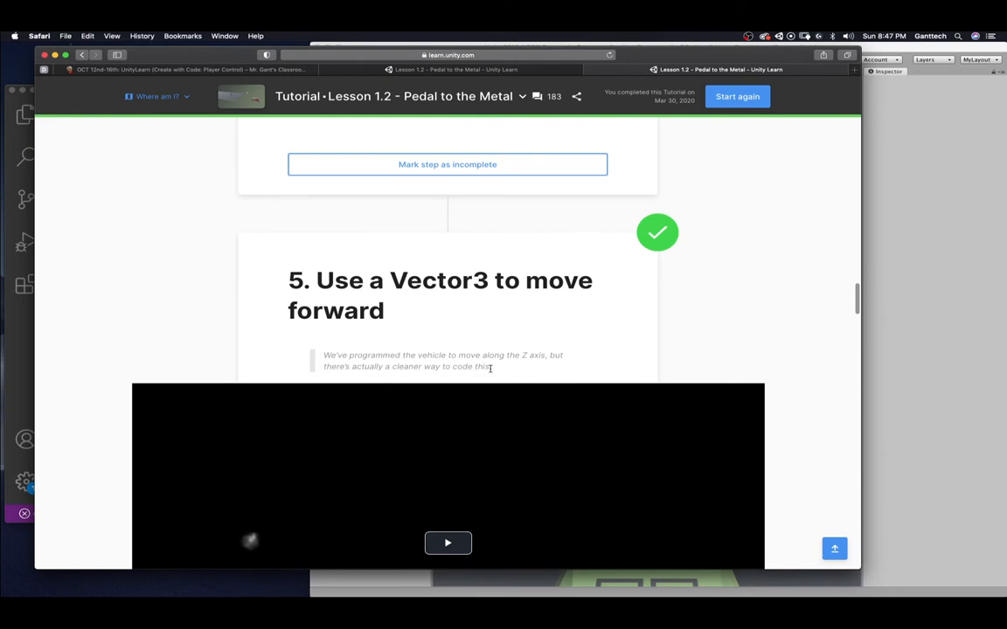
mouse_move(500, 370)
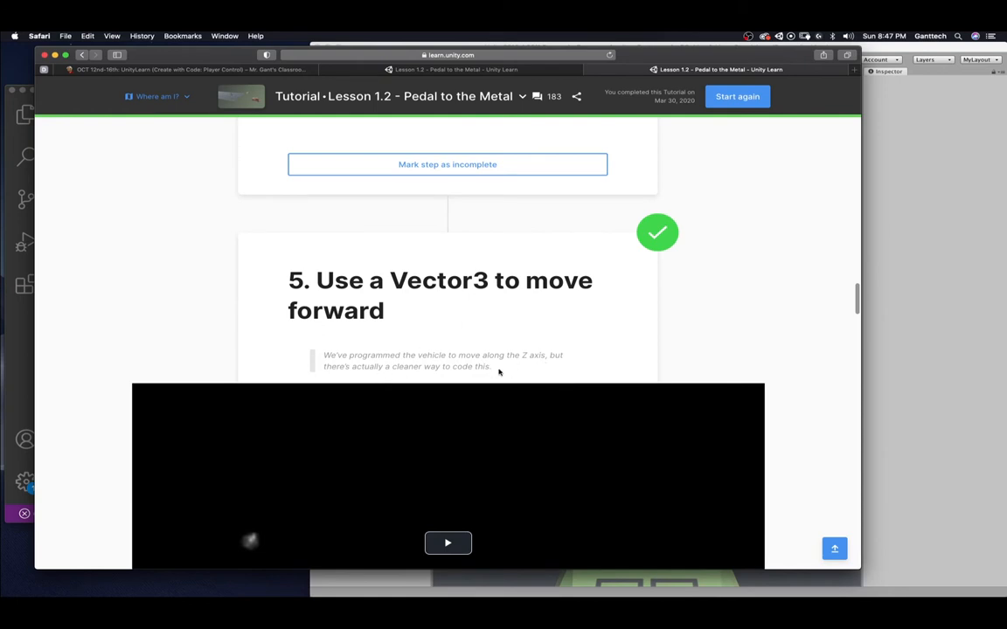
scroll("down", 3)
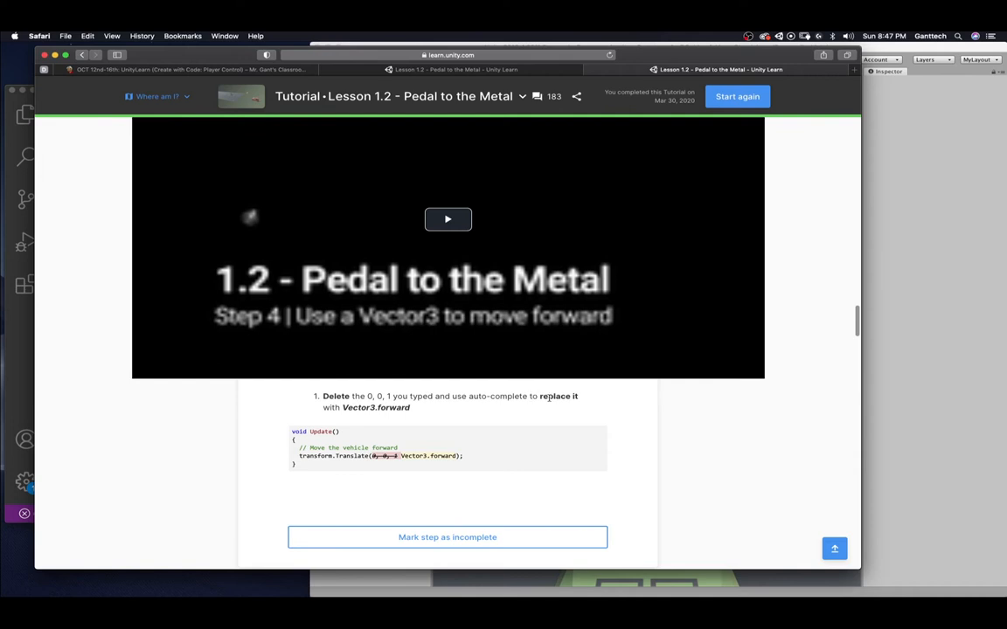
mouse_move(418, 411)
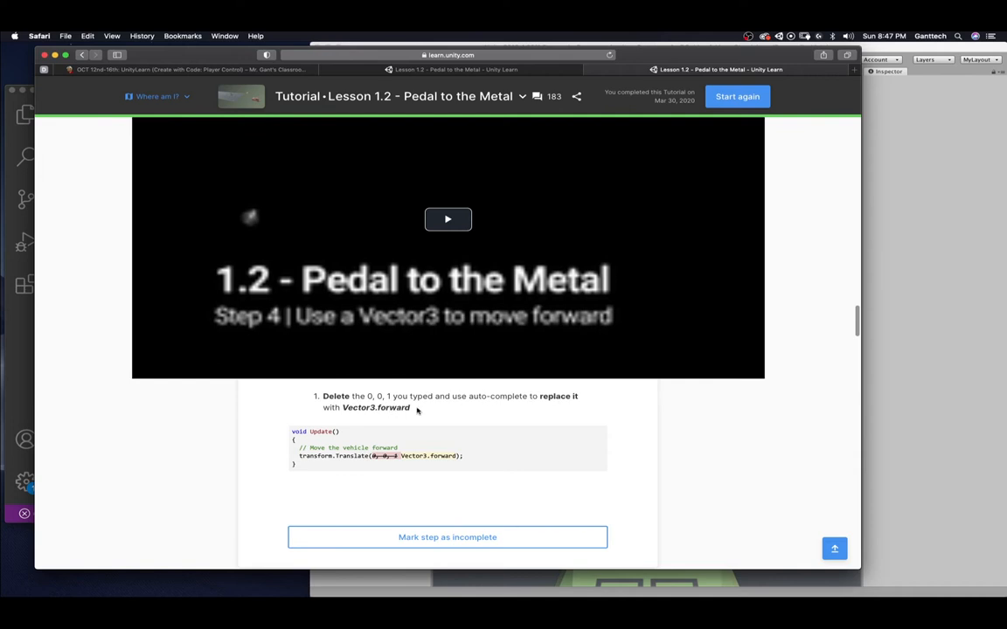
mouse_move(65, 346)
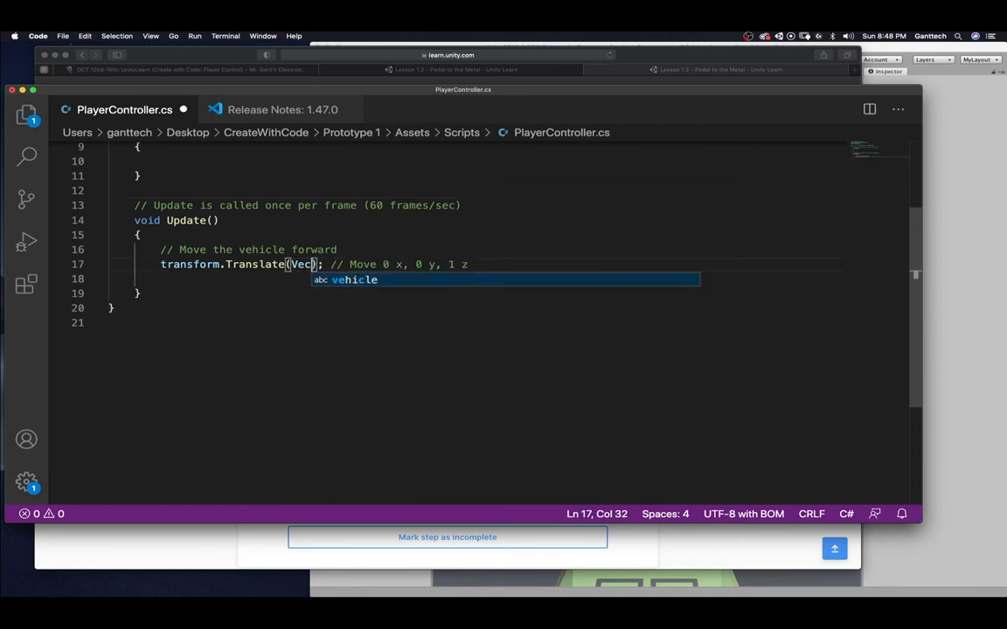
Replace 0,0,1 with Vector3.forward, comment that Vector3.forward = (0,0,1), and save the script
type("Vector3.")
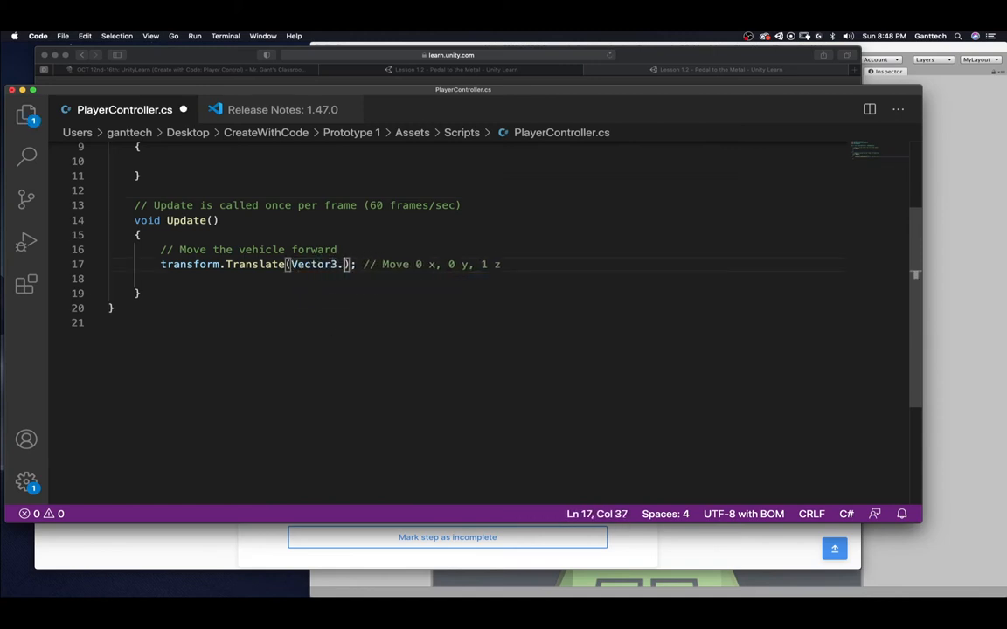
type("forward")
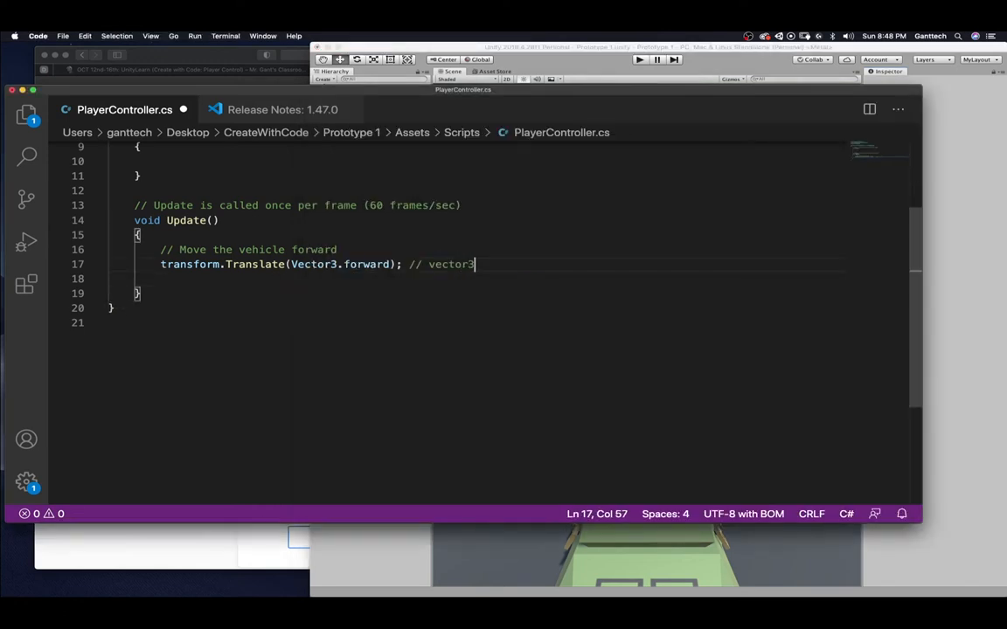
type(".forward =")
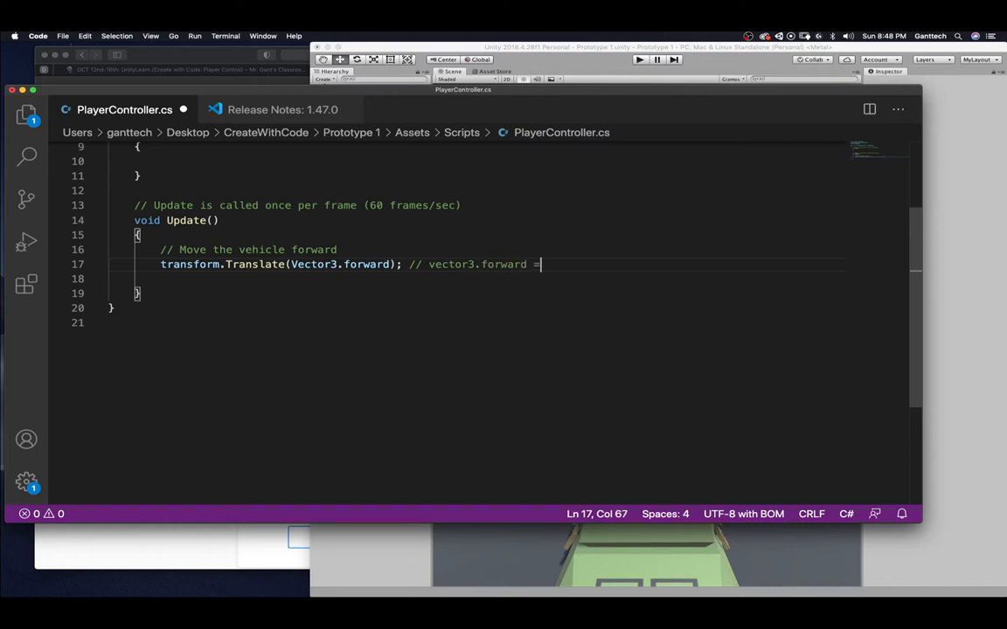
type("(0,0,1")
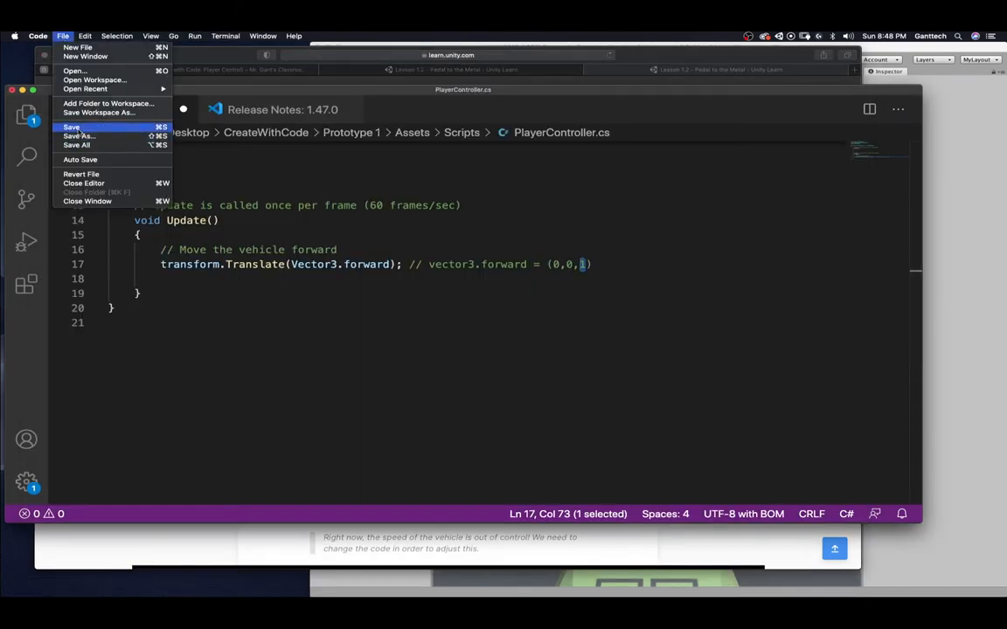
left_click(72, 126)
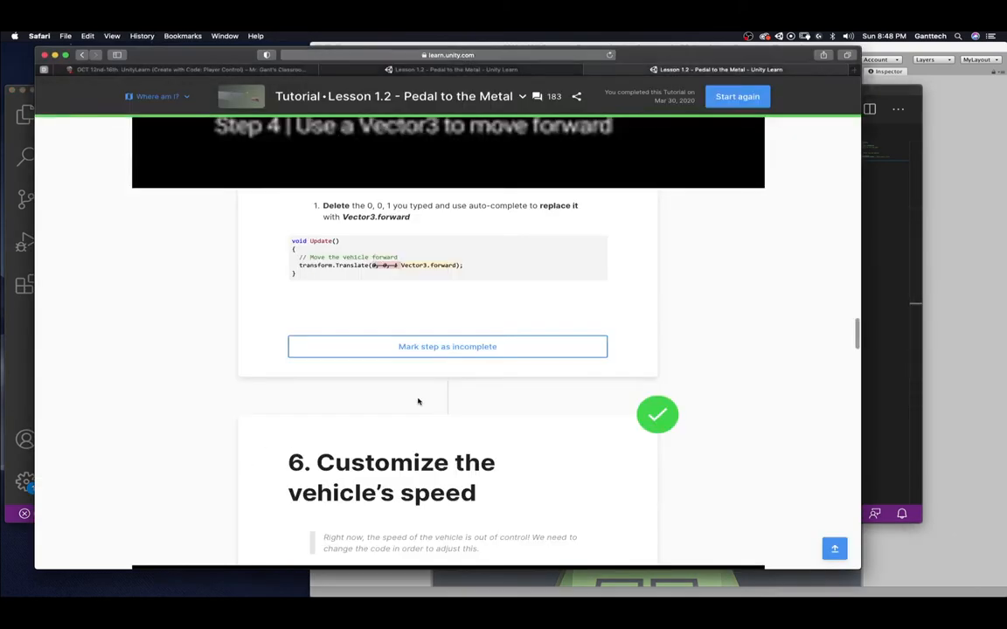
Scroll the tutorial down to the 'Customize the vehicle's speed' step with its Time.deltaTime example
scroll("down", 3)
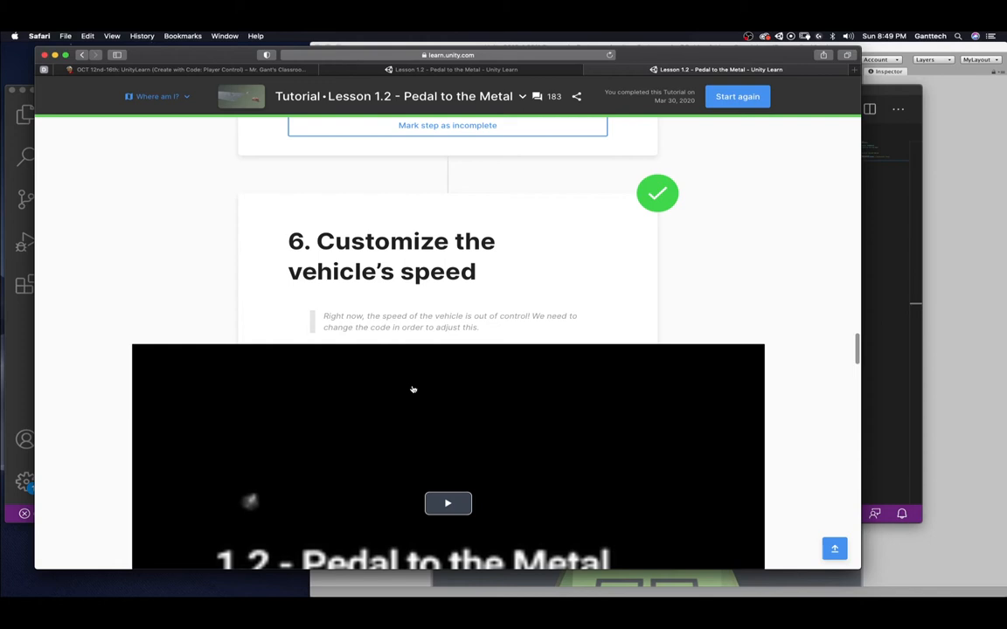
scroll("down", 3)
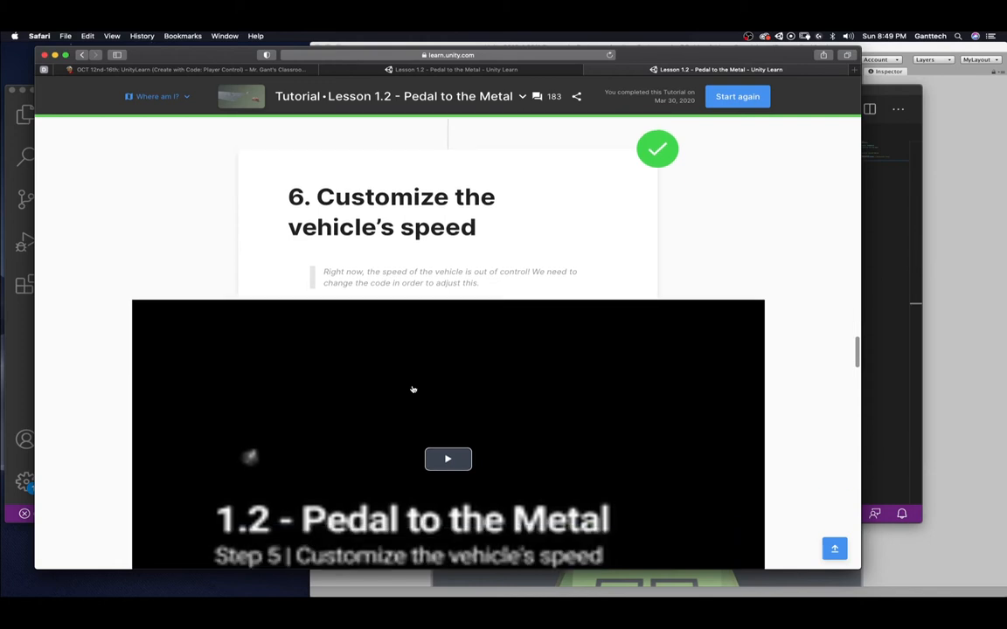
scroll("down", 3)
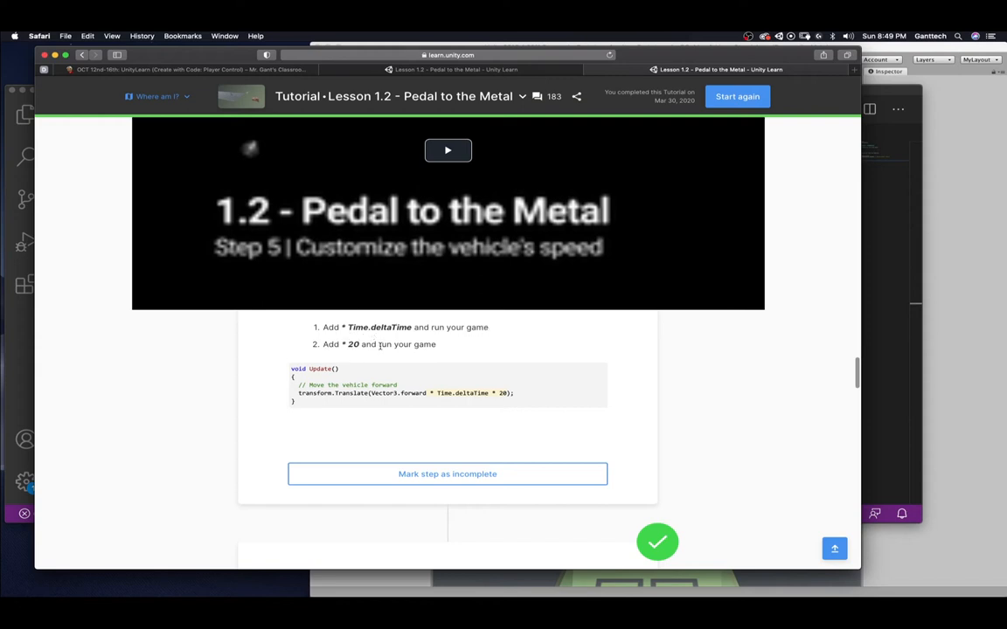
mouse_move(779, 341)
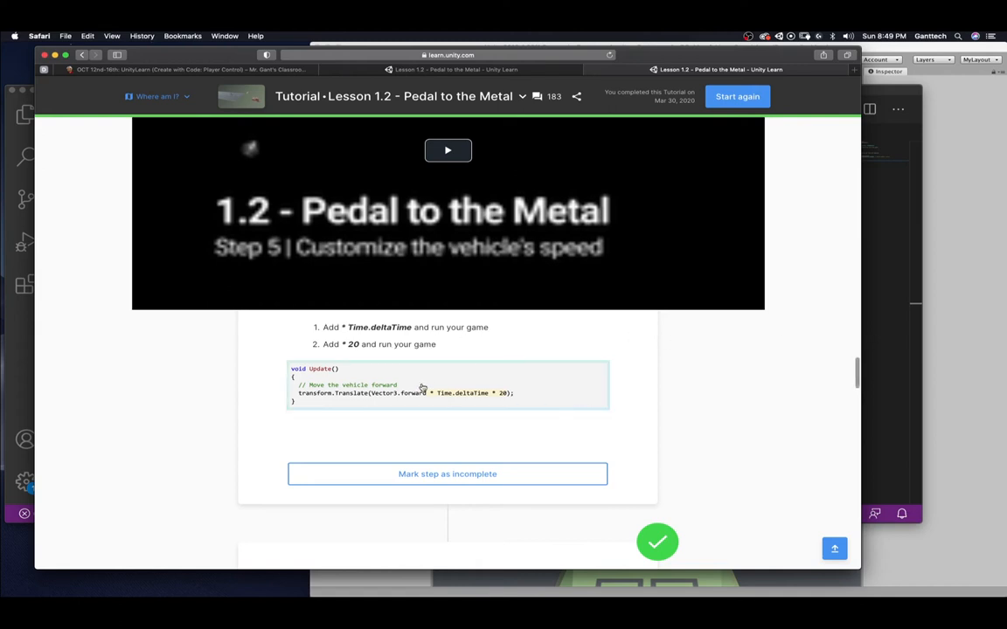
mouse_move(464, 395)
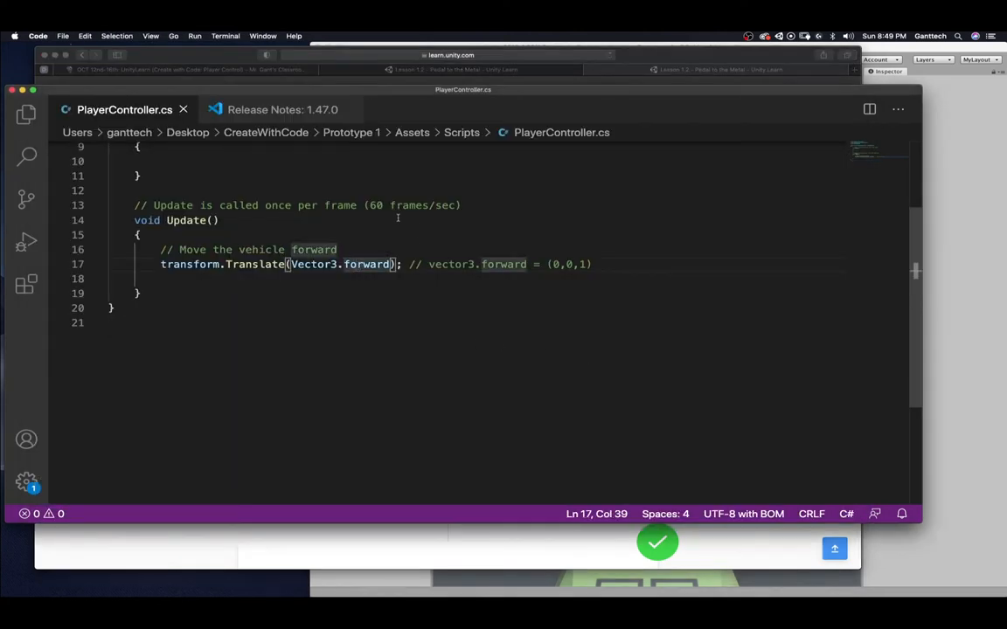
Extend the Update comment with ', Time.deltaTime = 1 second'
left_click_drag(370, 204, 458, 204)
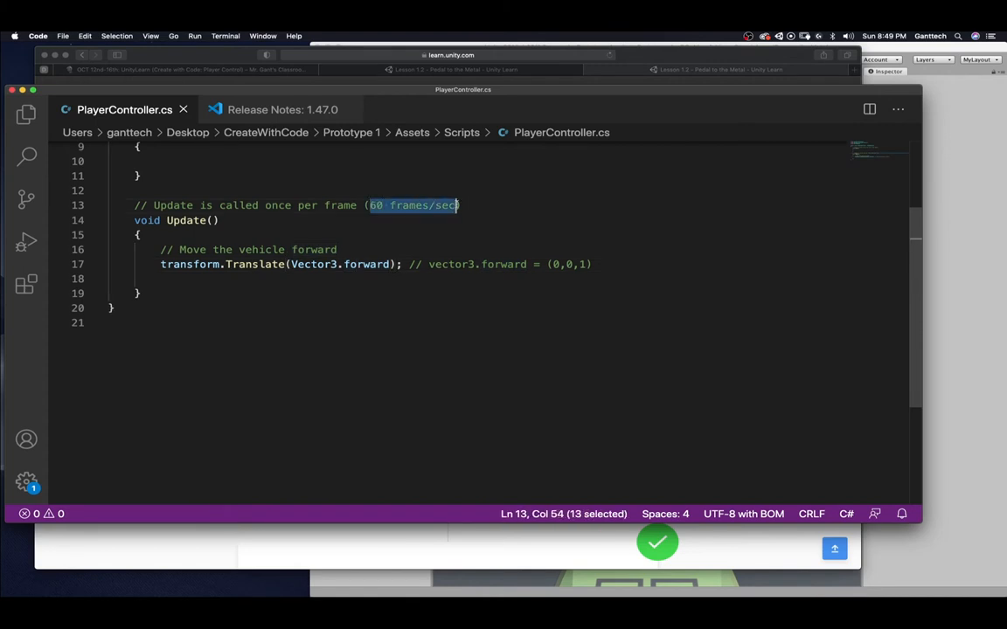
left_click(451, 206)
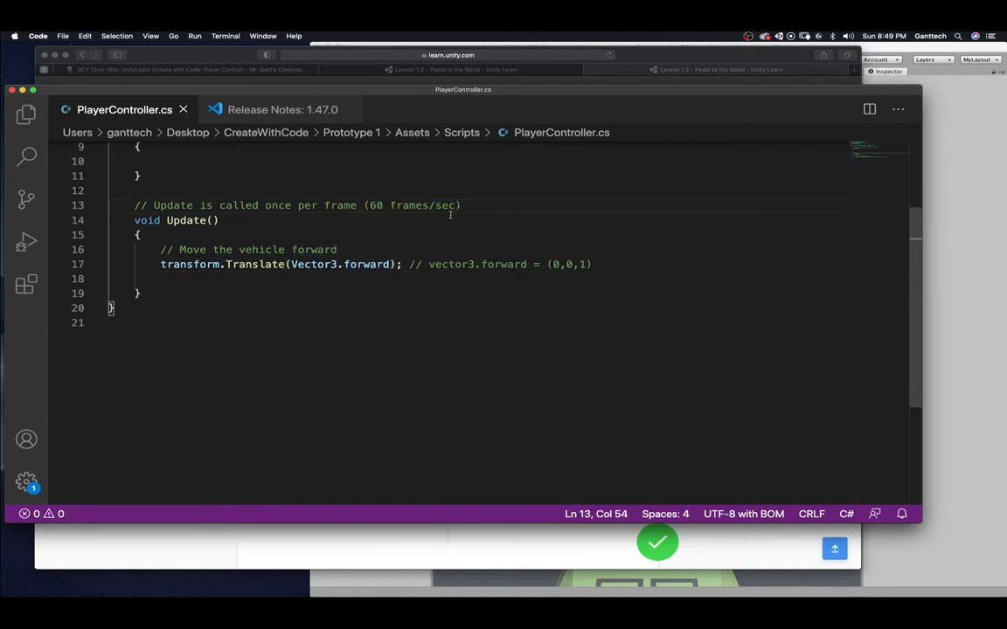
type(", Time.d")
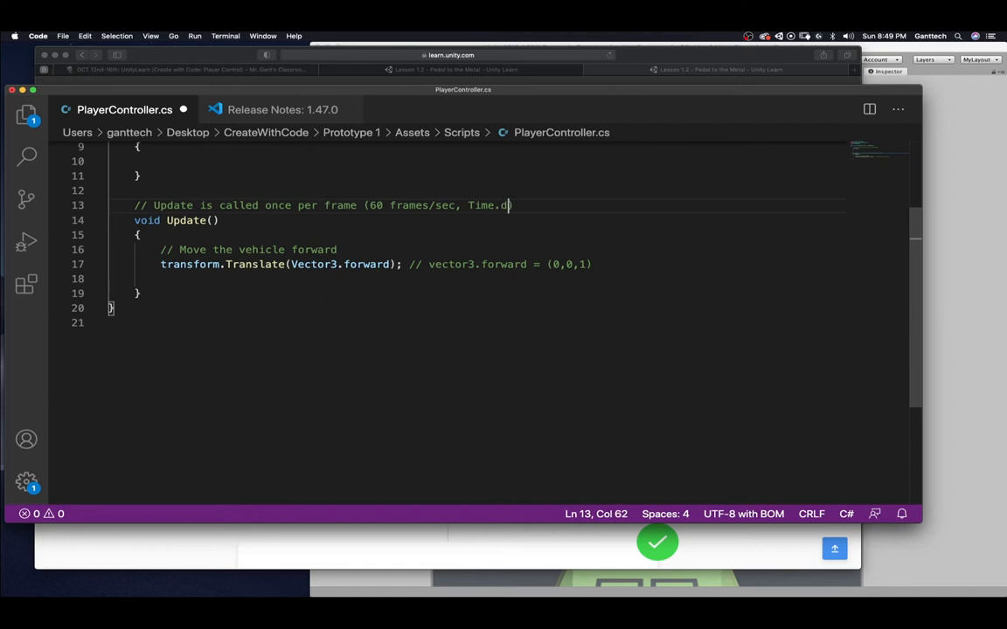
type("eltaTime")
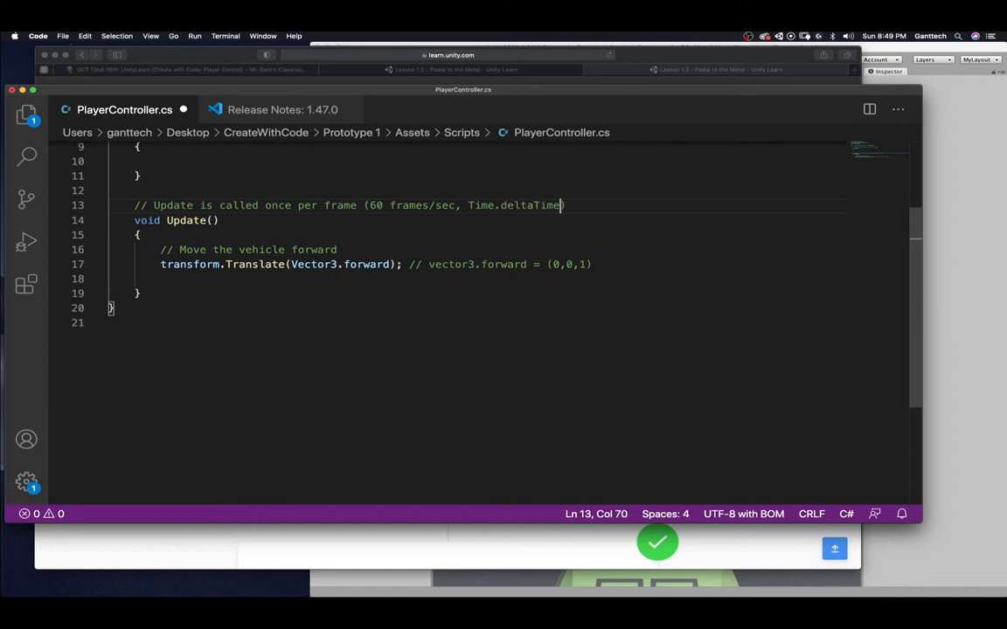
type("= 1 s")
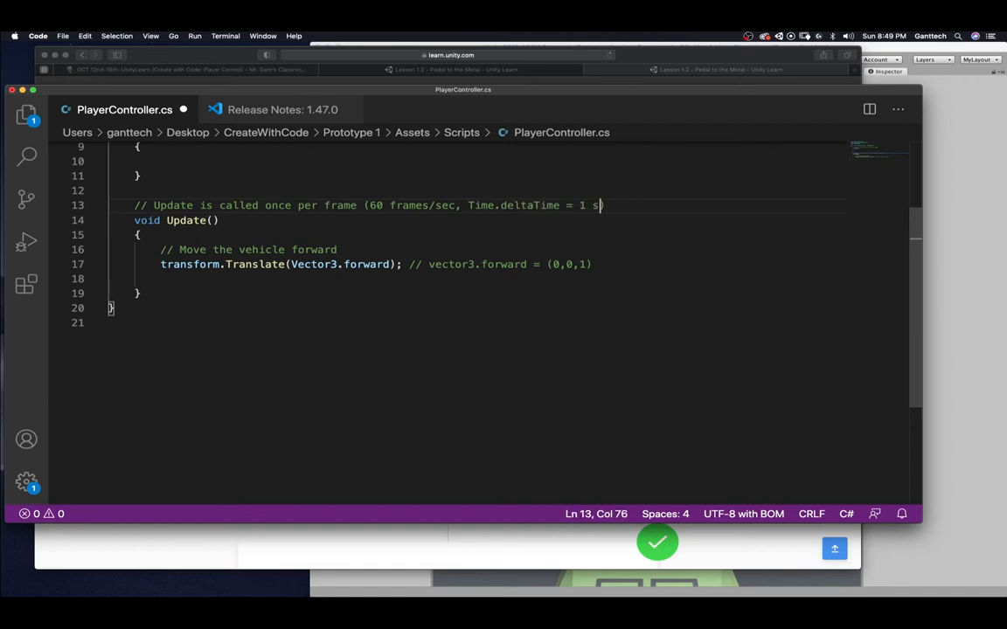
type("econd")
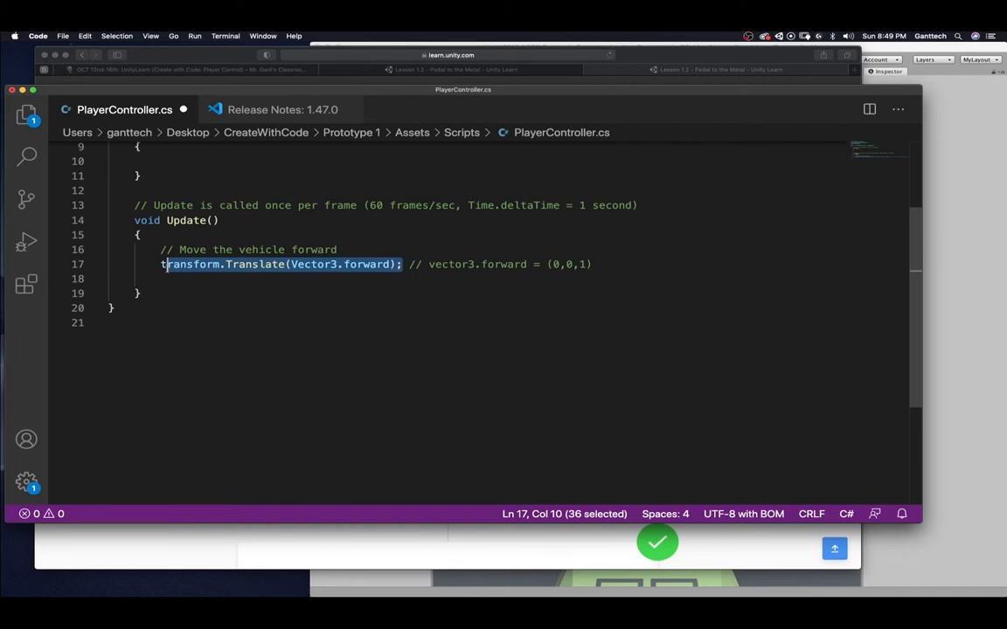
mouse_move(496, 216)
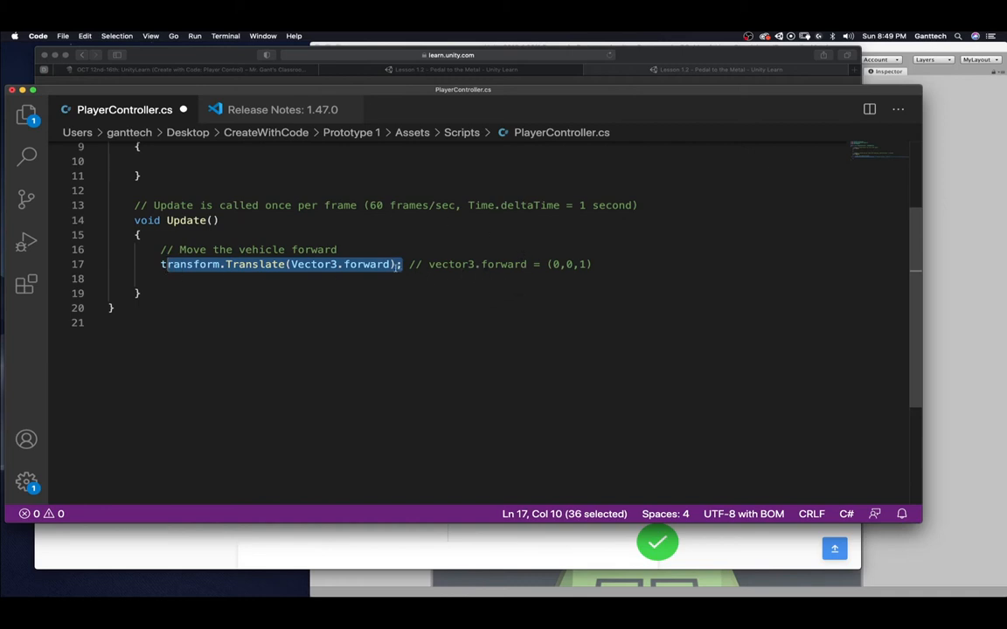
Multiply Vector3.forward by Time.deltaTime in the Translate call
type("*")
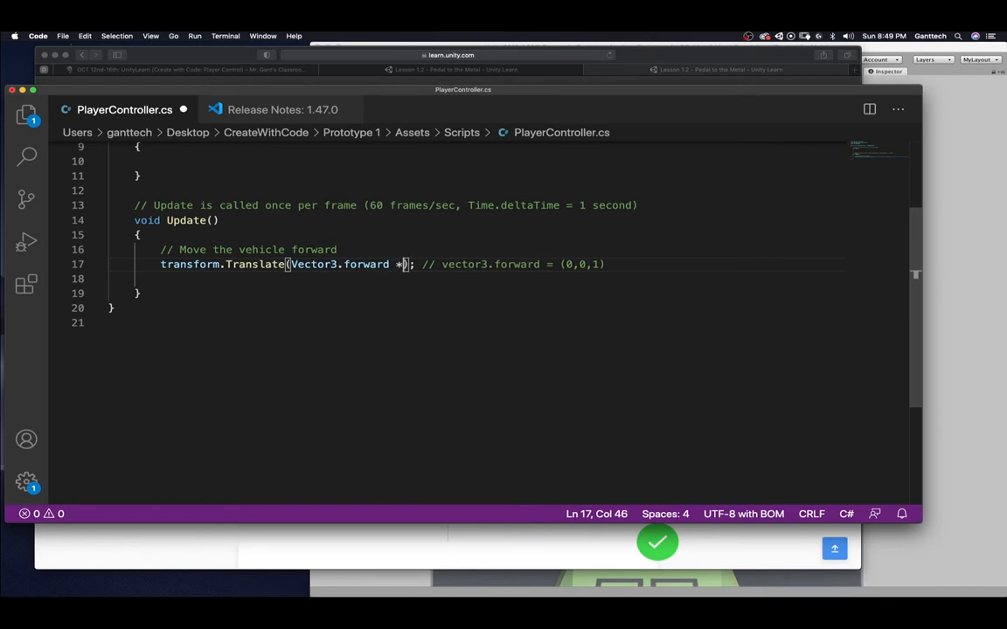
type("Time.deltaTime")
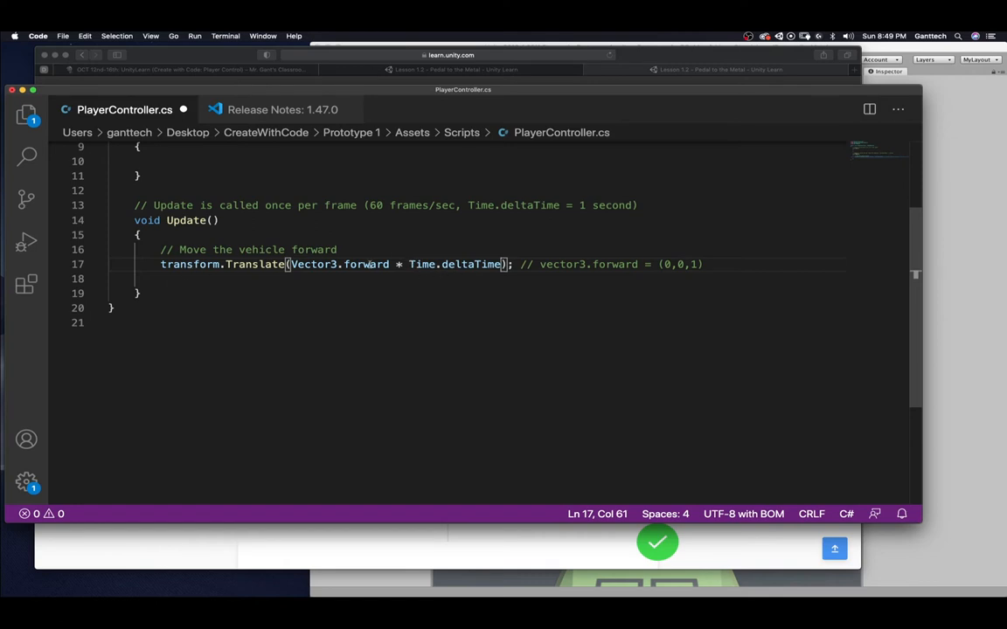
mouse_move(290, 336)
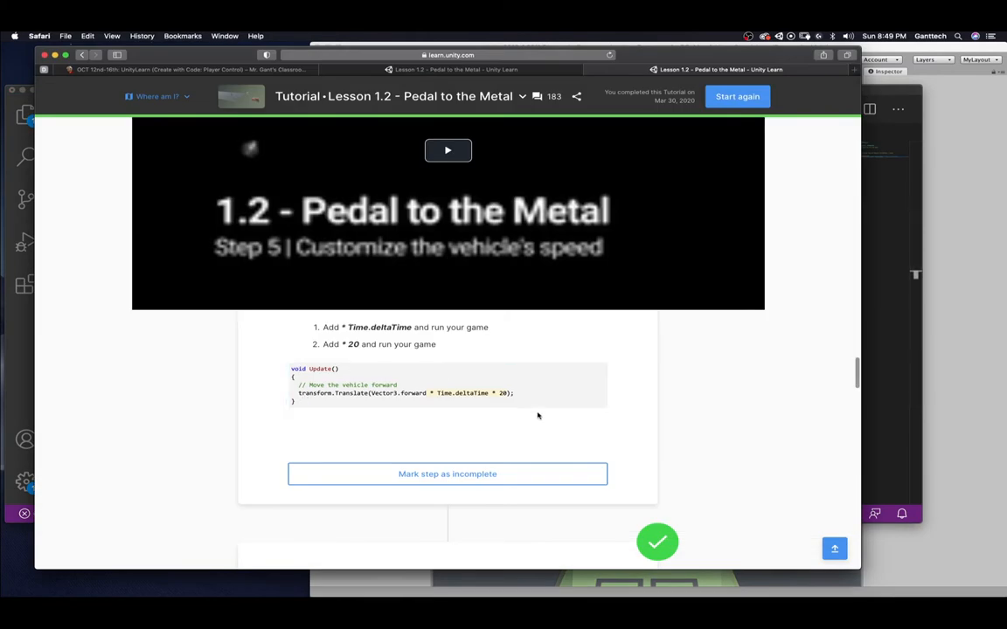
mouse_move(835, 341)
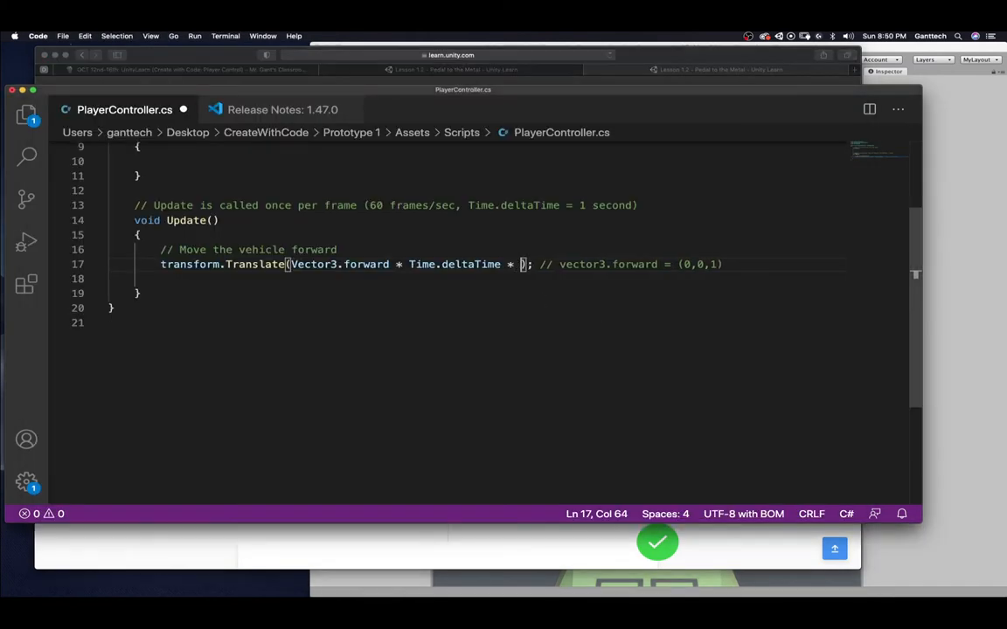
Multiply the movement by 20 and finish the comment 'forward every second(Time.deltaTime) at speed (20)'
type("20")
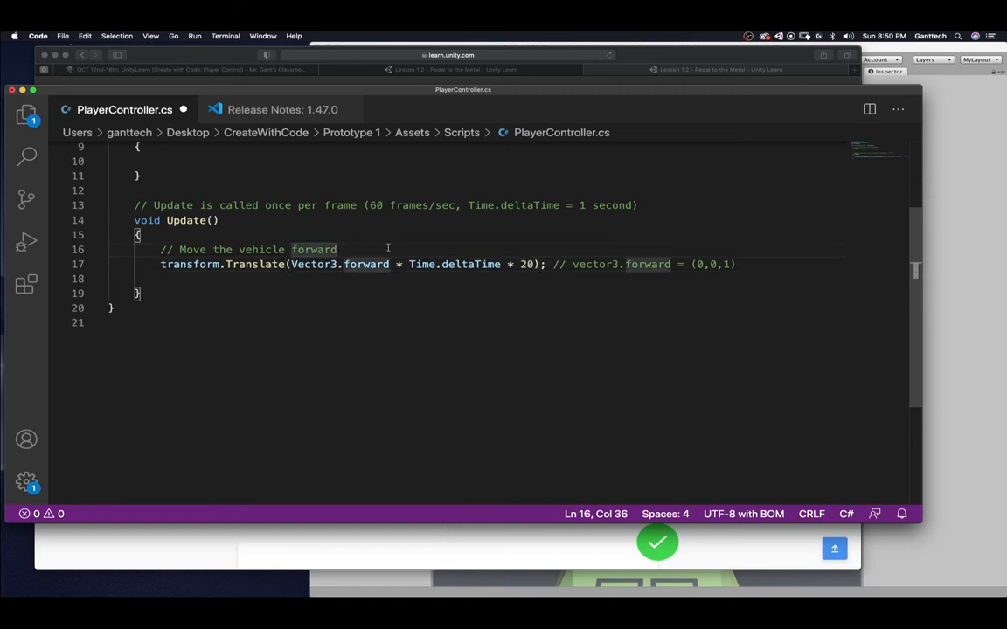
type("every se")
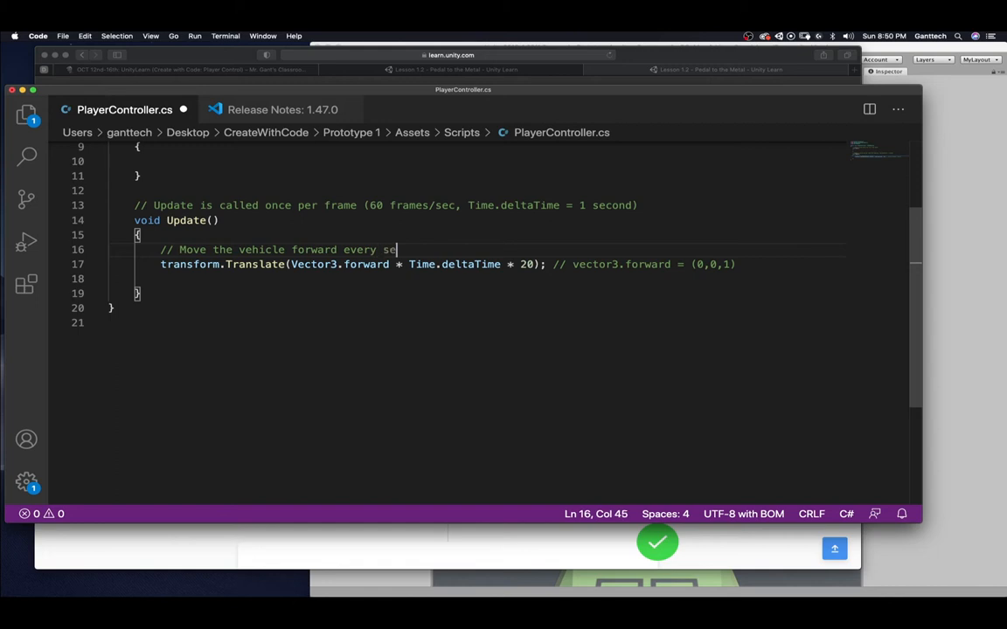
type("cond(Time.d")
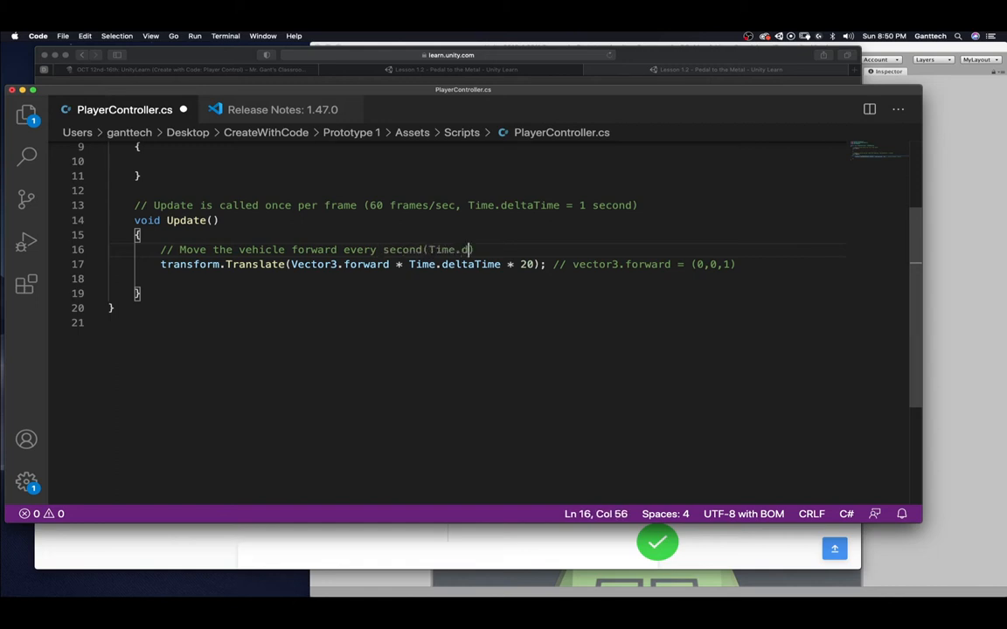
type("eltaTime")
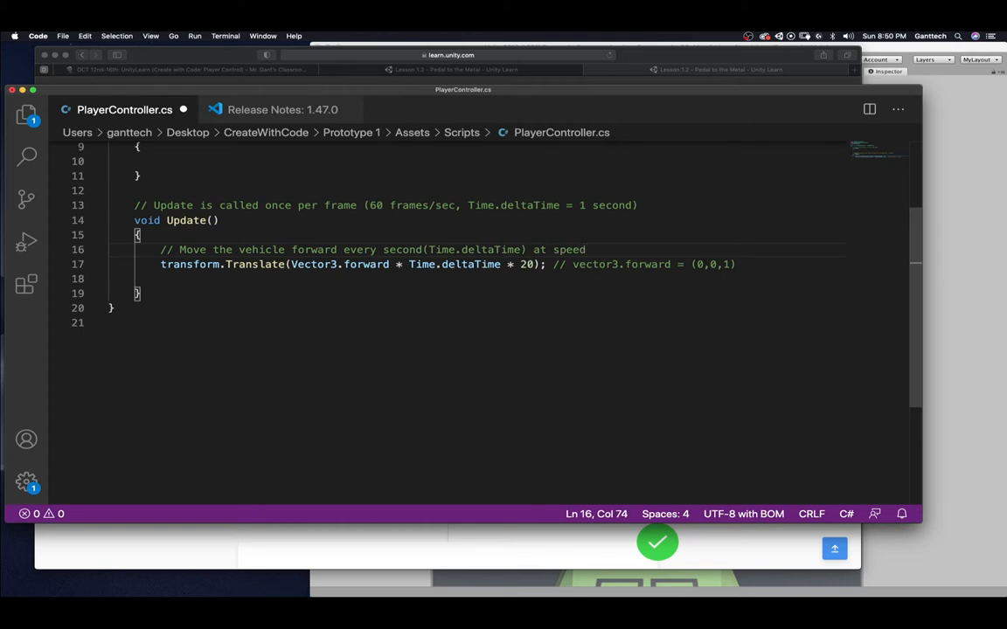
type("(20)")
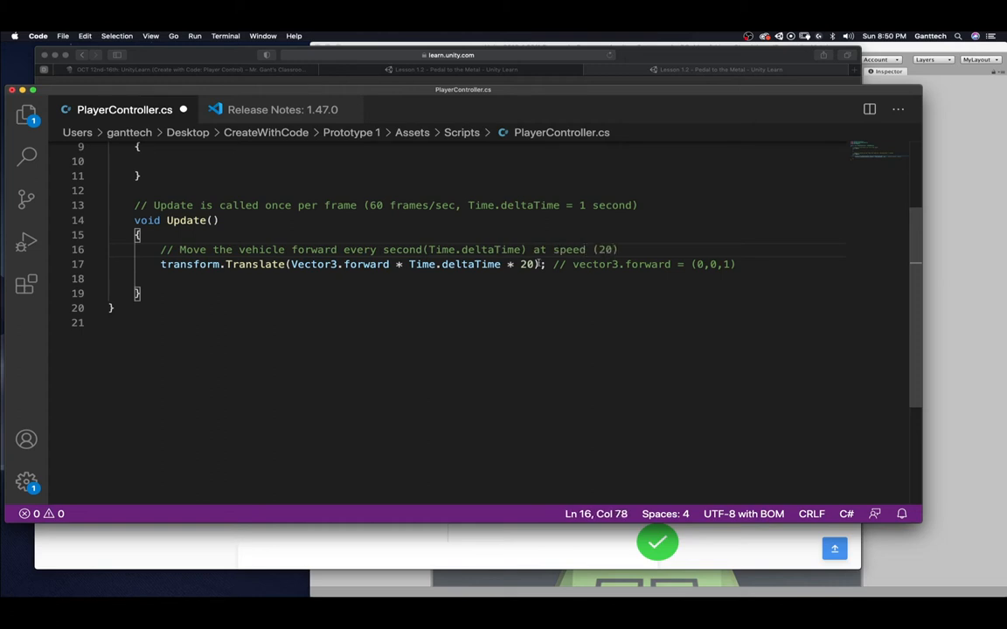
left_click_drag(178, 263, 545, 264)
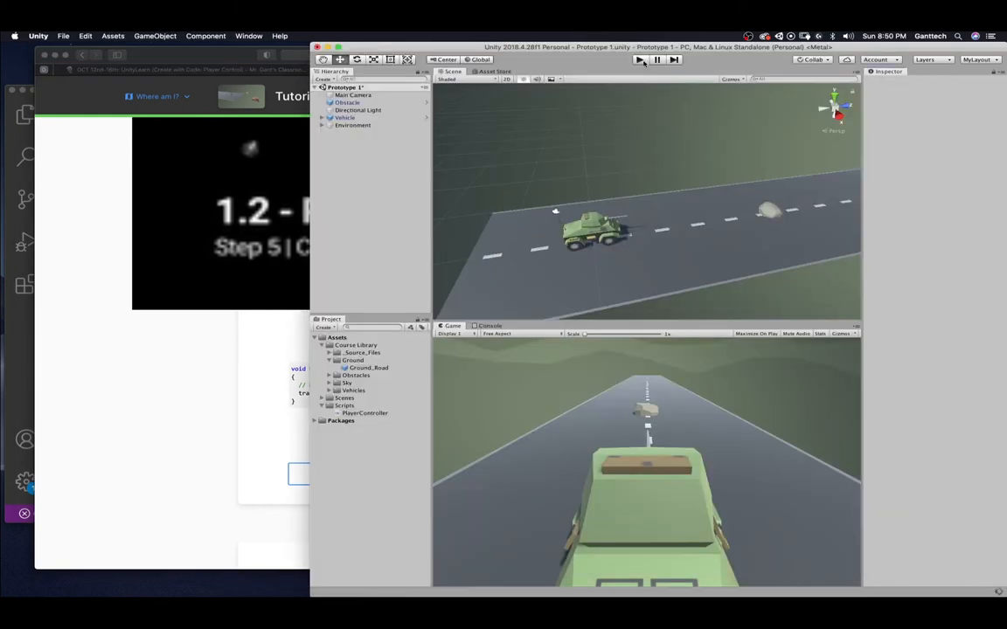
Run the game in Play mode to check the vehicle's speed, then stop
left_click(639, 59)
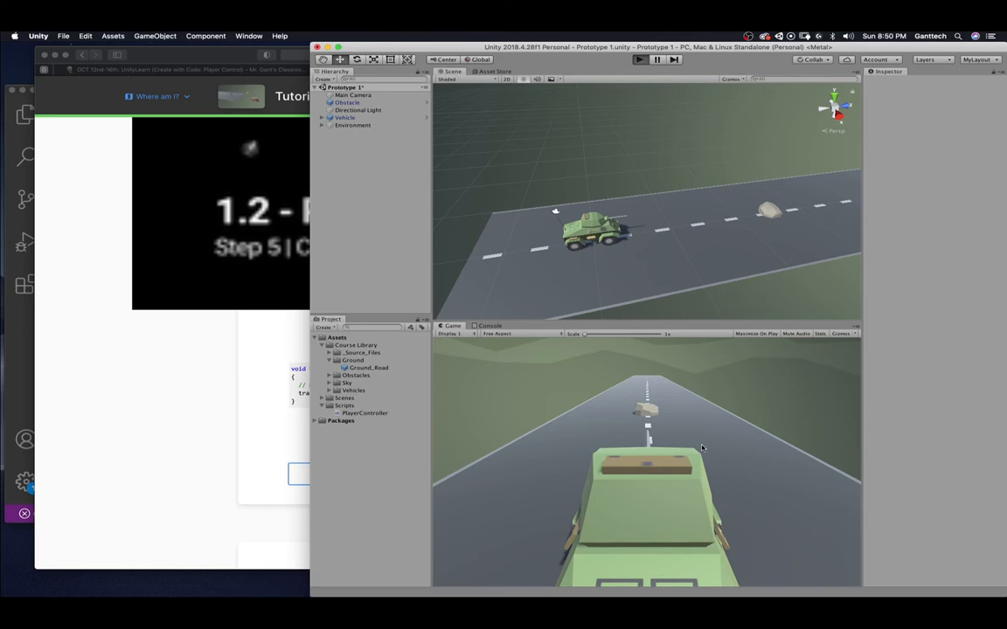
left_click(639, 59)
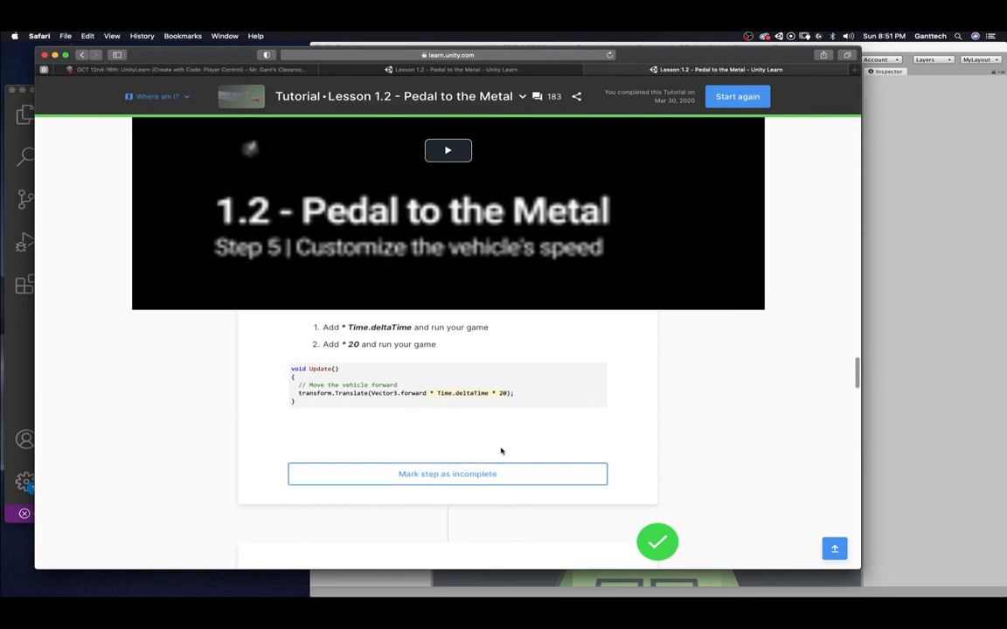
Scroll Unity Learn to Step 6, Add RigidBody components to objects, and review it
scroll("down", 3)
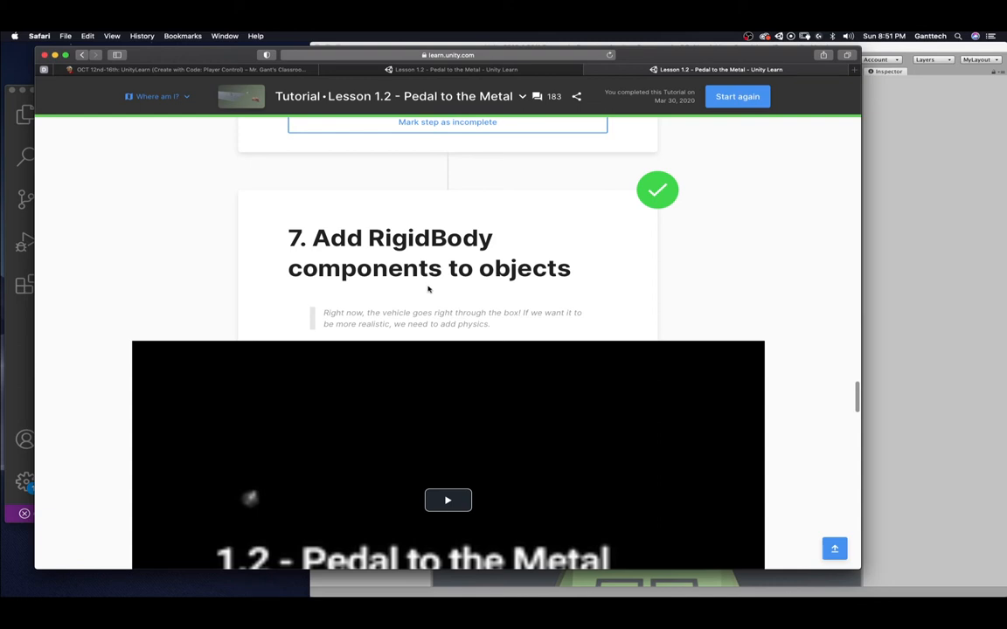
scroll("down", 3)
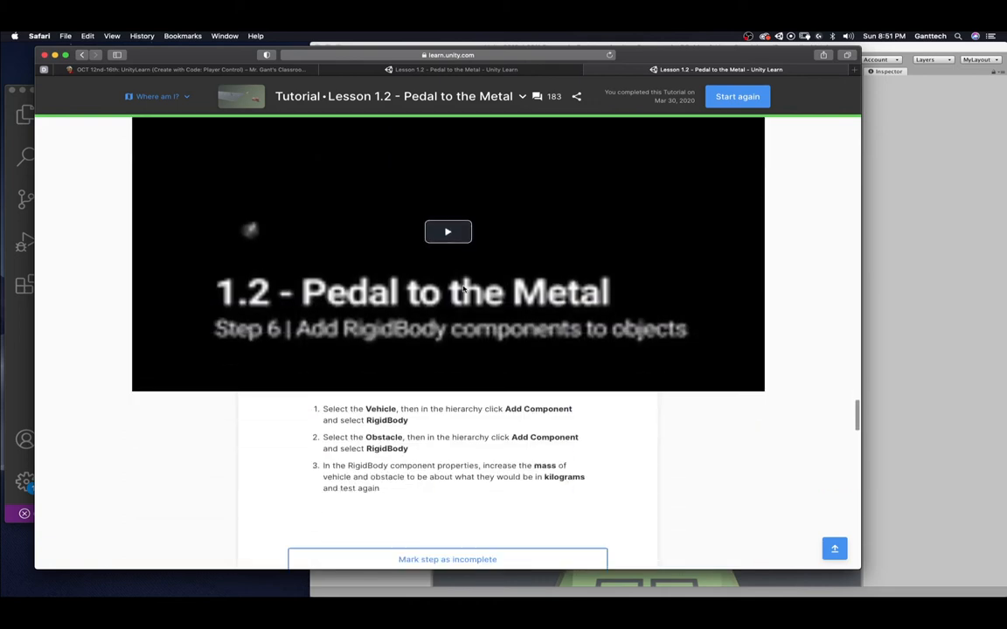
scroll("up", 3)
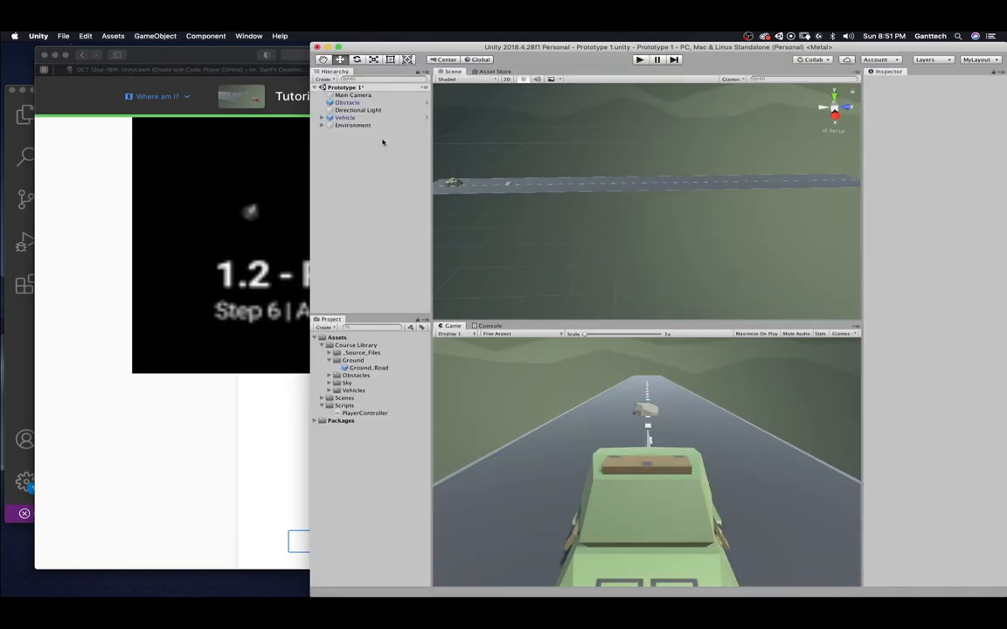
Add a Rigidbody to the Vehicle, then select the Obstacle for the same
left_click(346, 117)
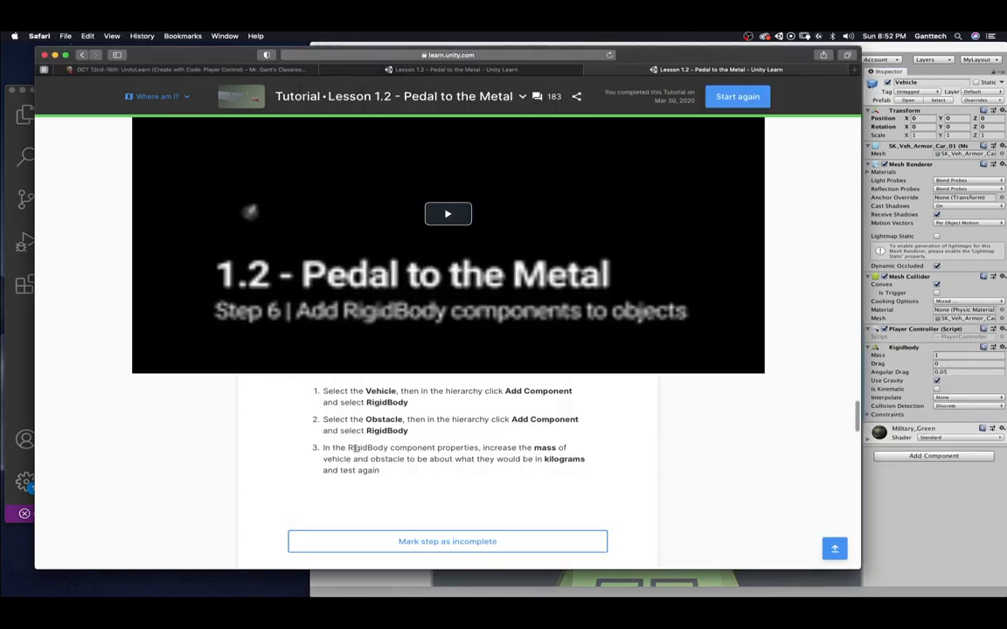
mouse_move(441, 433)
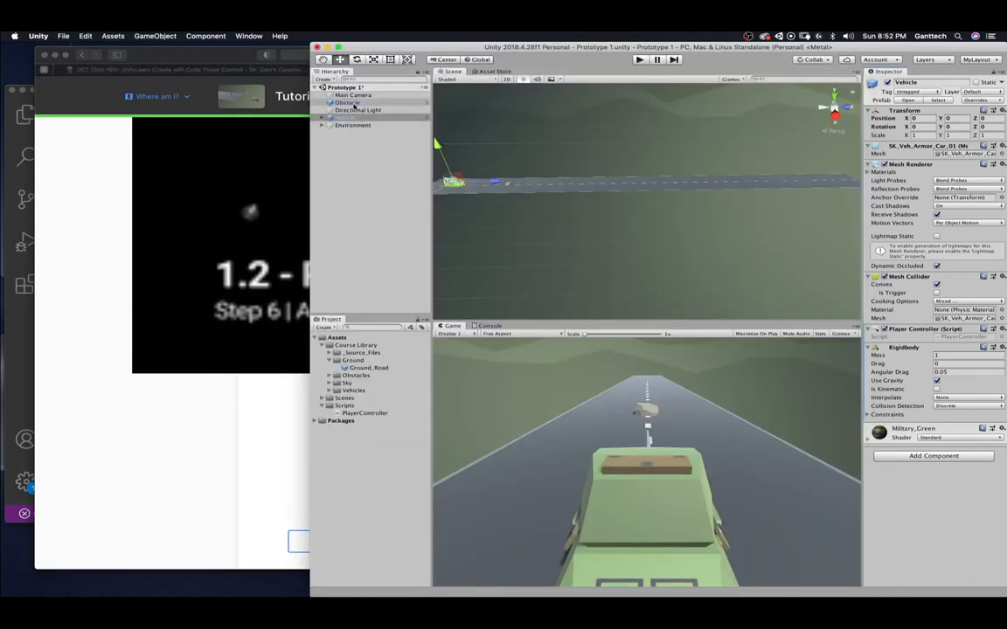
left_click(346, 101)
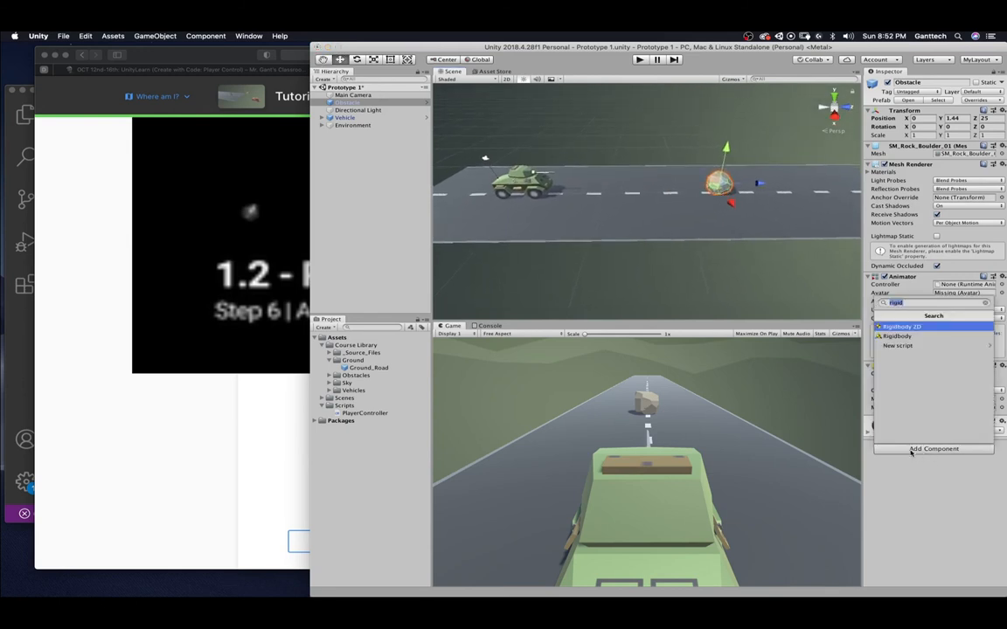
Add a Rigidbody component to the Obstacle
left_click(898, 335)
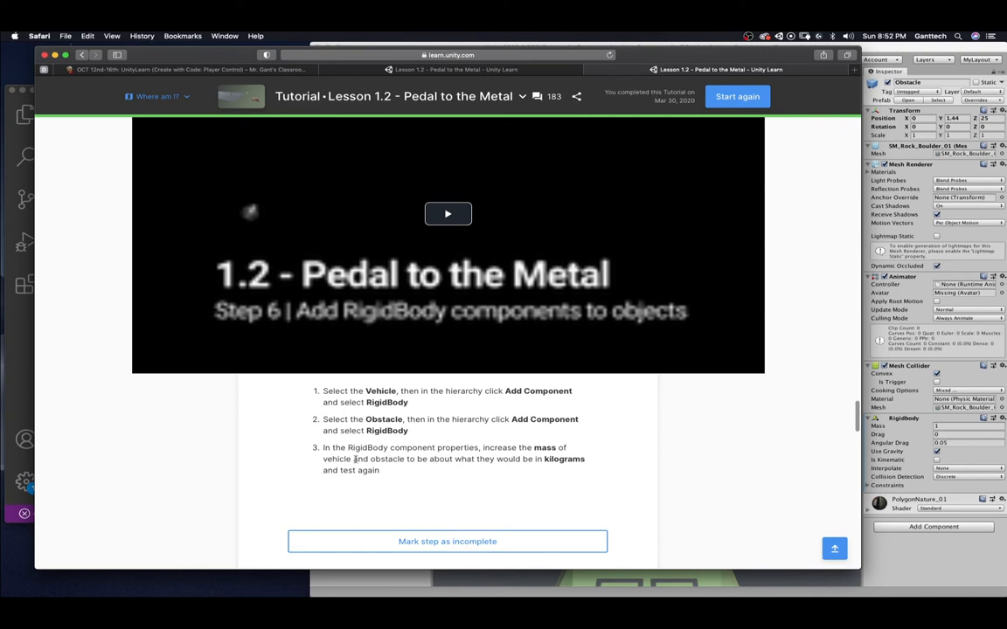
mouse_move(455, 468)
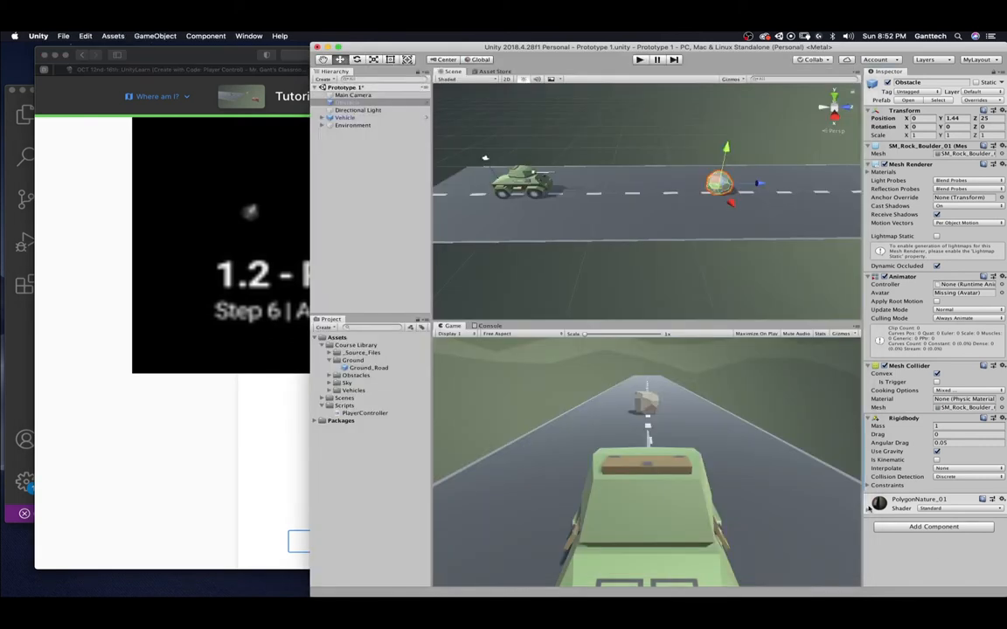
Run Play mode to test the Vehicle and Obstacle Rigidbodies, then stop the test
left_click(344, 115)
type("5")
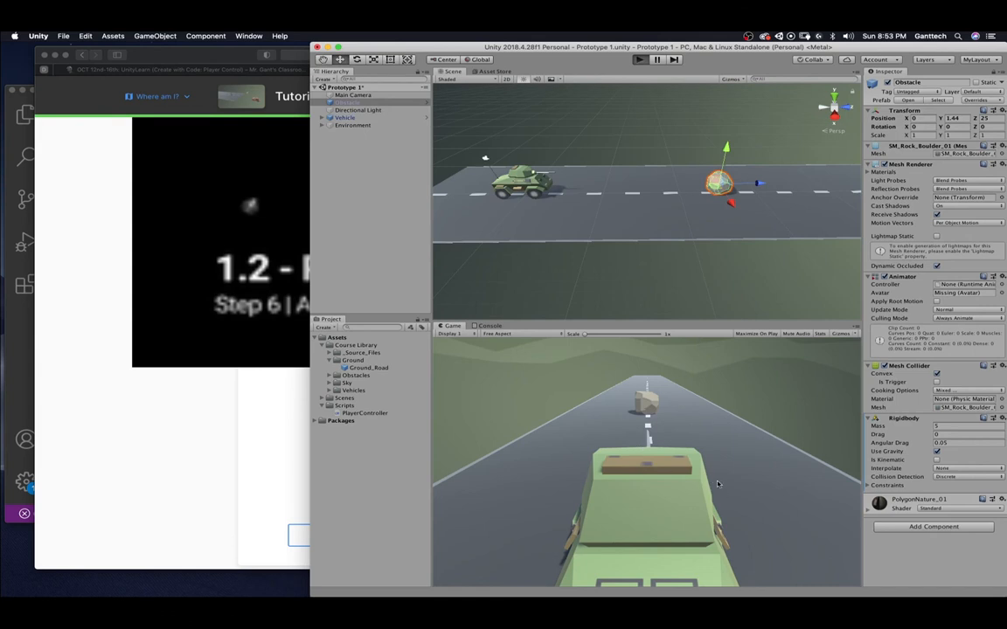
left_click(640, 60)
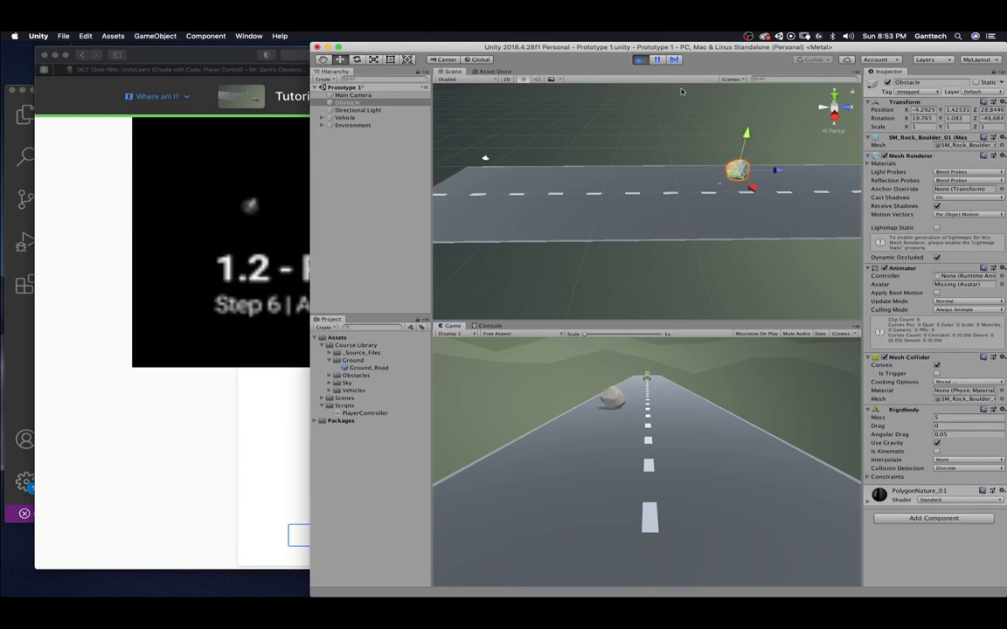
left_click(640, 59)
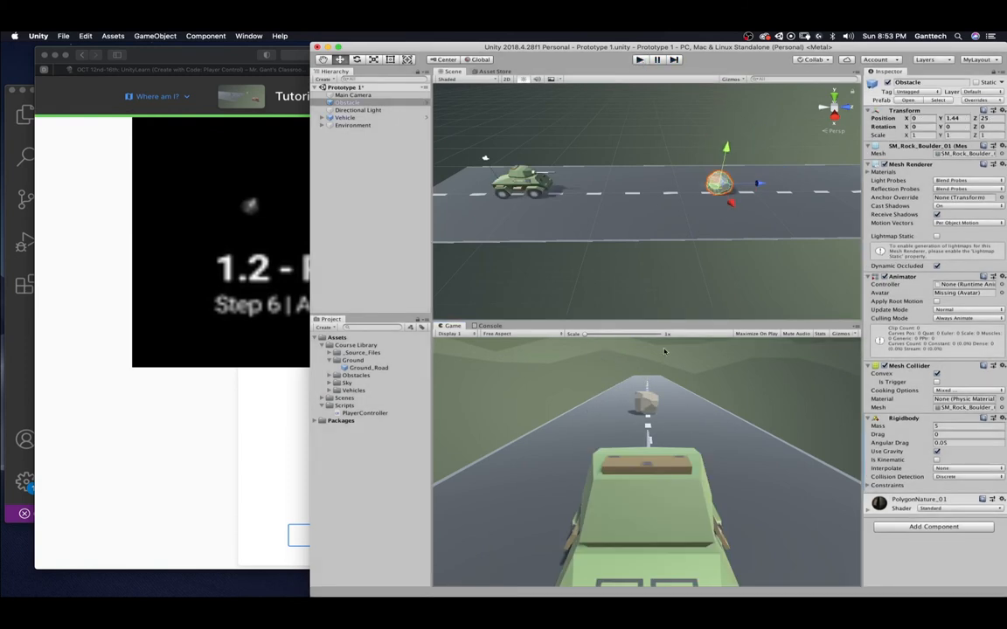
left_click(639, 60)
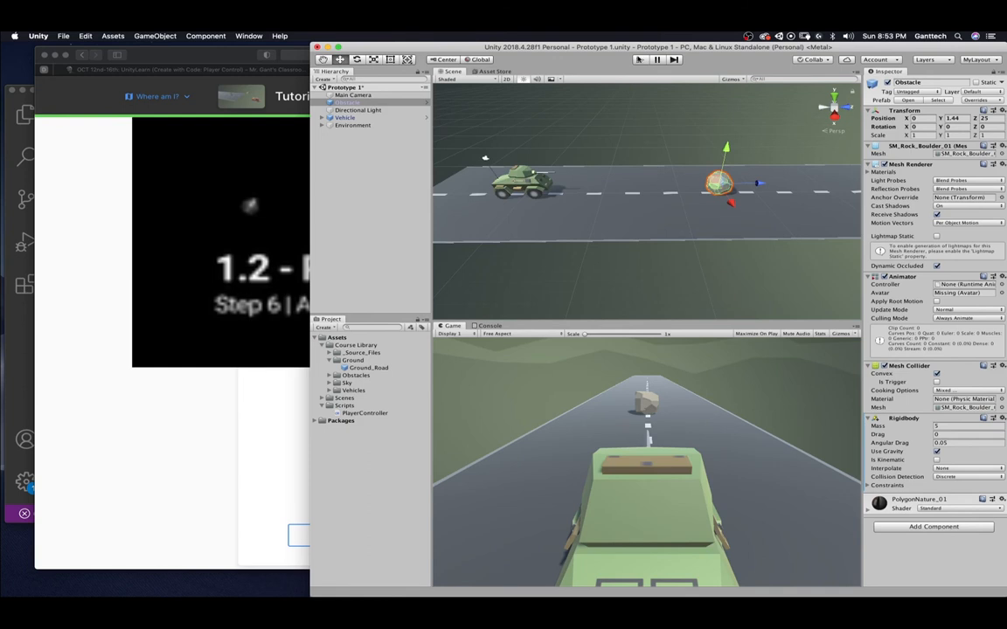
left_click(640, 60)
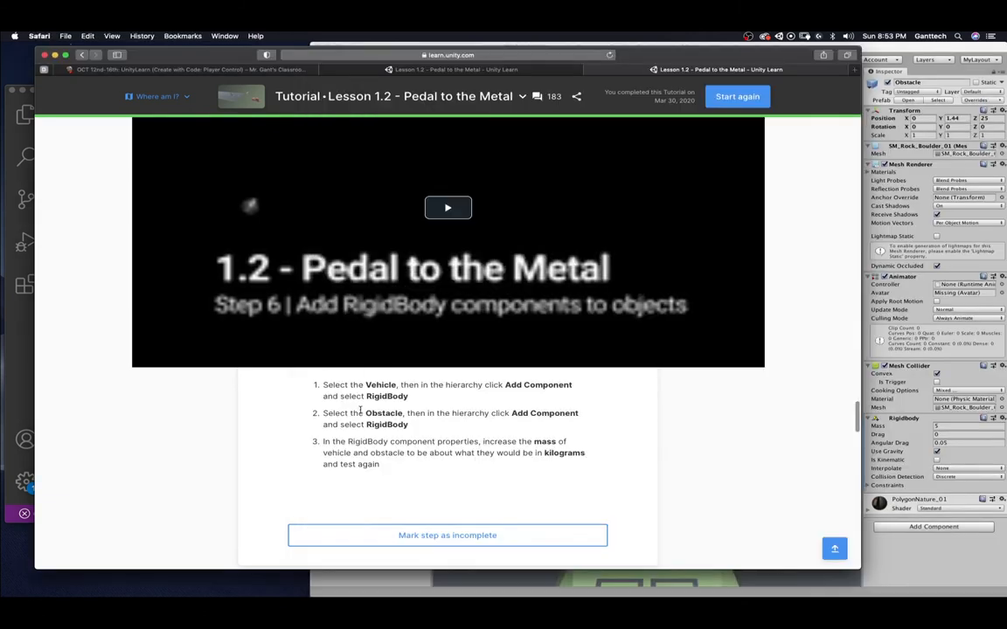
Scroll Unity Learn to Step 7, Duplicate and position the obstacles
scroll("down", 3)
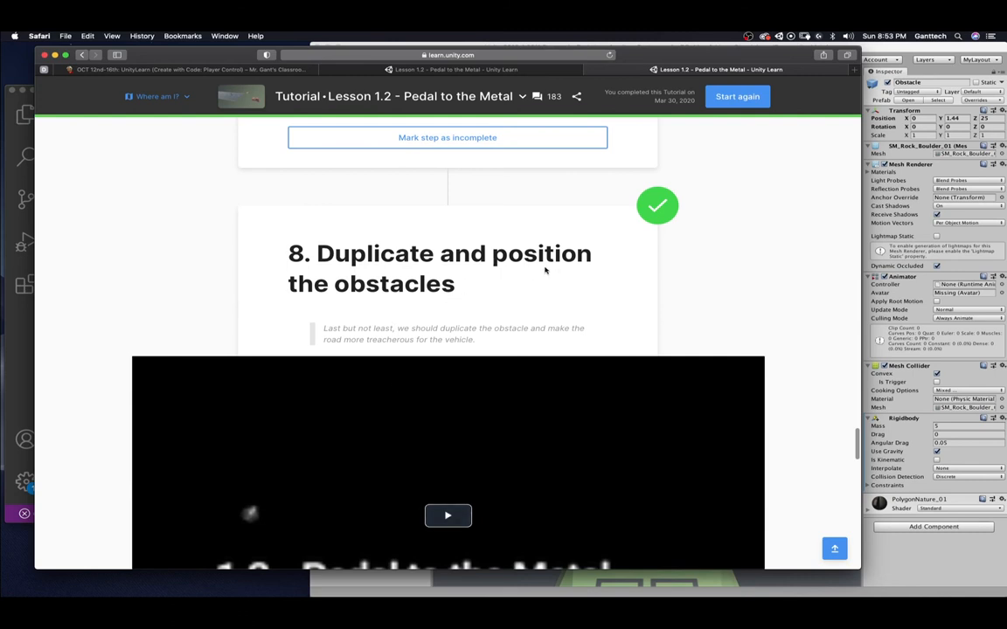
mouse_move(612, 297)
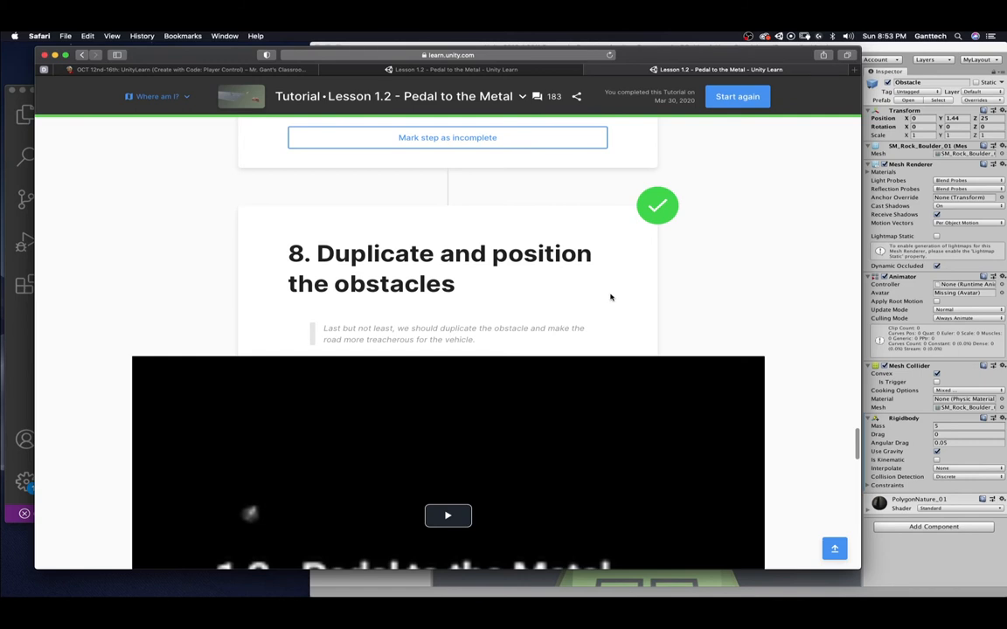
scroll("down", 3)
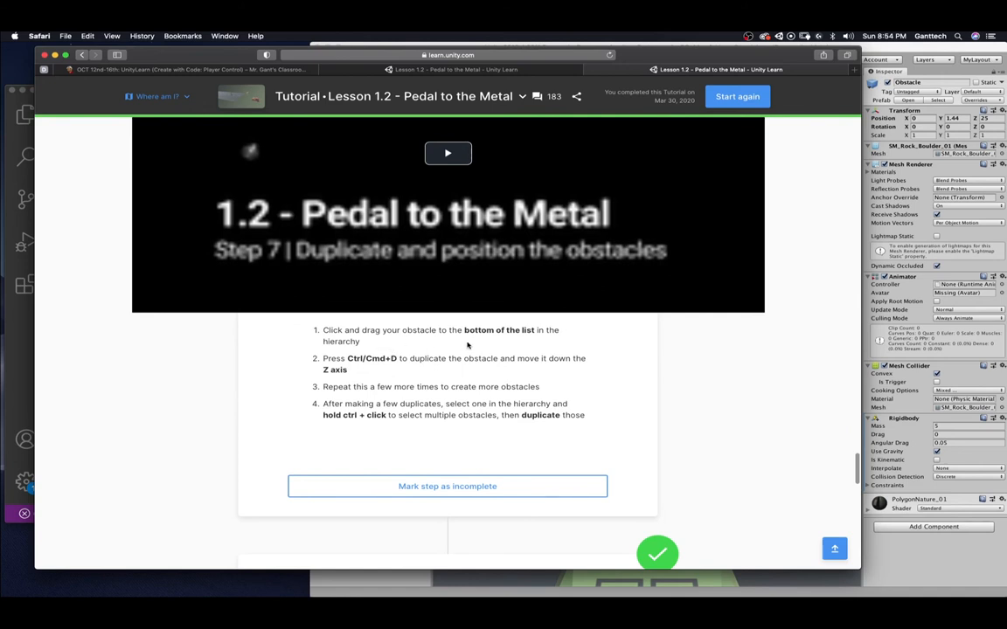
mouse_move(437, 353)
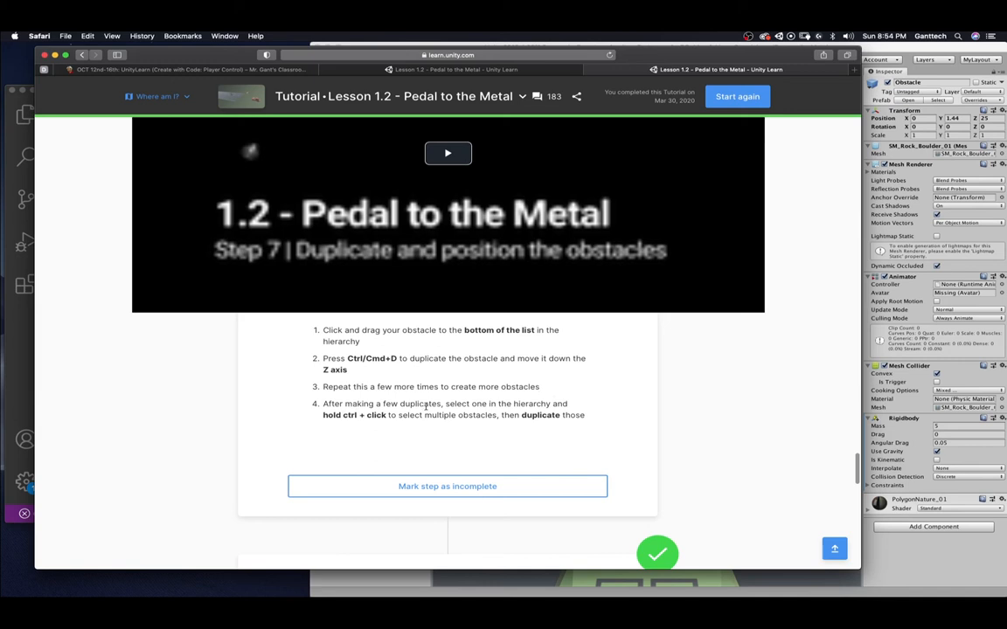
mouse_move(362, 425)
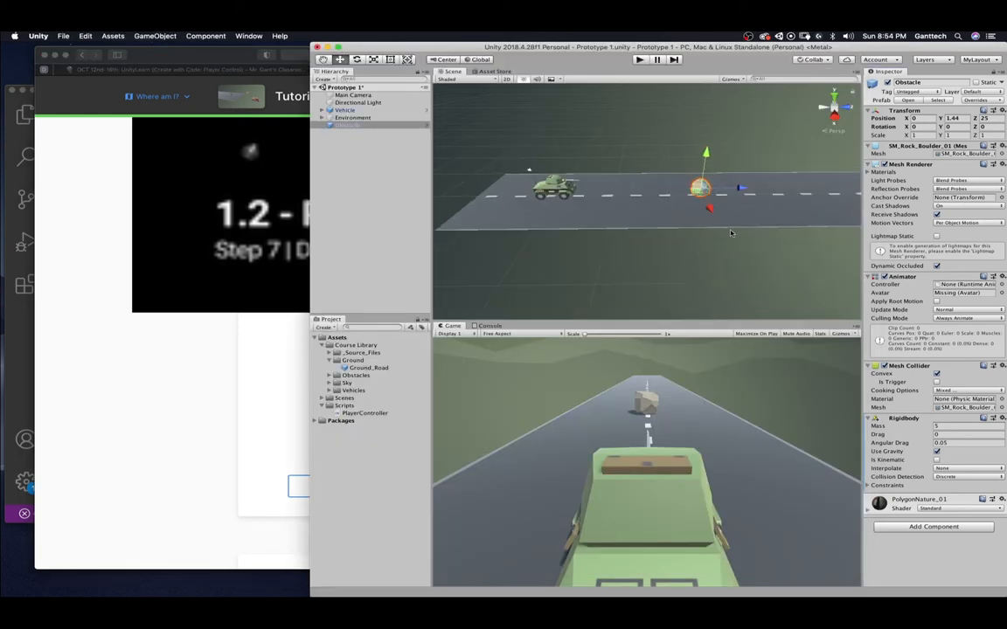
Duplicate the Obstacle so three rocks sit along the road
left_click(350, 126)
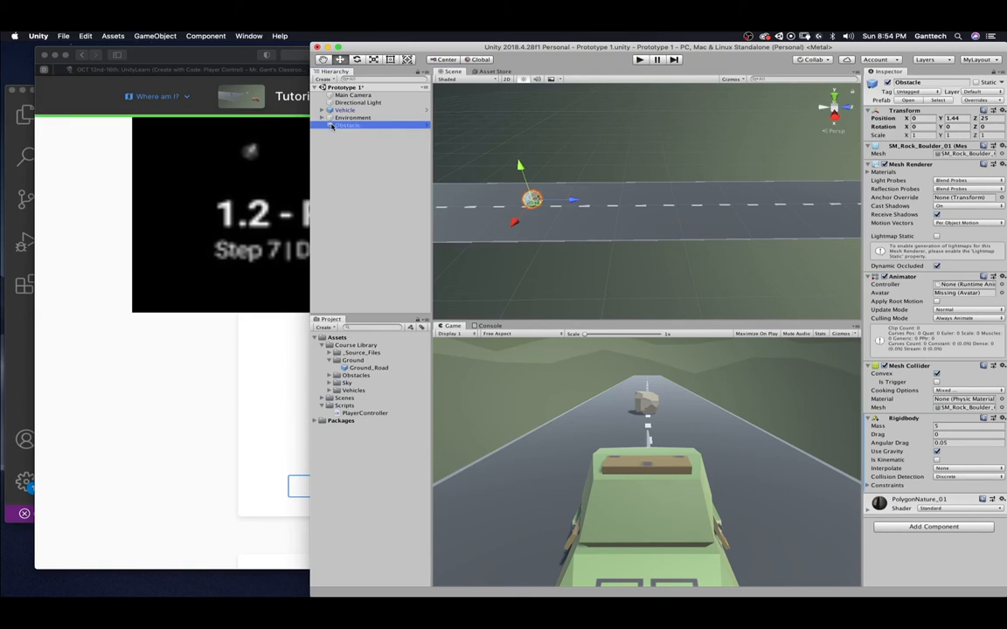
left_click(331, 126)
type("50")
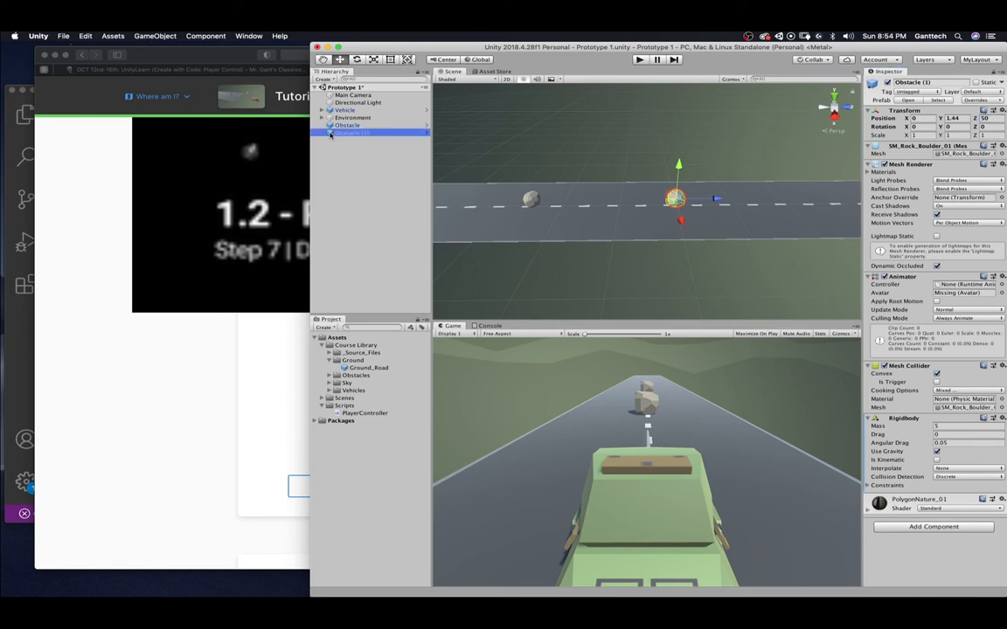
left_click(353, 140)
type("70")
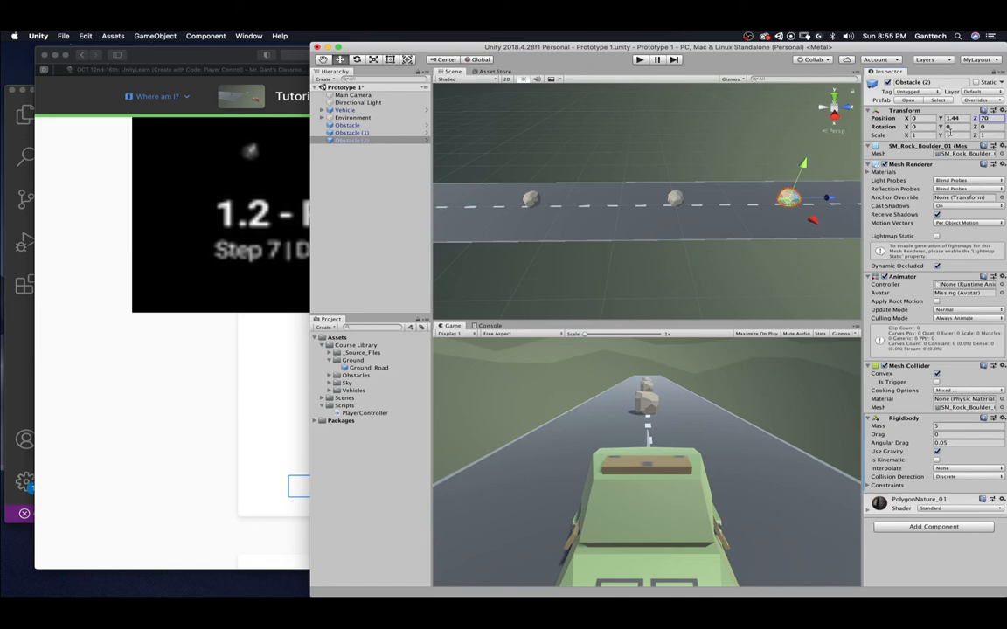
Select the three obstacles and create an empty Environment object to group scene pieces
left_click(351, 126)
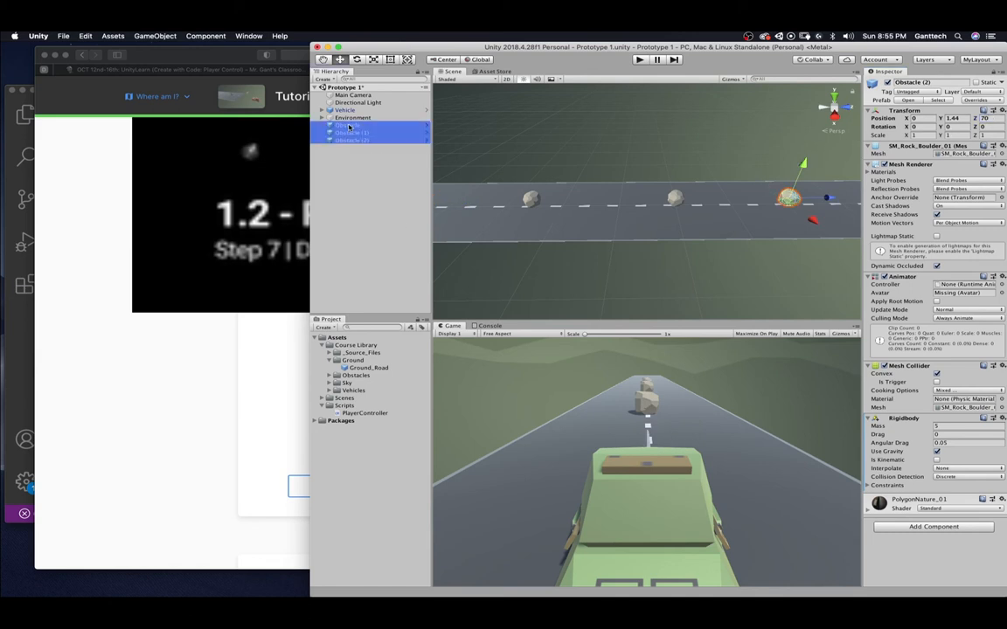
left_click(348, 126)
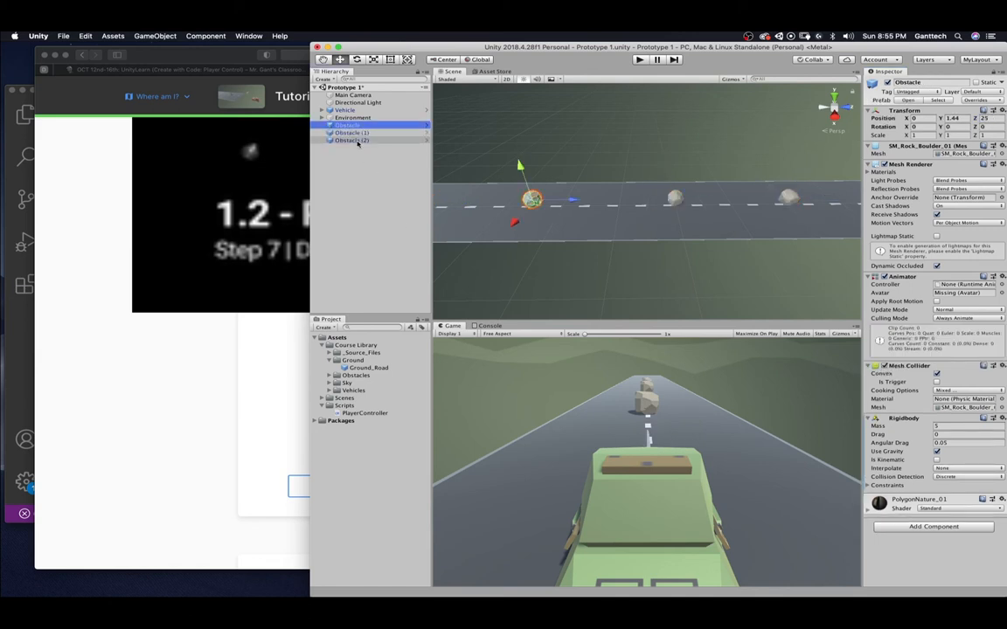
left_click(351, 137)
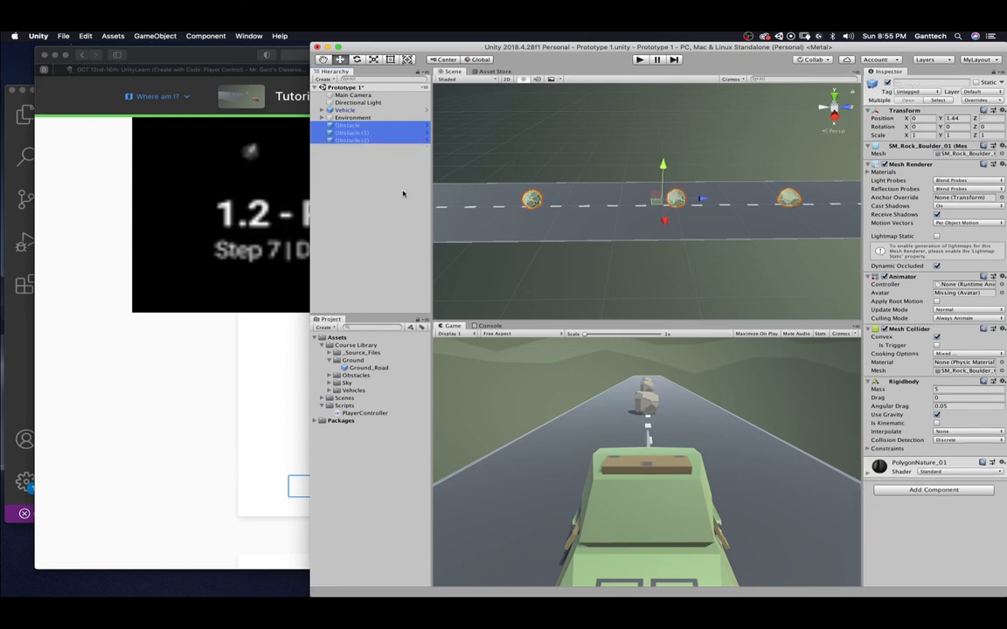
mouse_move(381, 168)
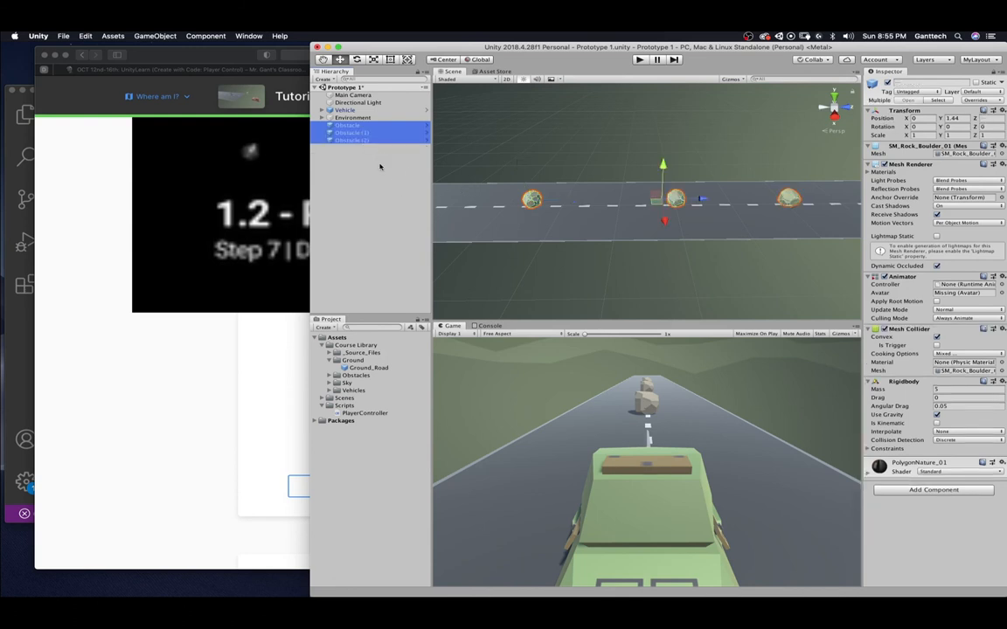
right_click(349, 131)
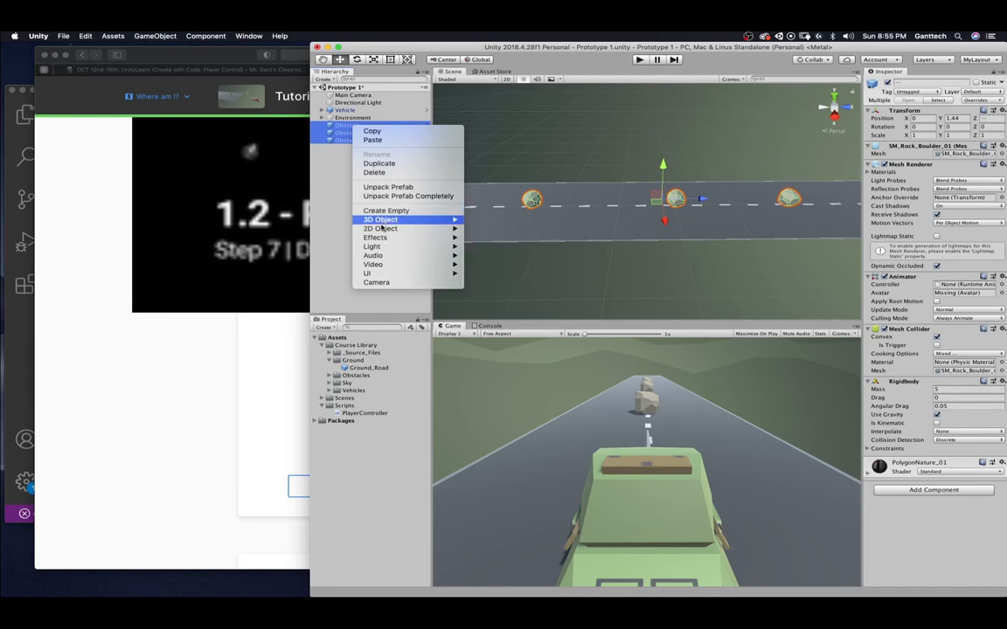
left_click(379, 164)
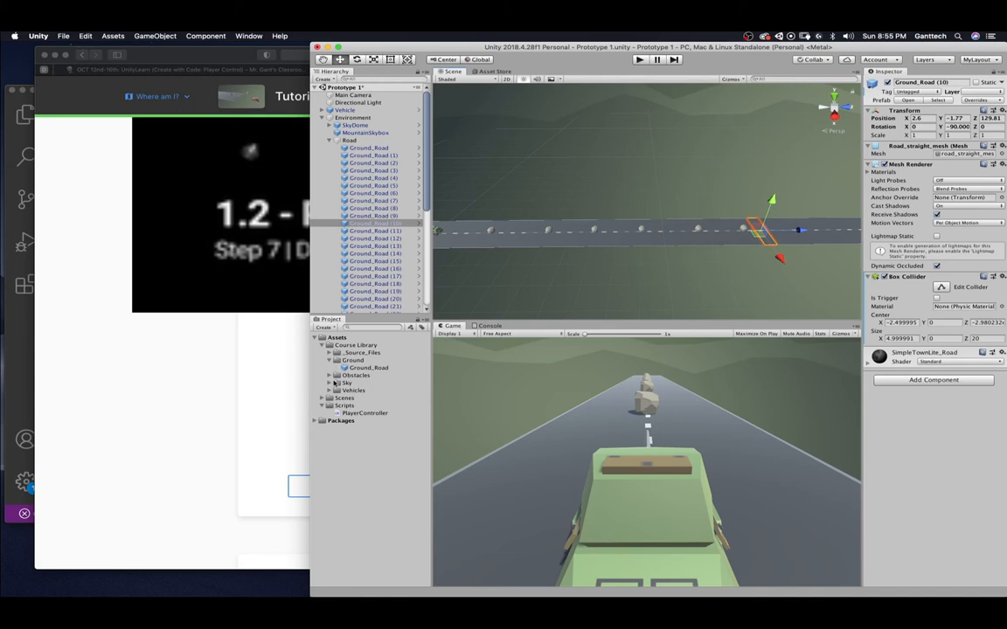
Place Crate_01, Prop_Barrel01 and Prop_Spool_01 from Assets > Obstacles onto the road
left_click(329, 374)
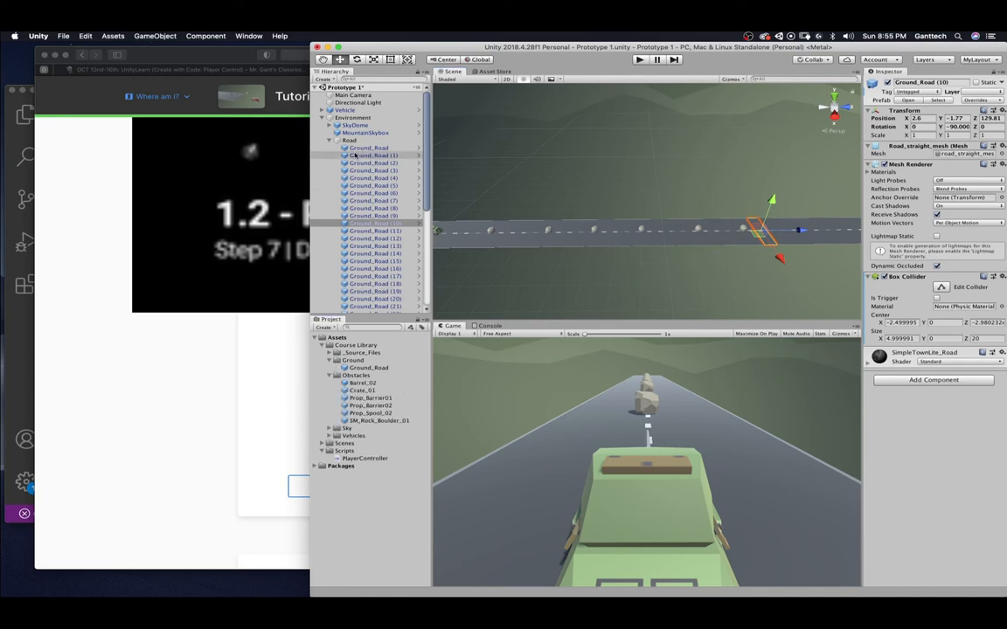
left_click(329, 140)
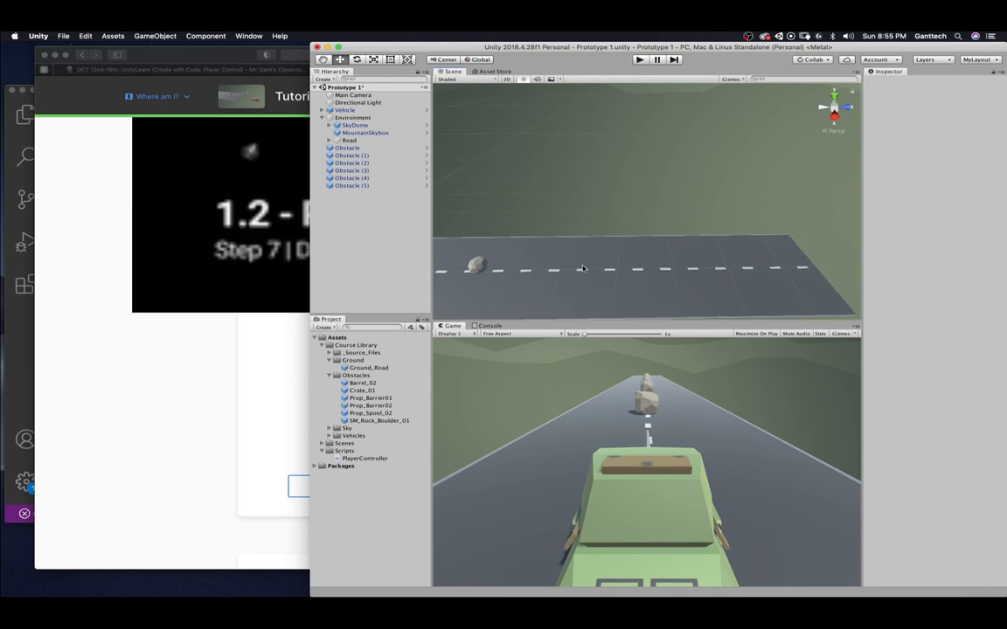
left_click(362, 390)
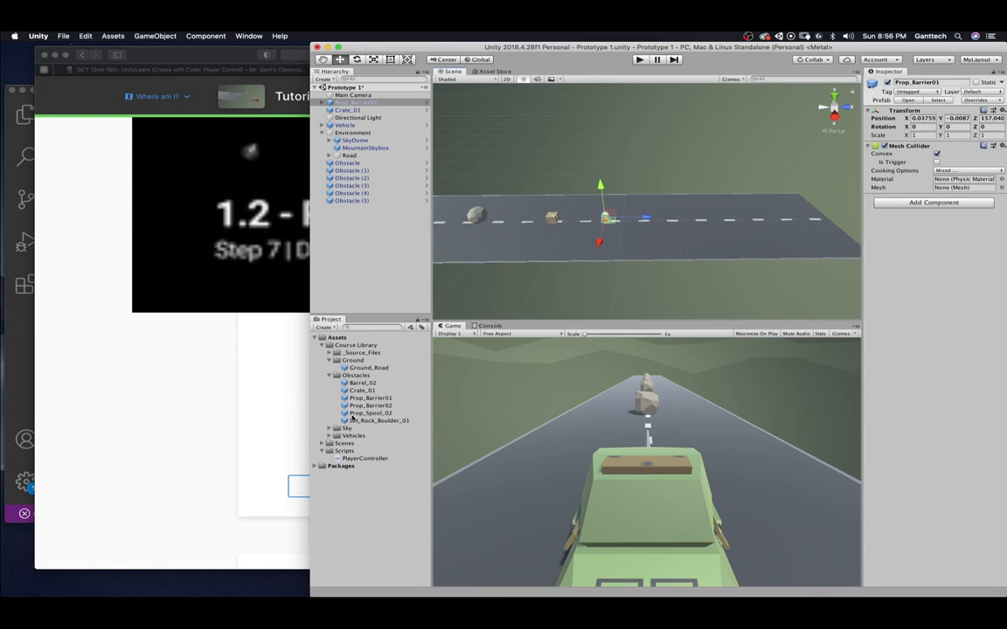
left_click(379, 419)
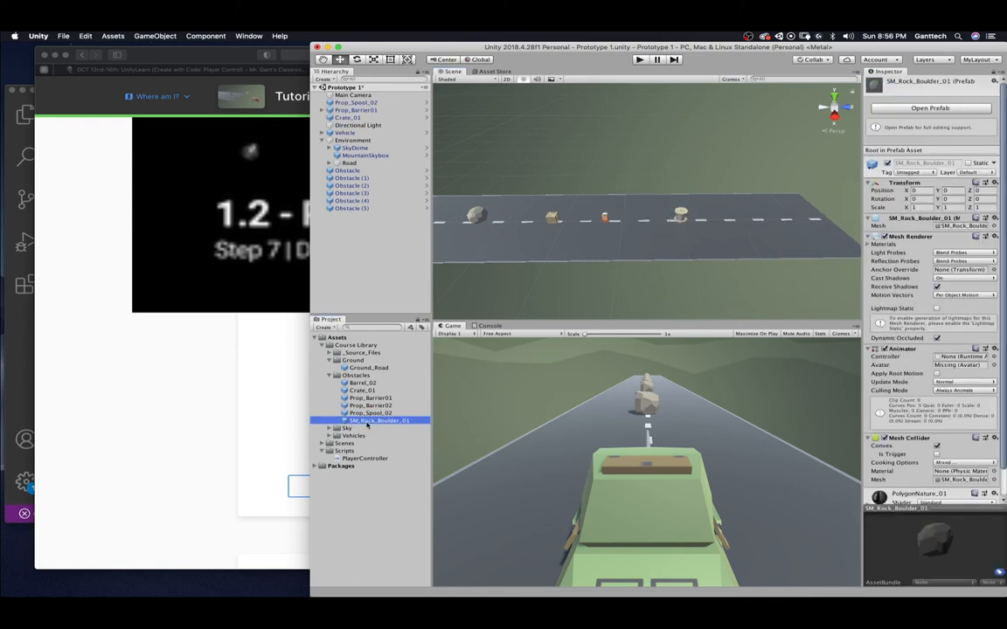
left_click(370, 406)
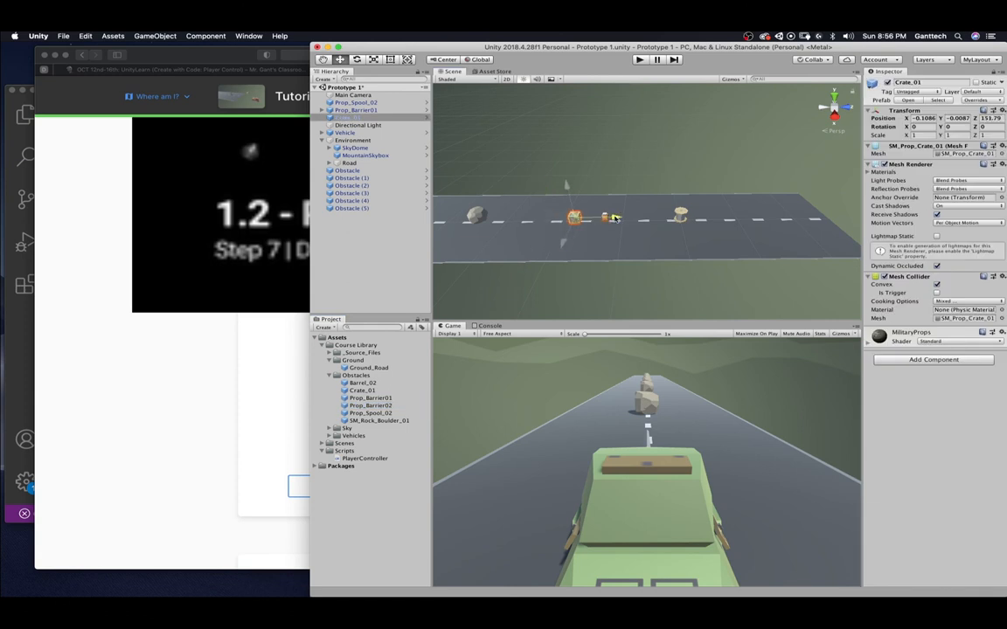
left_click(769, 215)
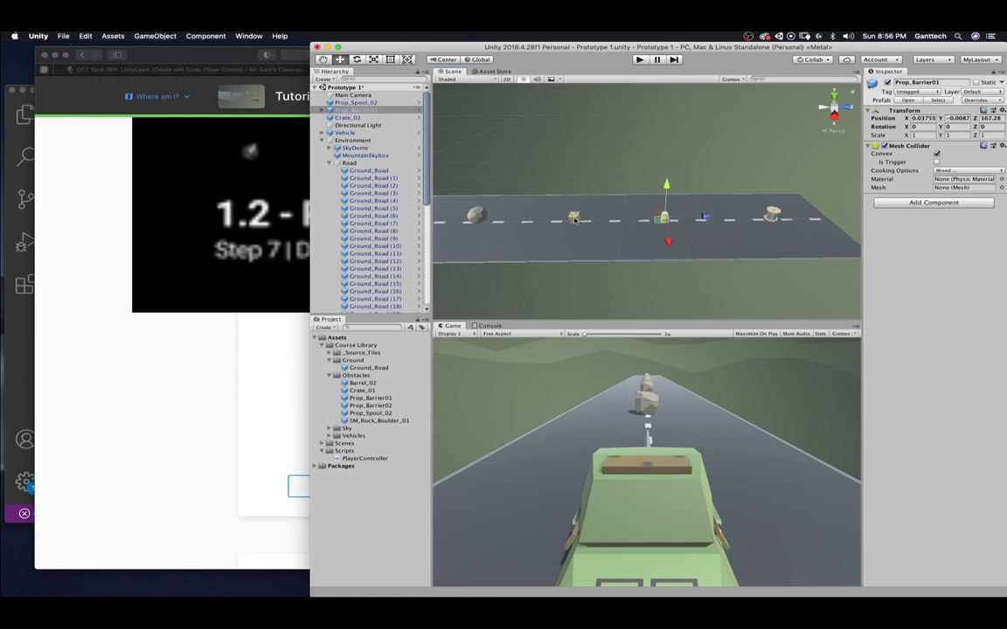
Add Rigidbody components to the crate and the barrel, then return to the tutorial
left_click(577, 216)
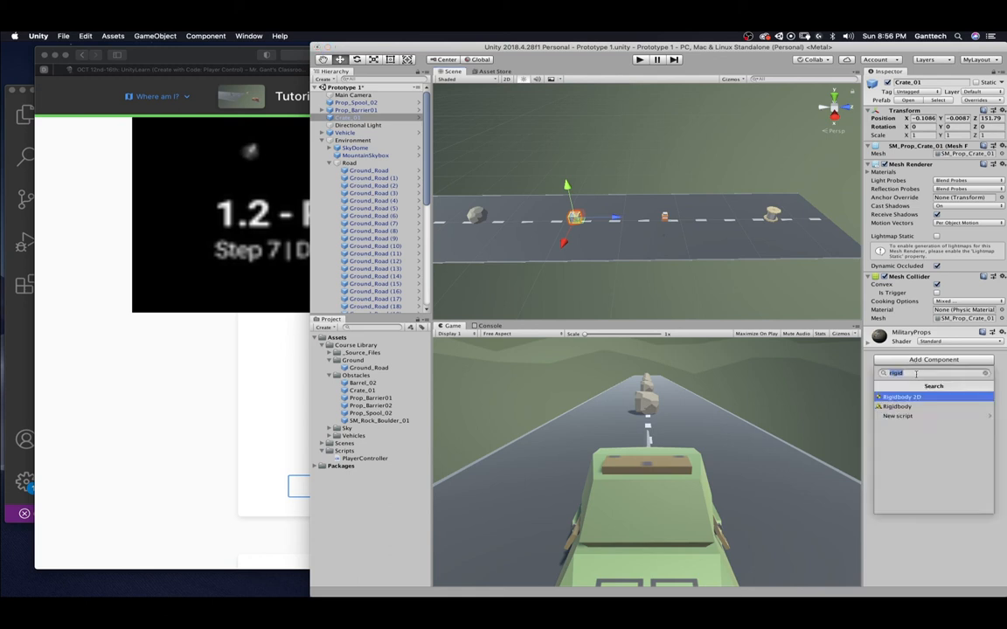
left_click(900, 405)
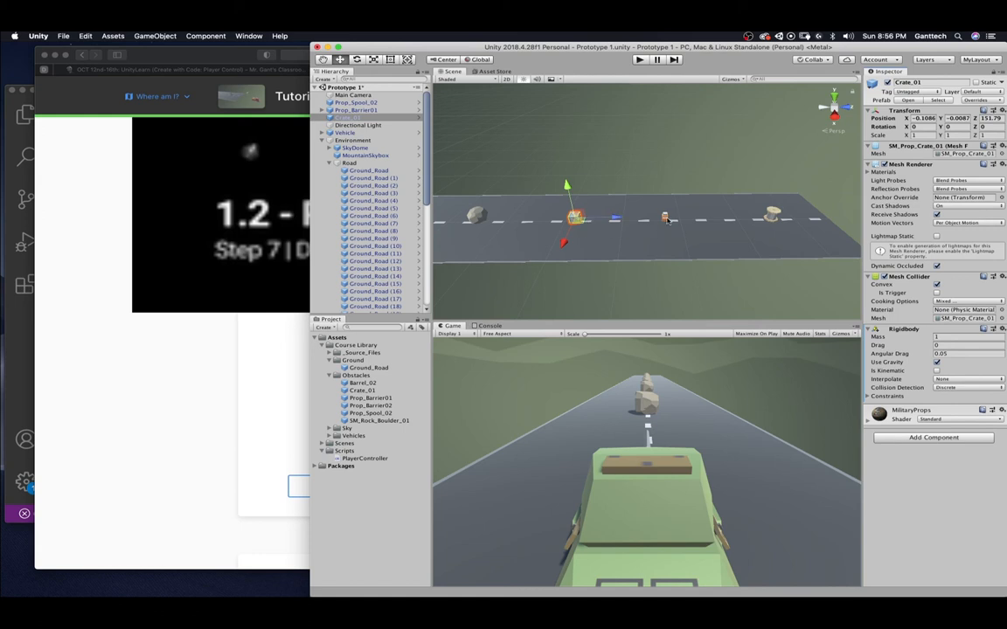
left_click(358, 108)
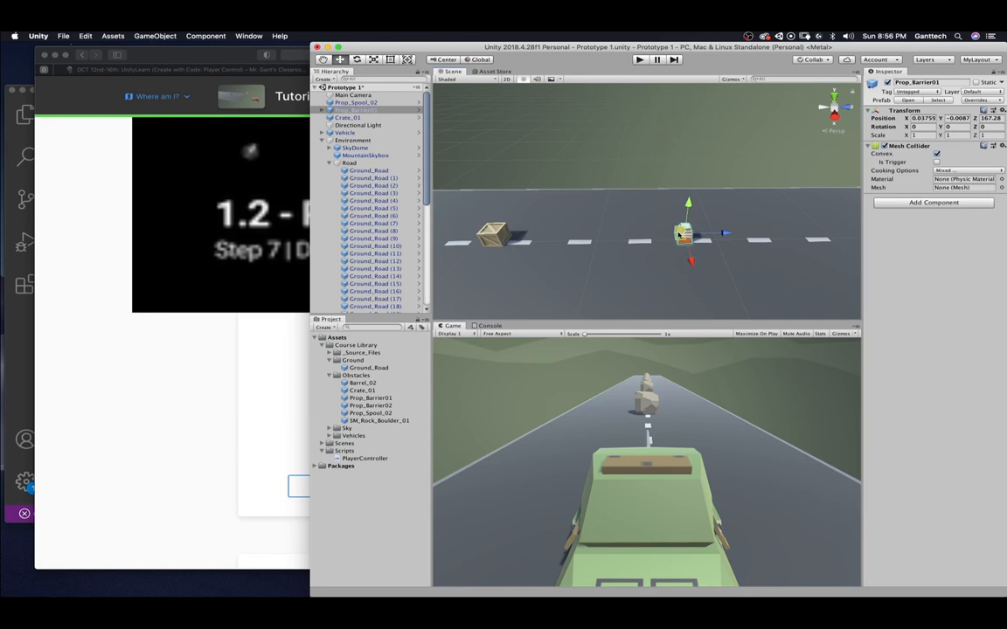
mouse_move(741, 231)
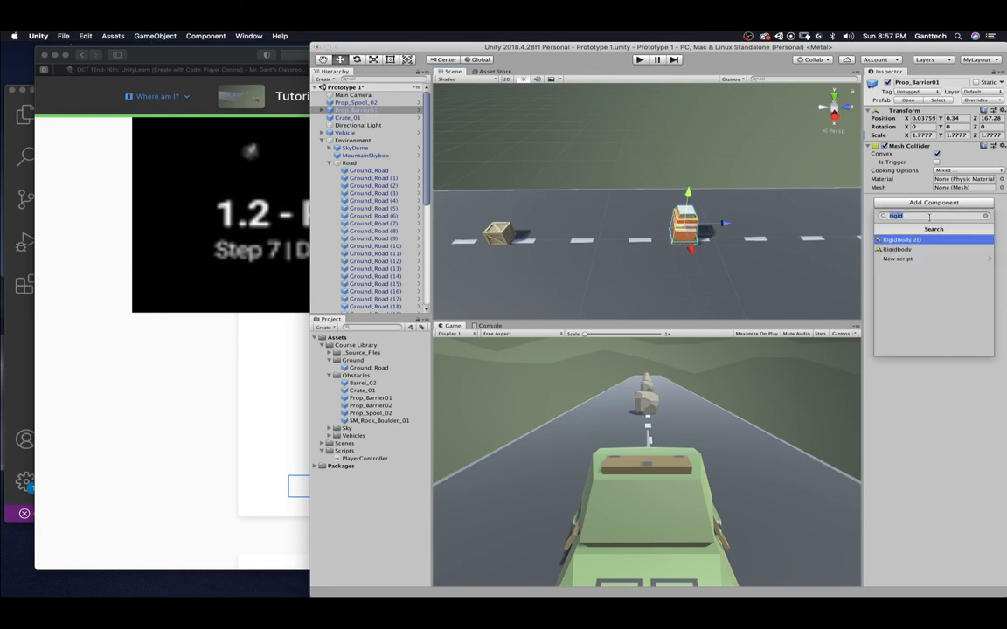
left_click(895, 248)
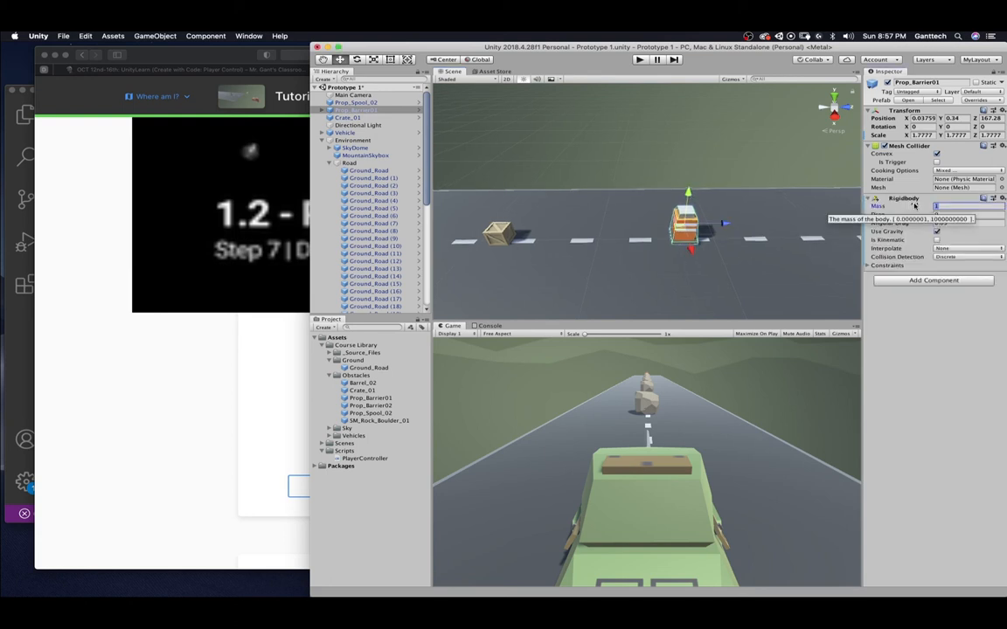
left_click(356, 109)
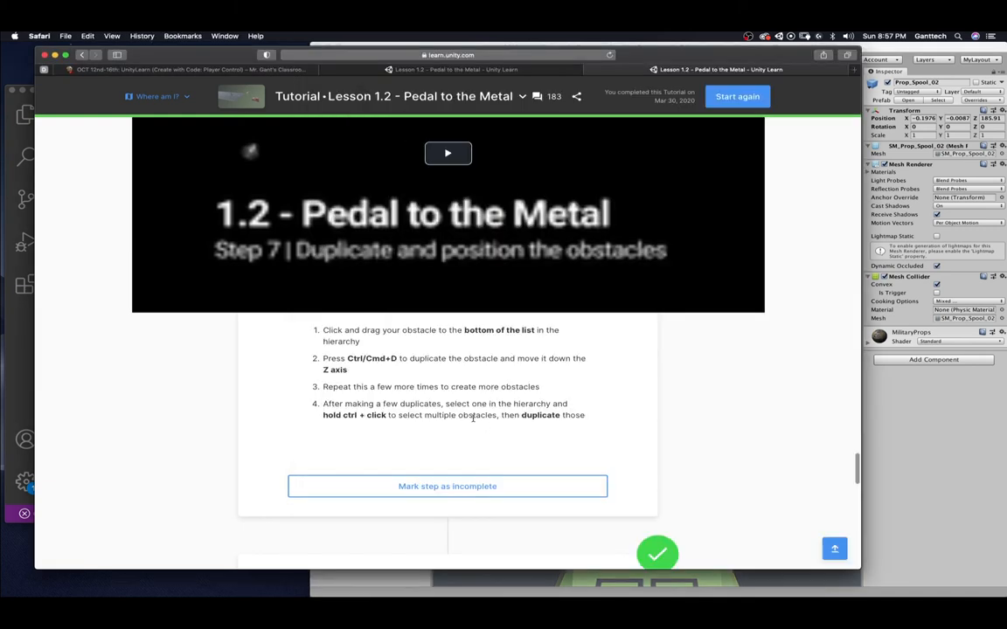
Play-test the scene, then add a Rigidbody to Prop_Spool_01
scroll("down", 3)
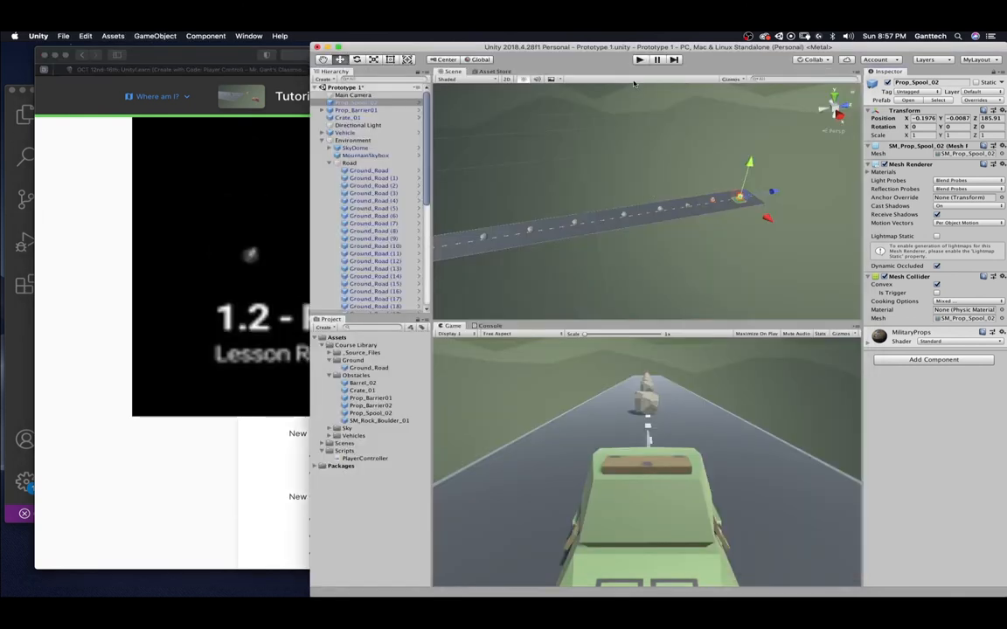
left_click(640, 59)
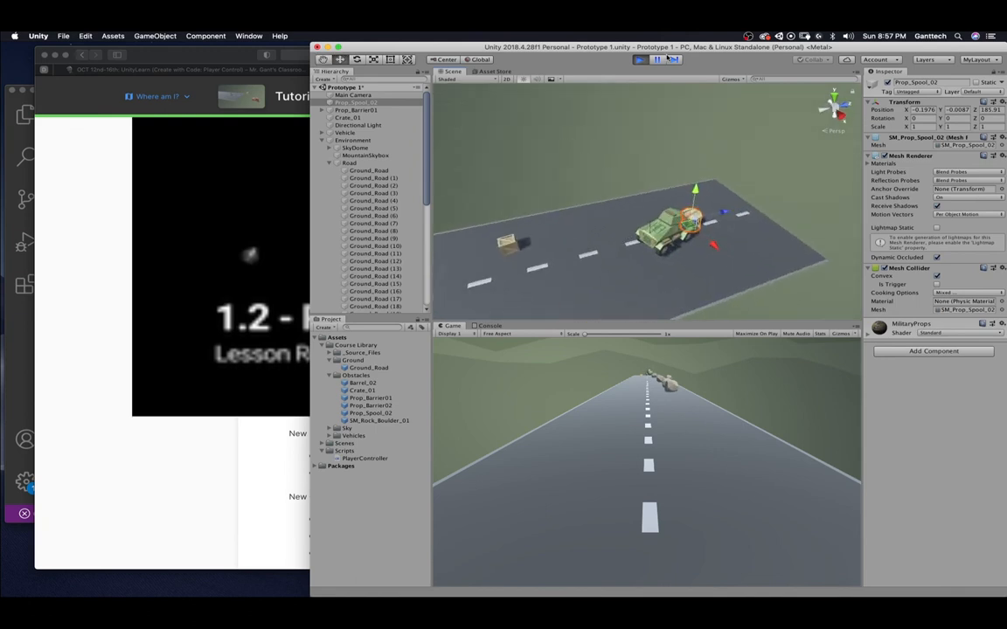
left_click(639, 59)
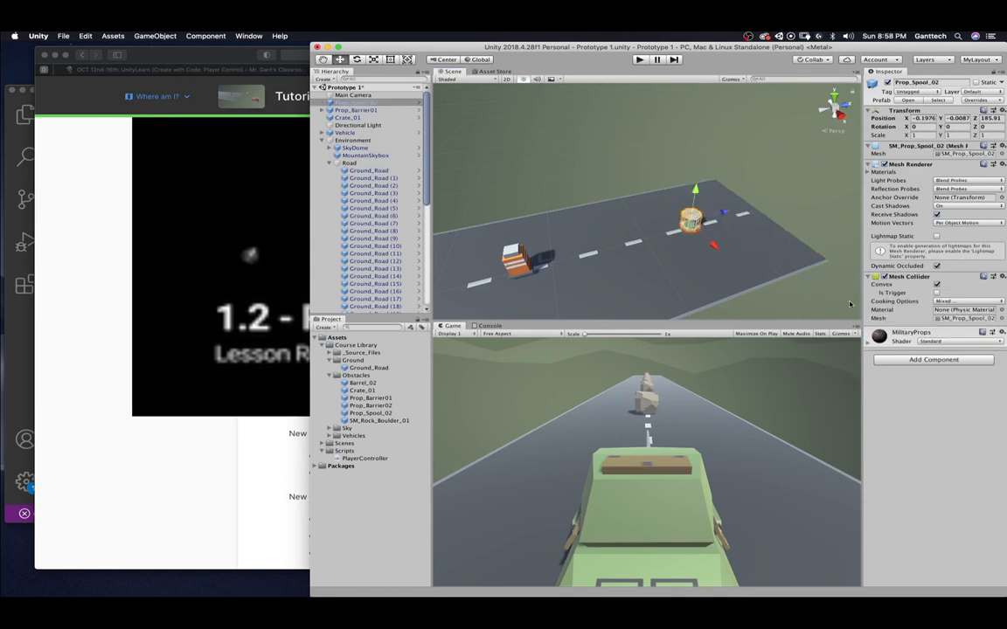
mouse_move(915, 374)
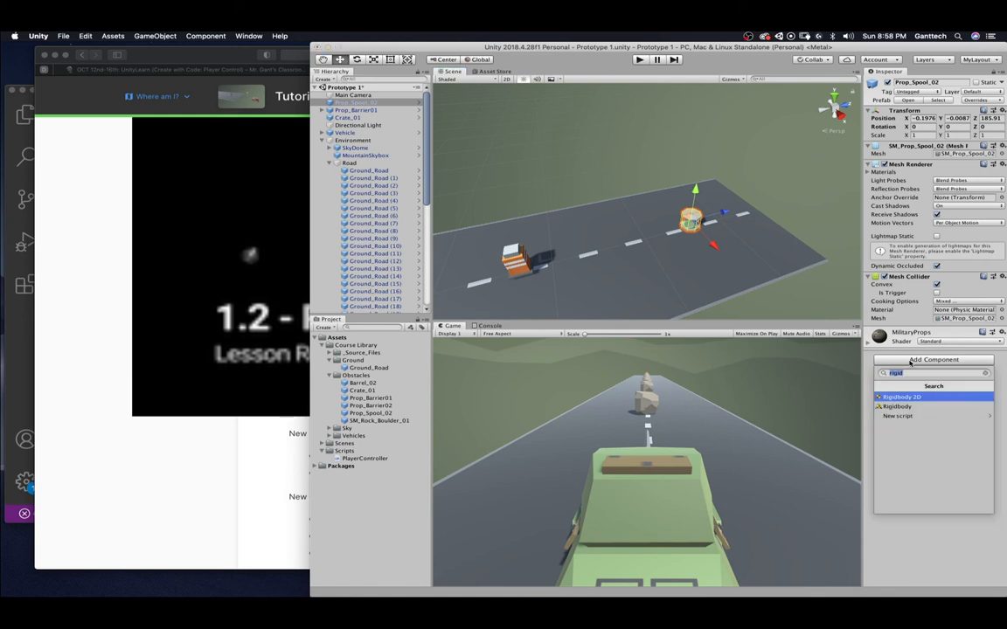
left_click(897, 405)
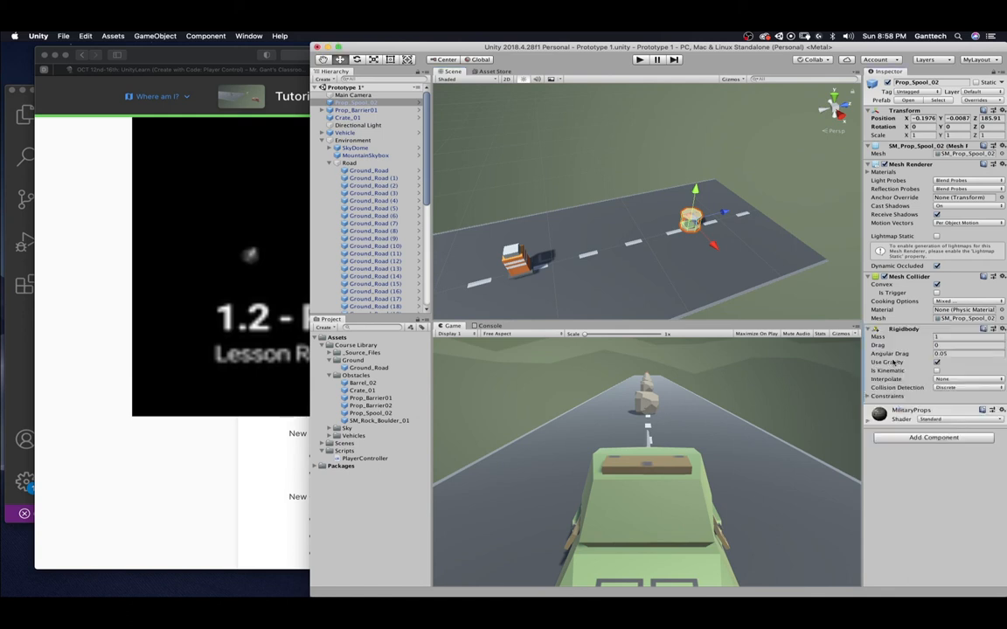
Play the scene so the vehicle knocks over the obstacles, then return to the tutorial
left_click(639, 60)
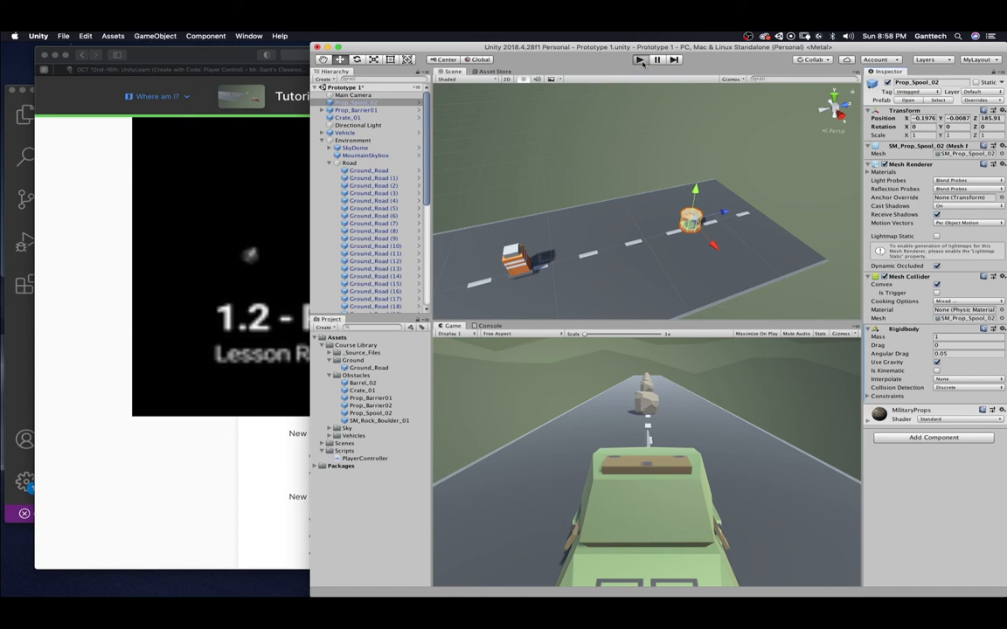
left_click(640, 59)
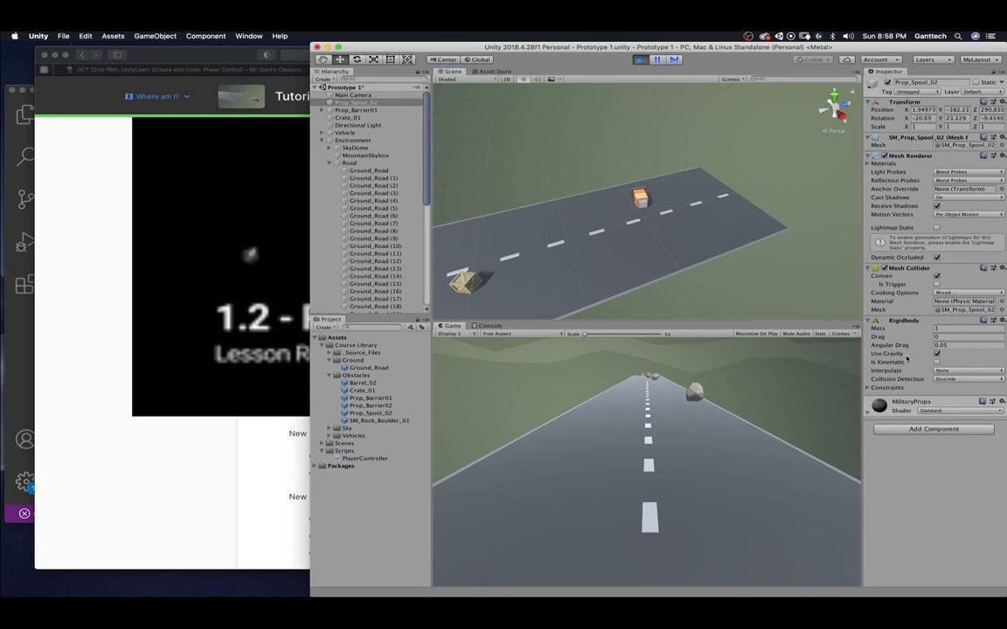
left_click(640, 60)
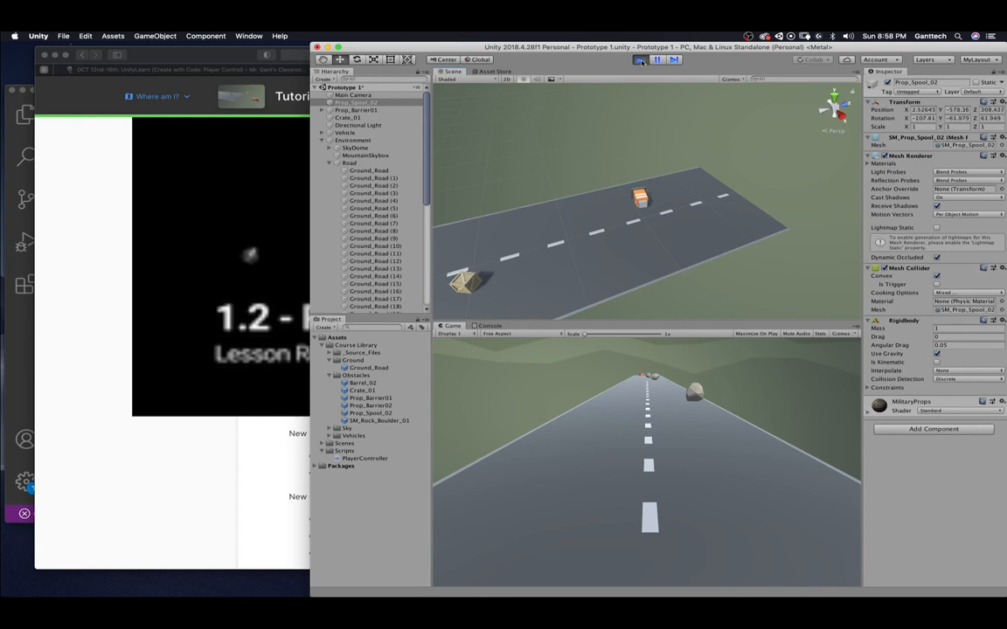
left_click(640, 59)
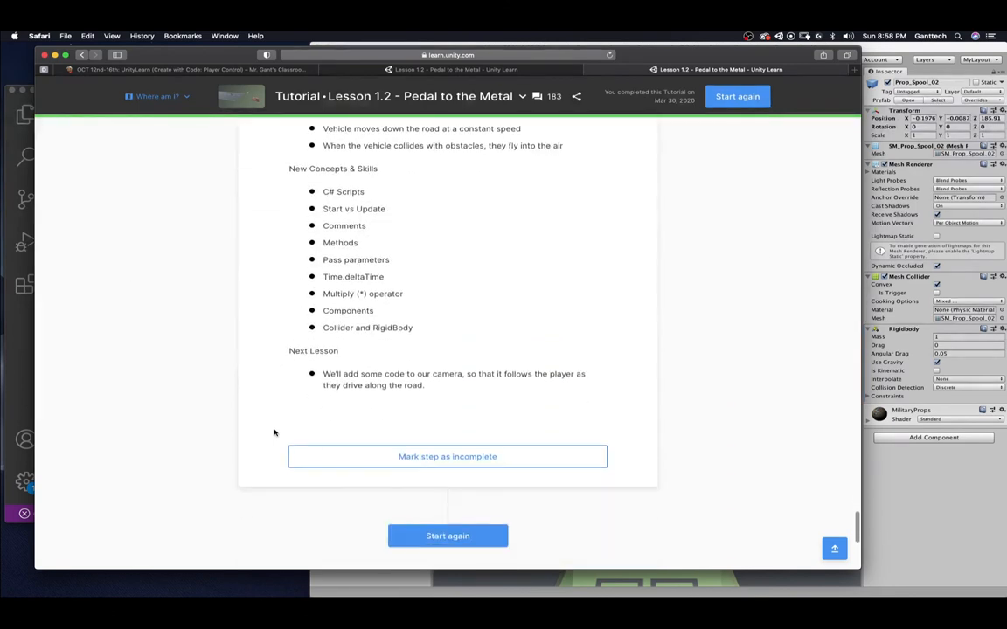
Play the Lesson 1.2 recap video in Unity Learn and scroll to the next-lesson note
scroll("up", 3)
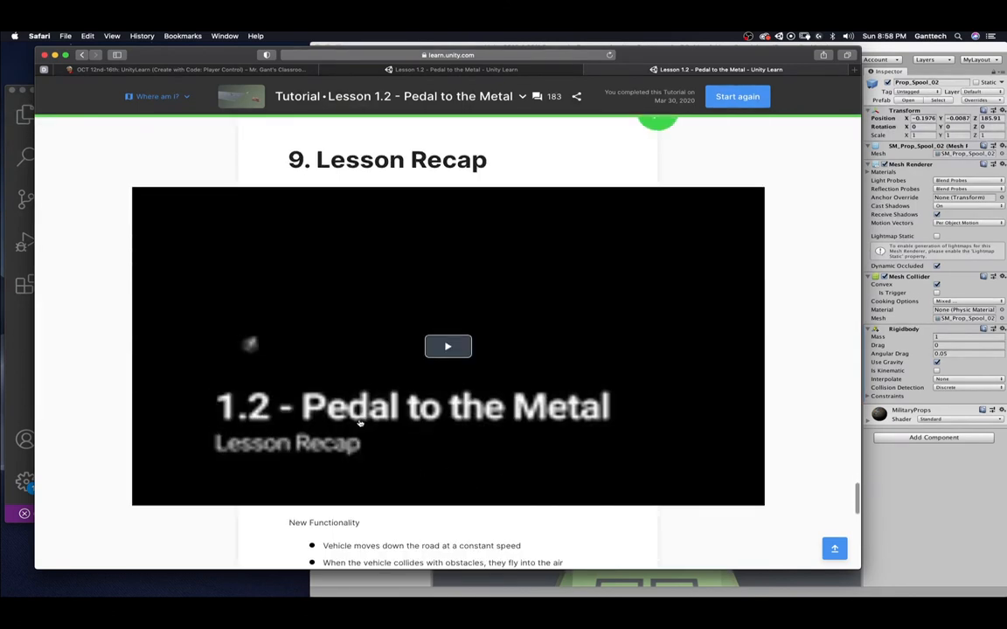
left_click(447, 346)
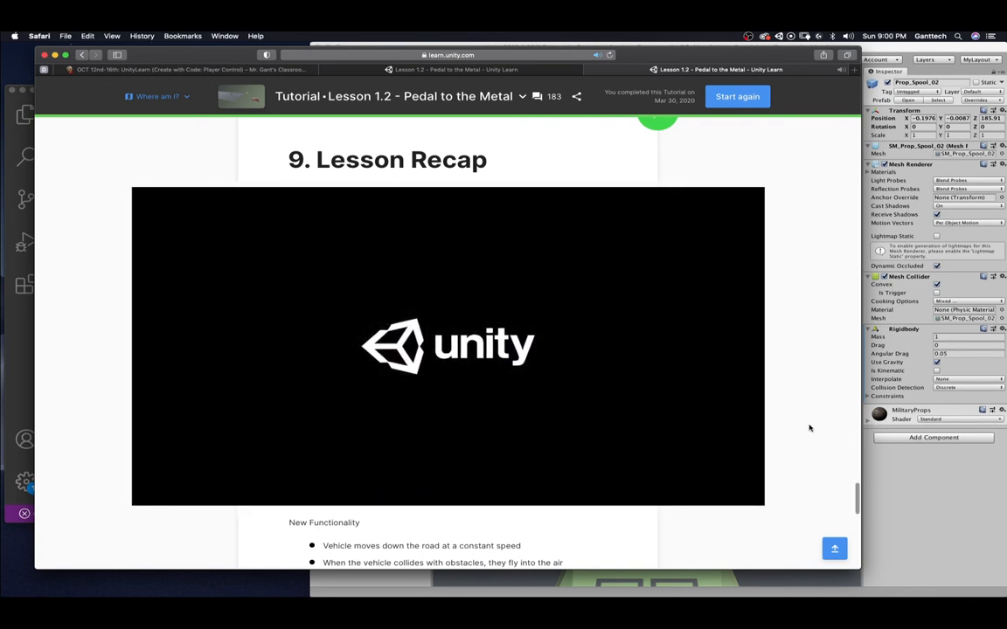
scroll("down", 3)
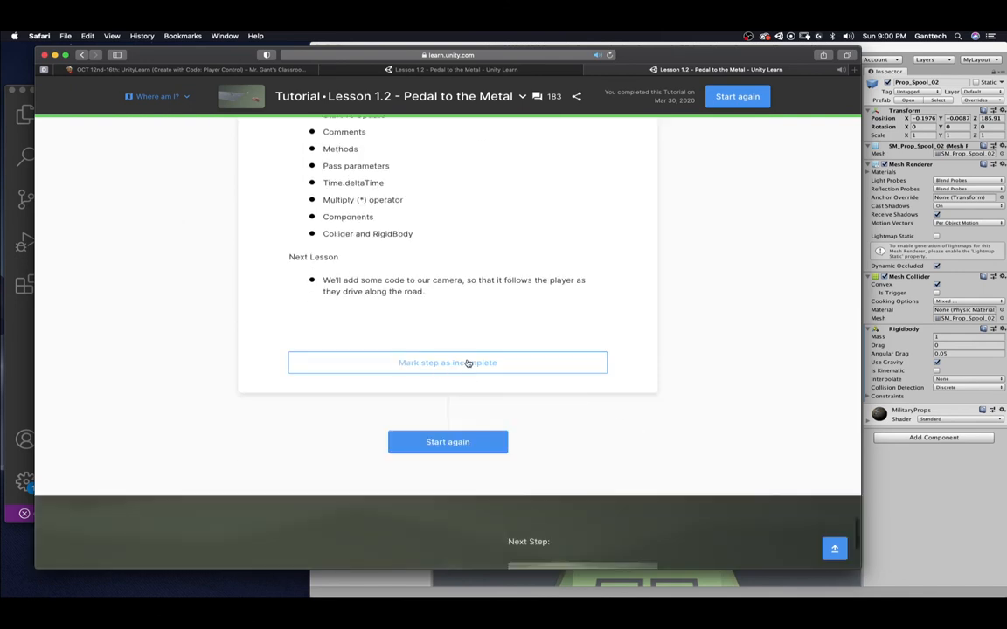